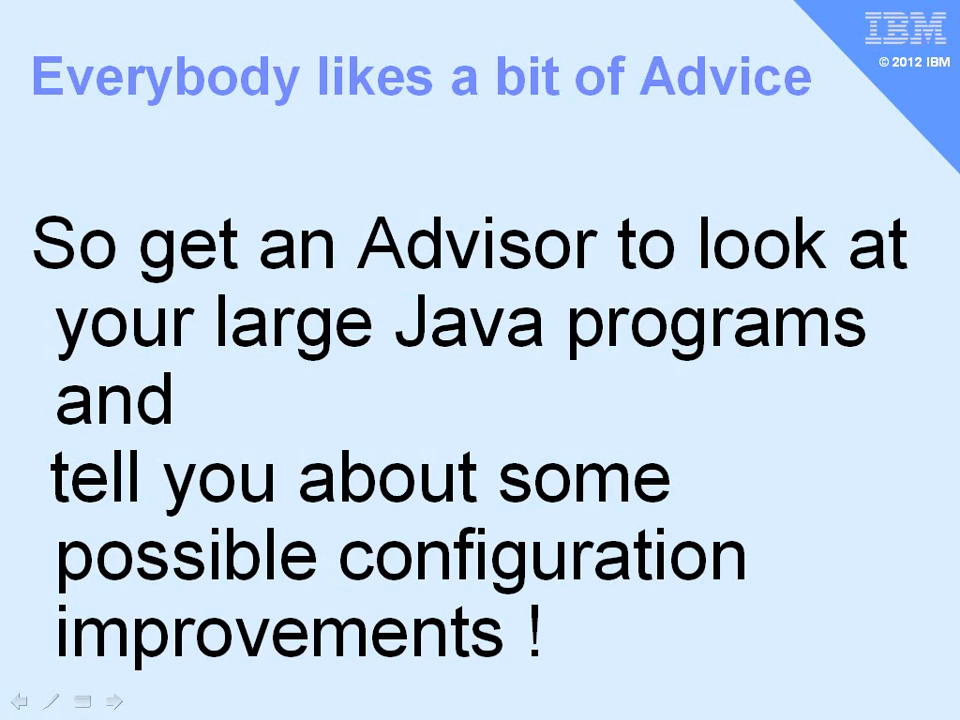
Step: Load tinyurl.com/AdvisorJava to reach IBM's Java Performance Advisor wiki page
left_click(113, 697)
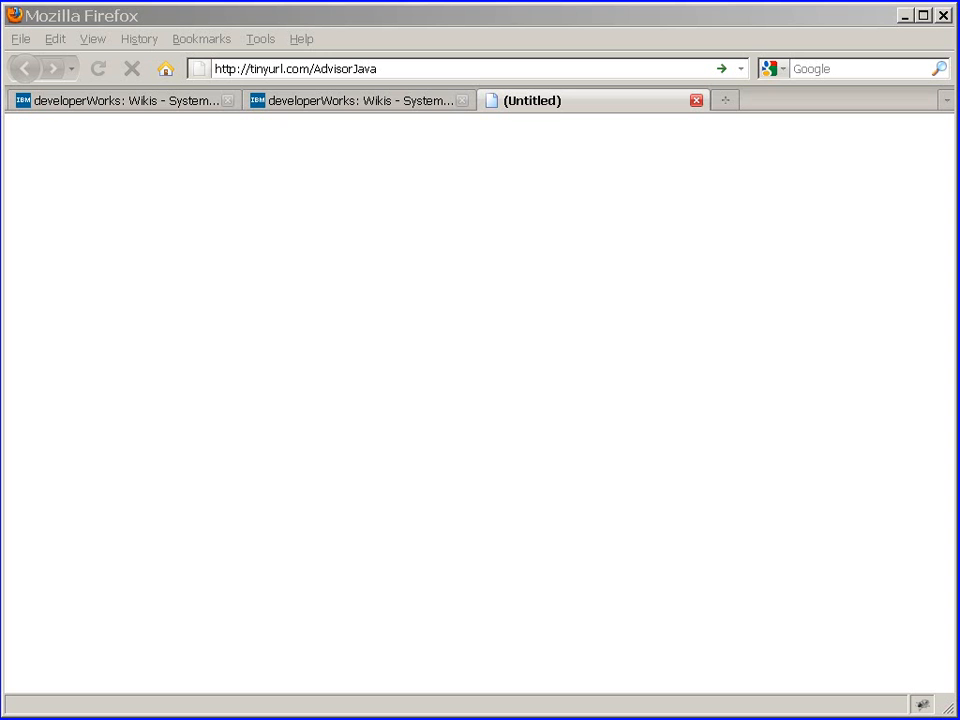
mouse_move(650, 642)
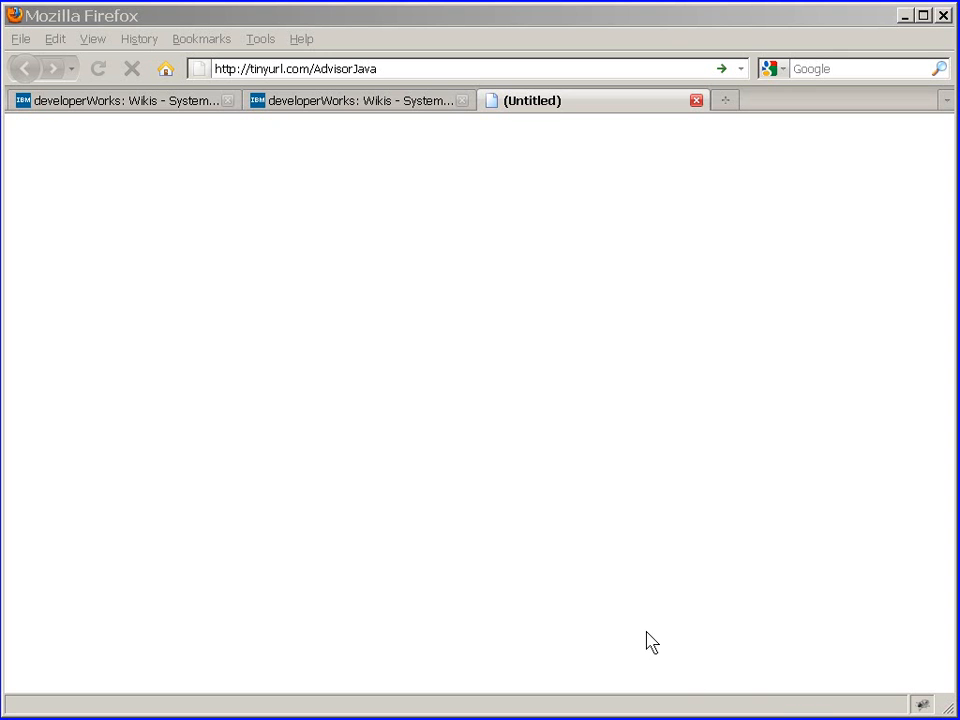
mouse_move(362, 186)
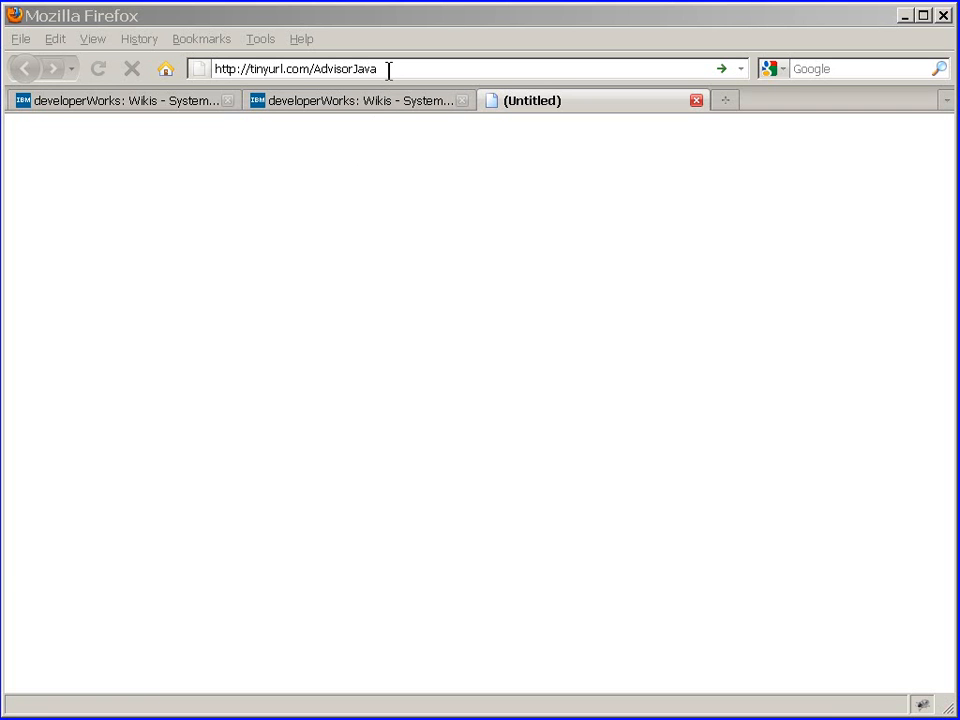
key("Return")
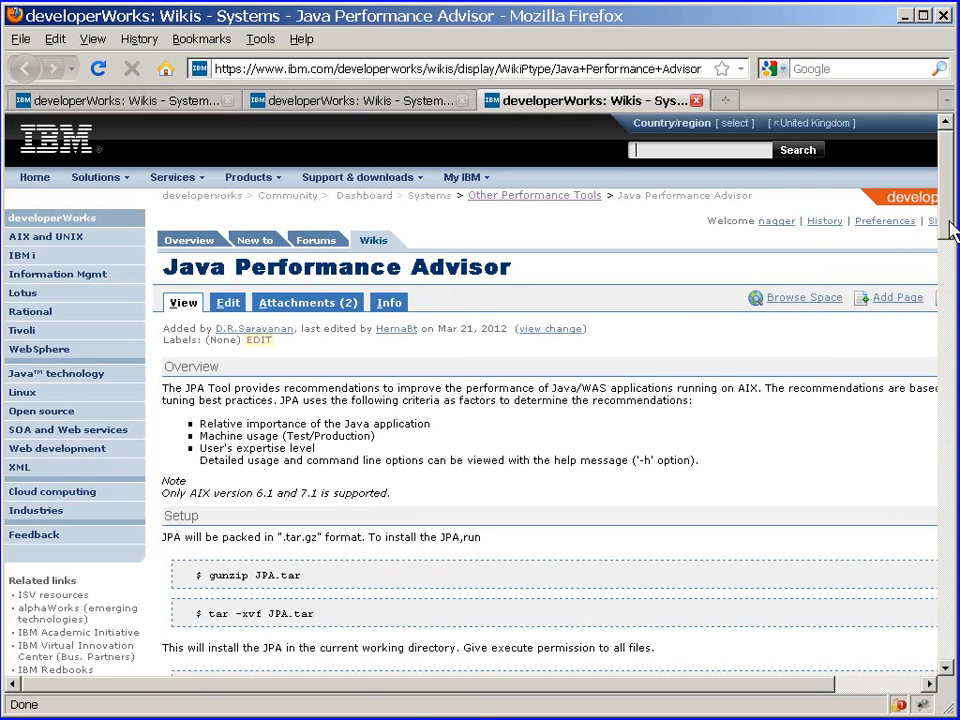
Step: Scroll to 'Steps to run JPA' and highlight the jpa.pl command line
scroll("down", 3)
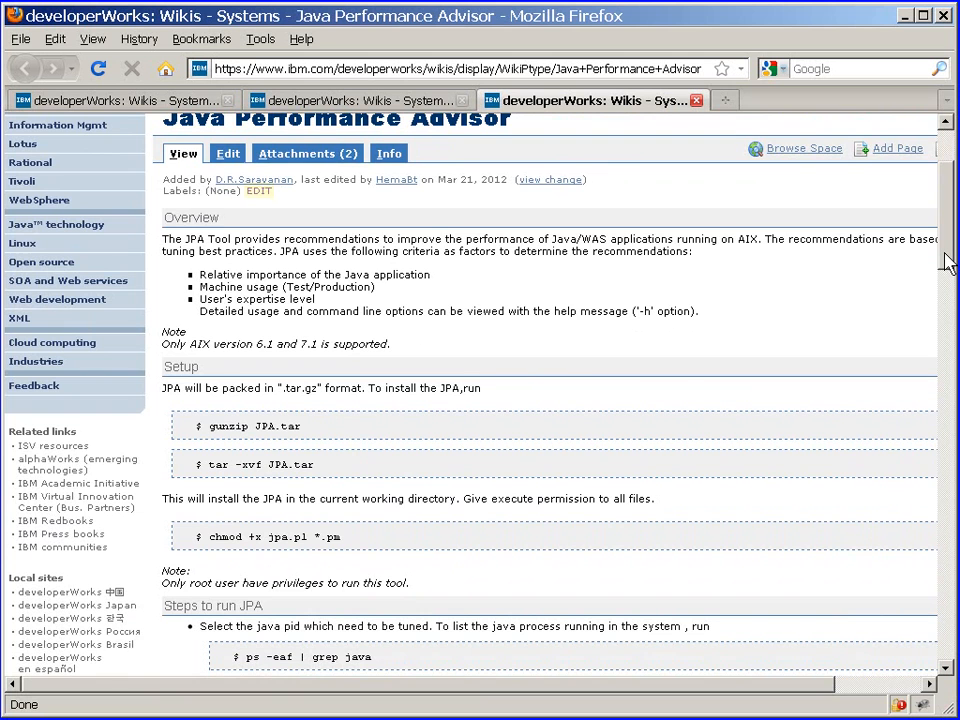
scroll("down", 3)
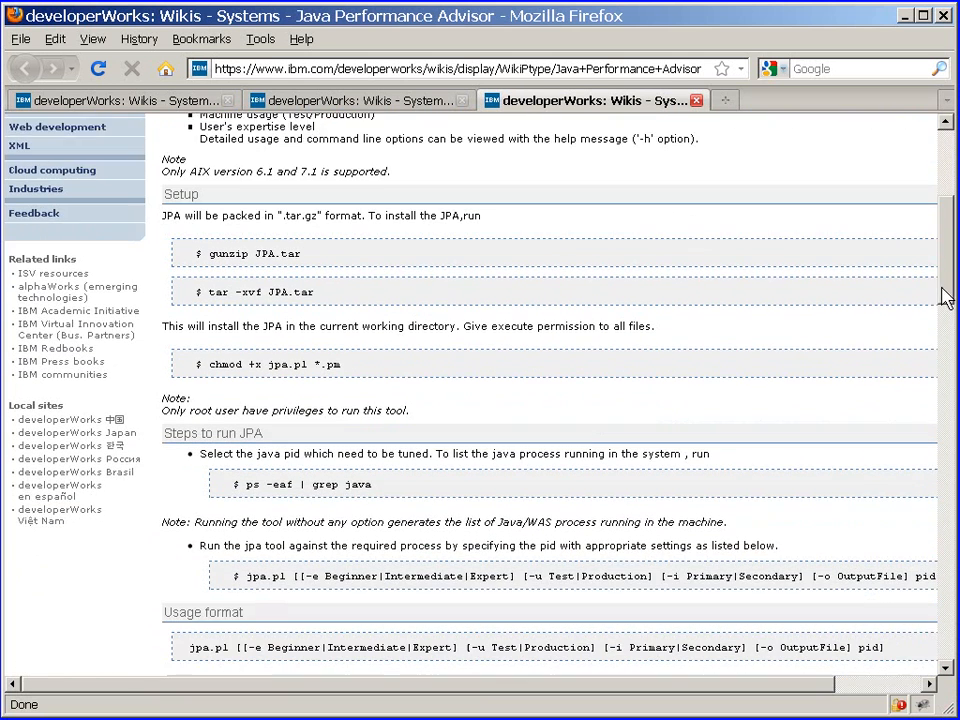
scroll("down", 3)
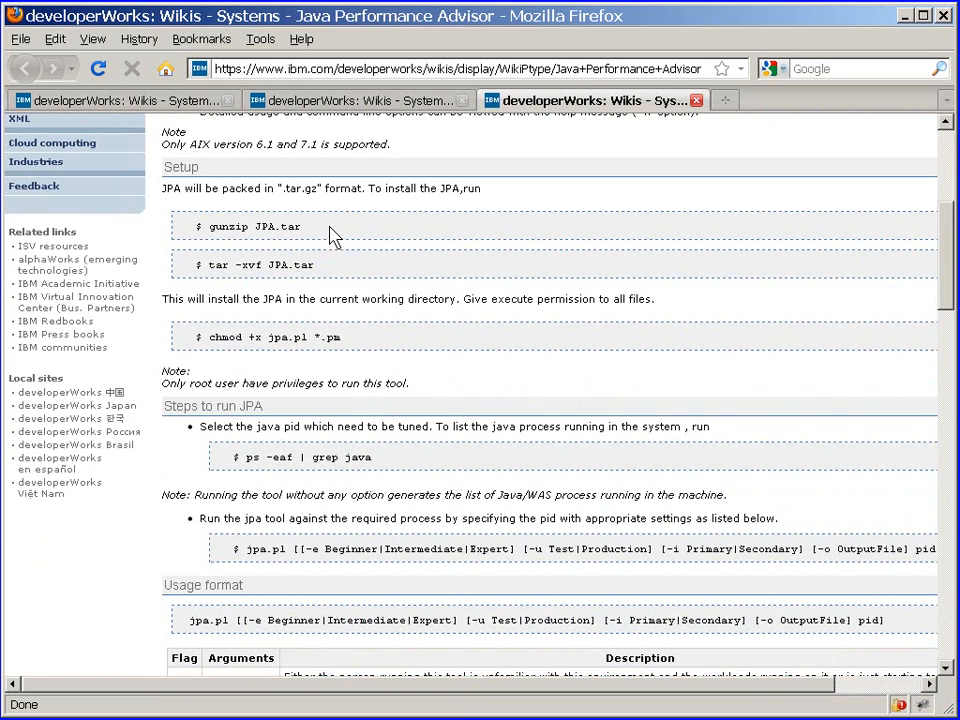
mouse_move(340, 300)
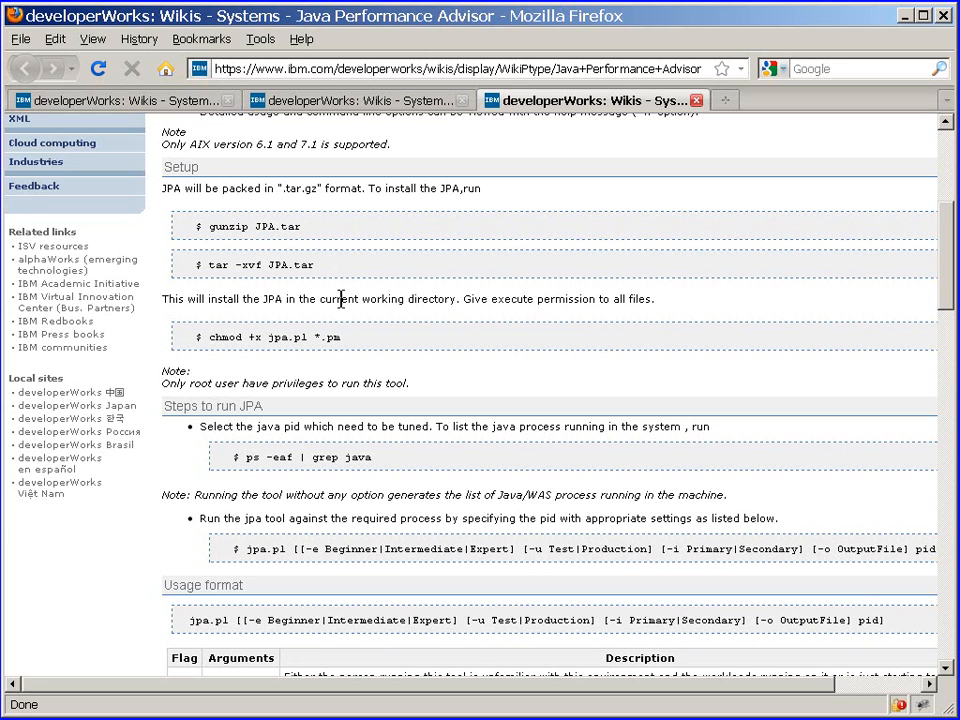
mouse_move(383, 378)
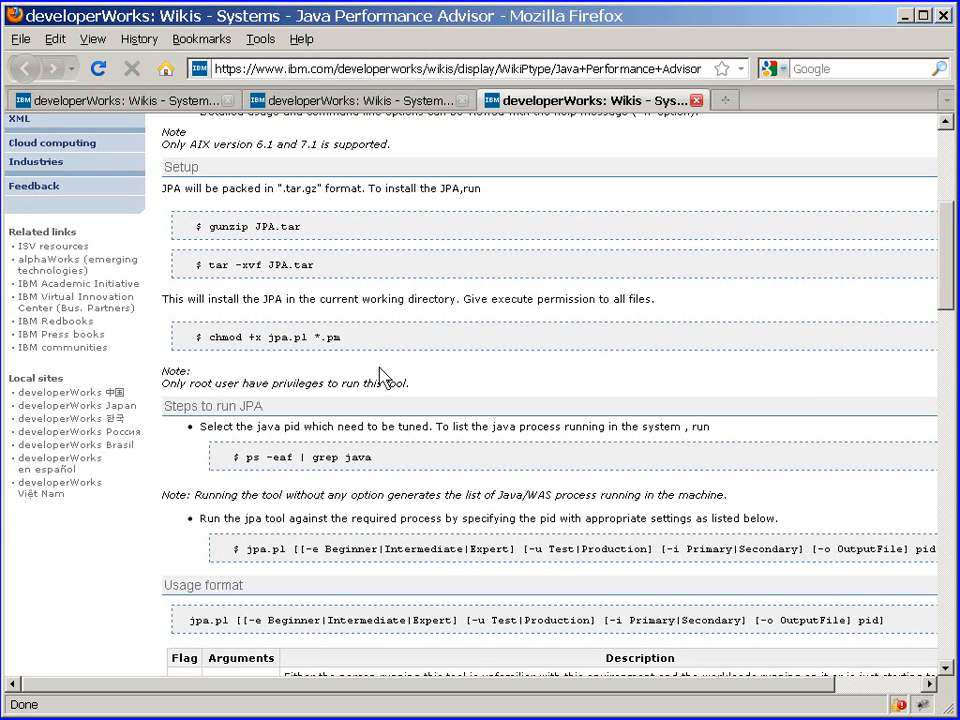
double_click(358, 457)
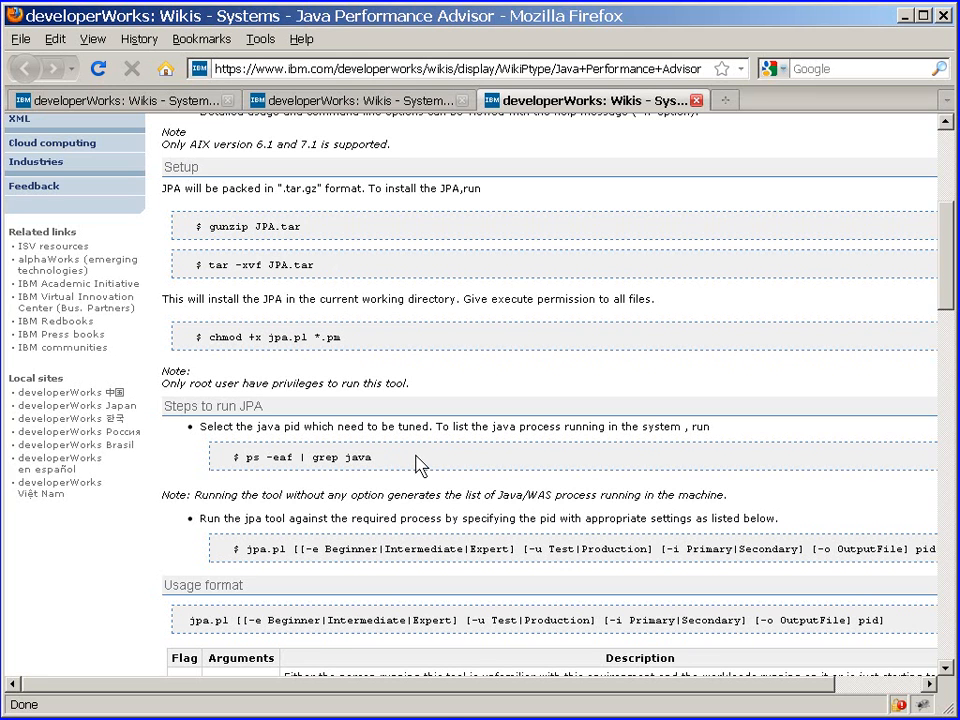
mouse_move(419, 464)
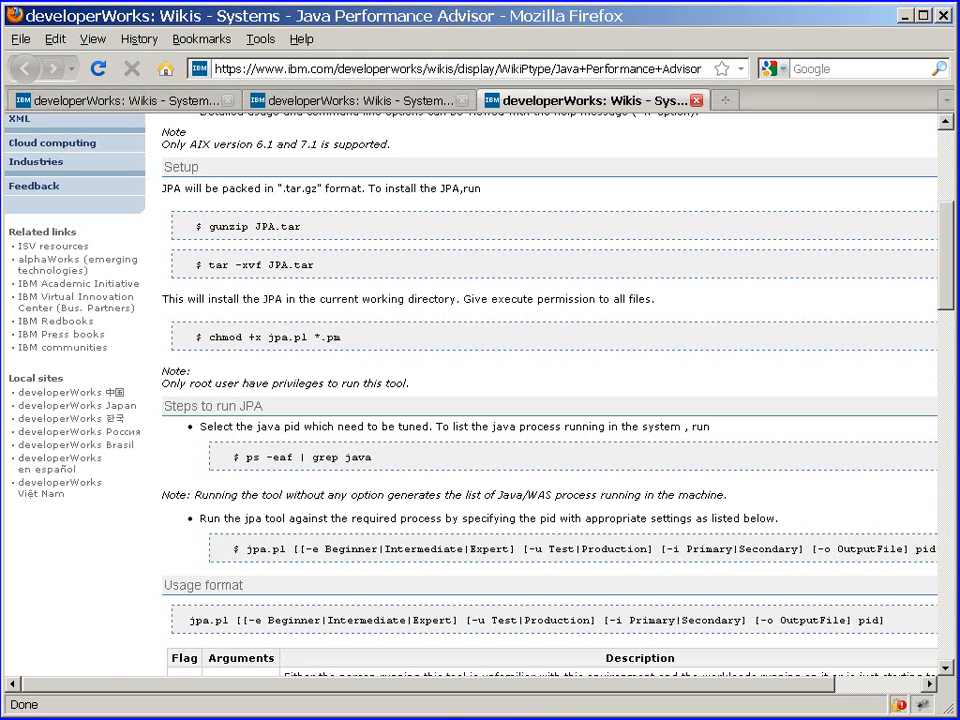
mouse_move(290, 568)
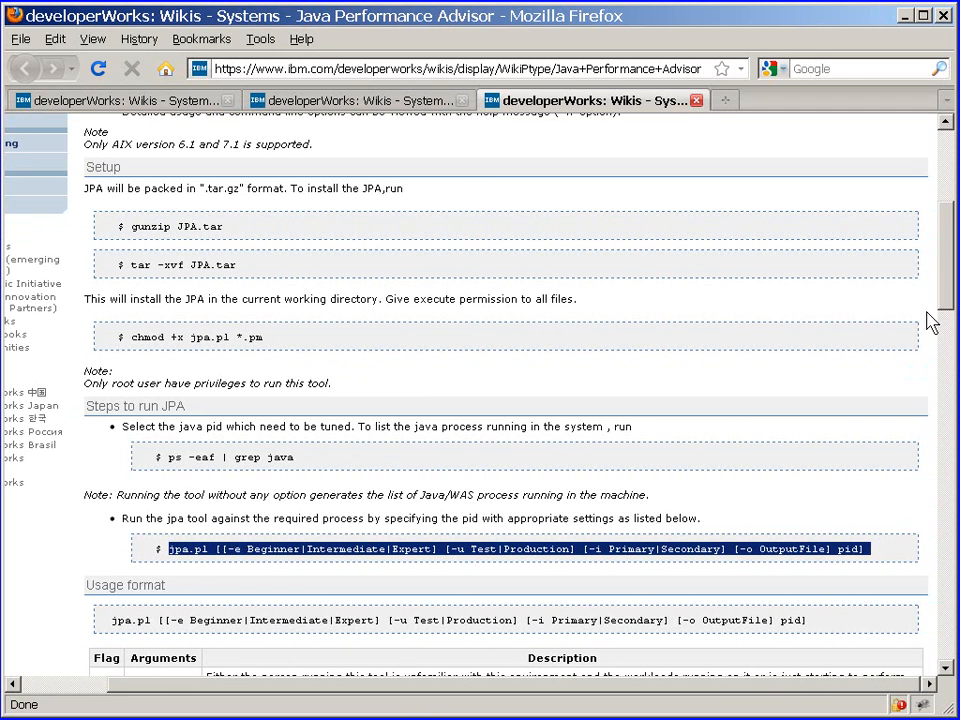
Step: Read the jpa.pl Usage format flags table and highlight the pid argument
scroll("down", 3)
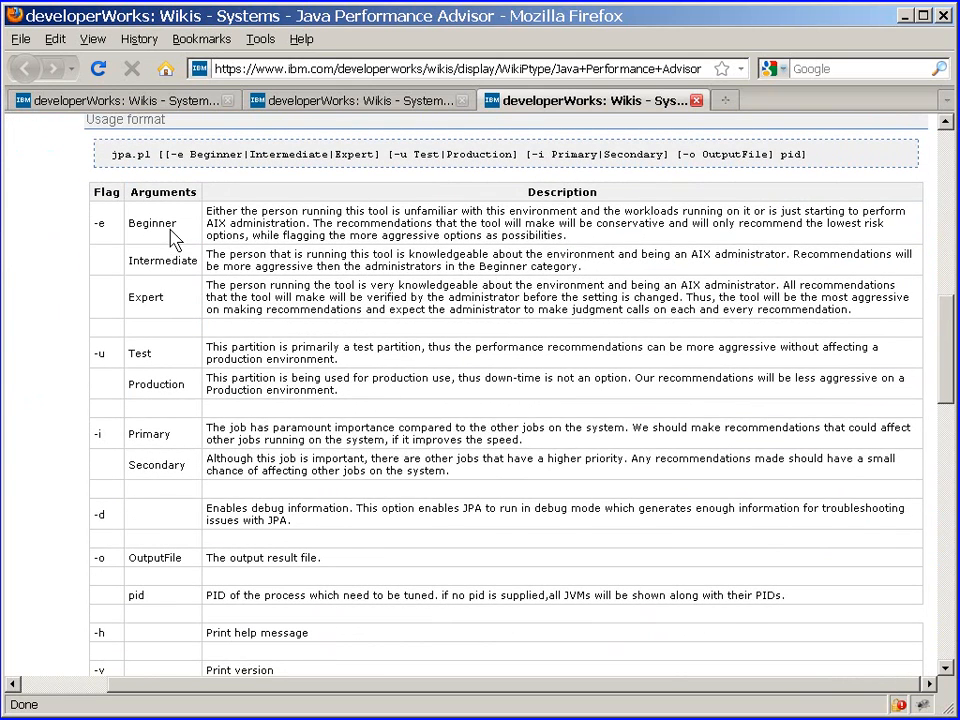
mouse_move(174, 304)
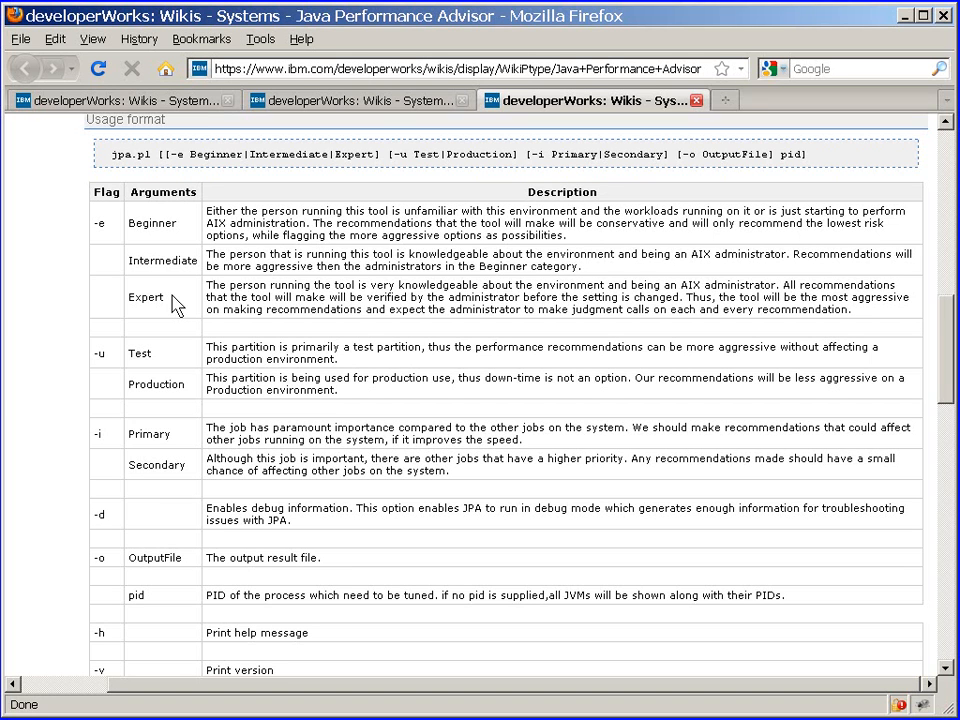
mouse_move(198, 390)
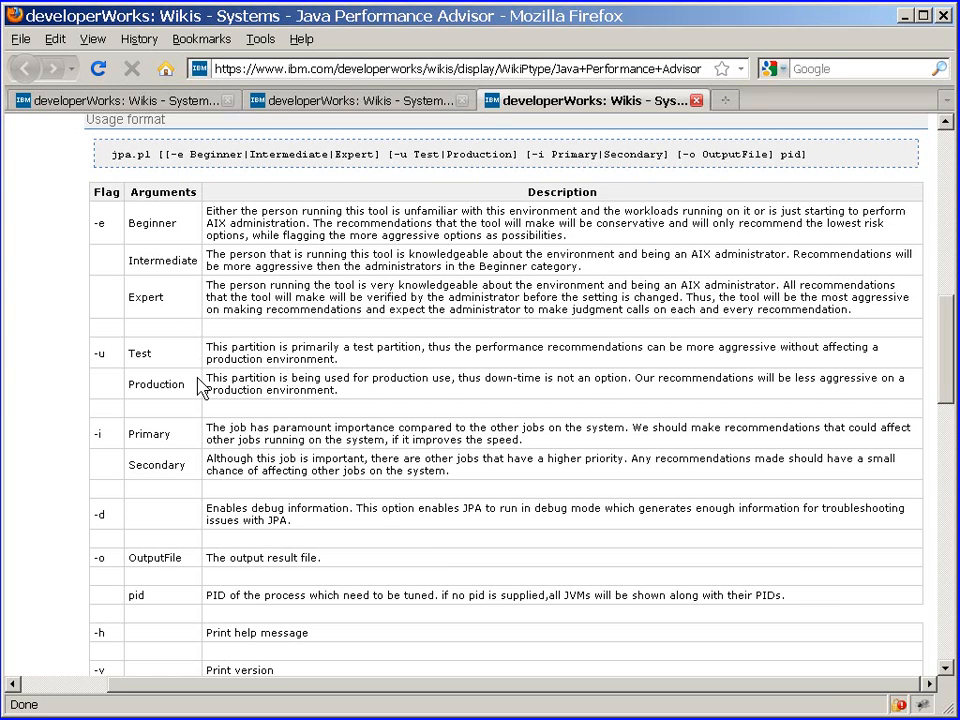
mouse_move(178, 447)
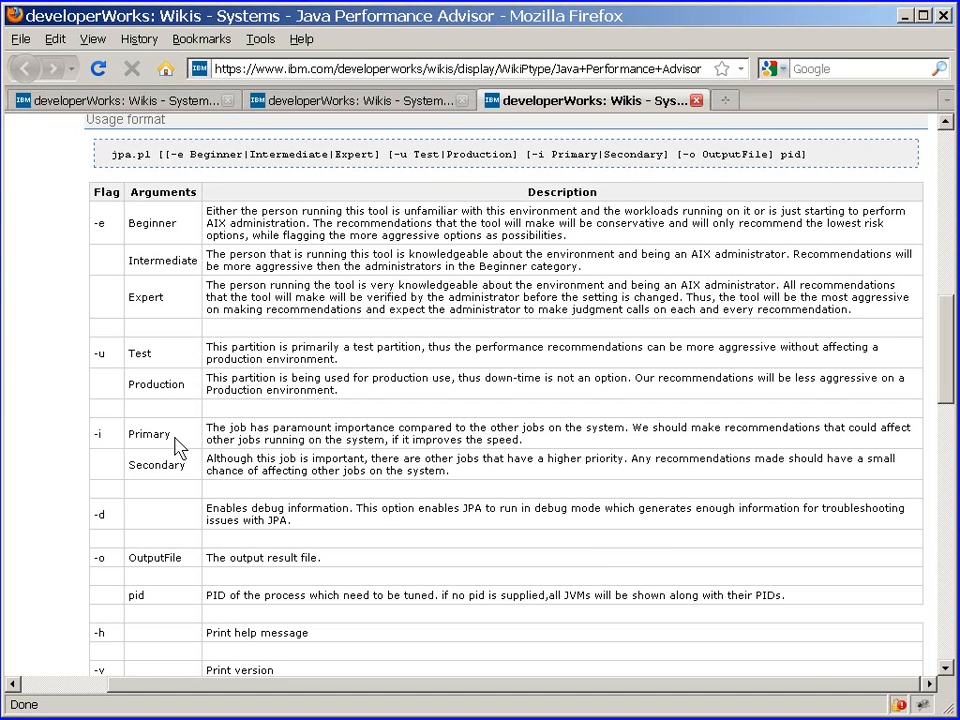
mouse_move(180, 468)
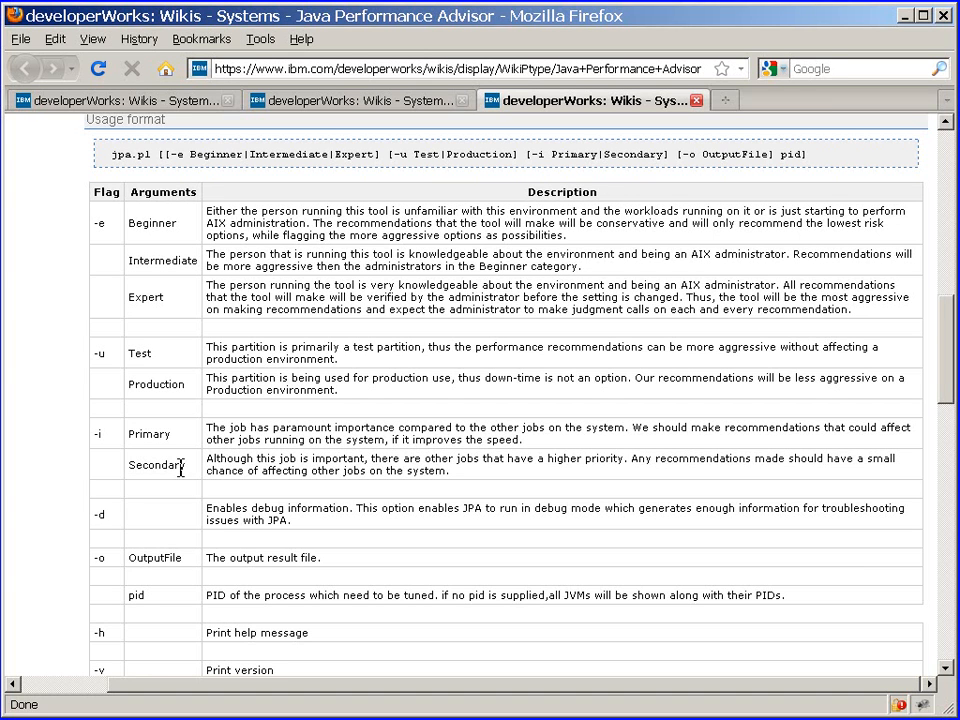
mouse_move(198, 470)
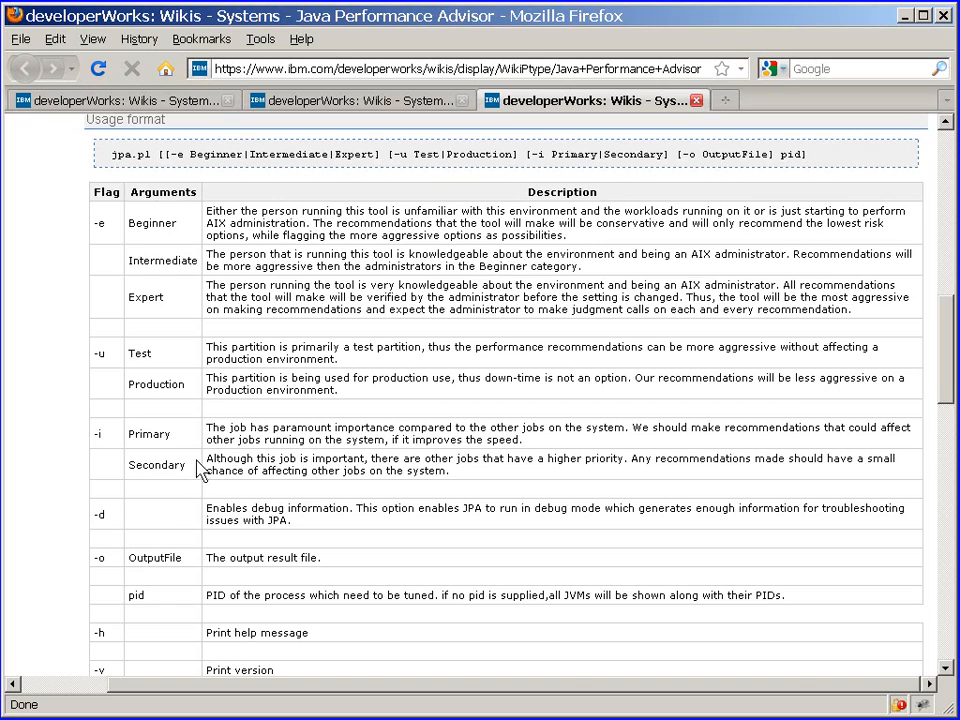
scroll("down", 3)
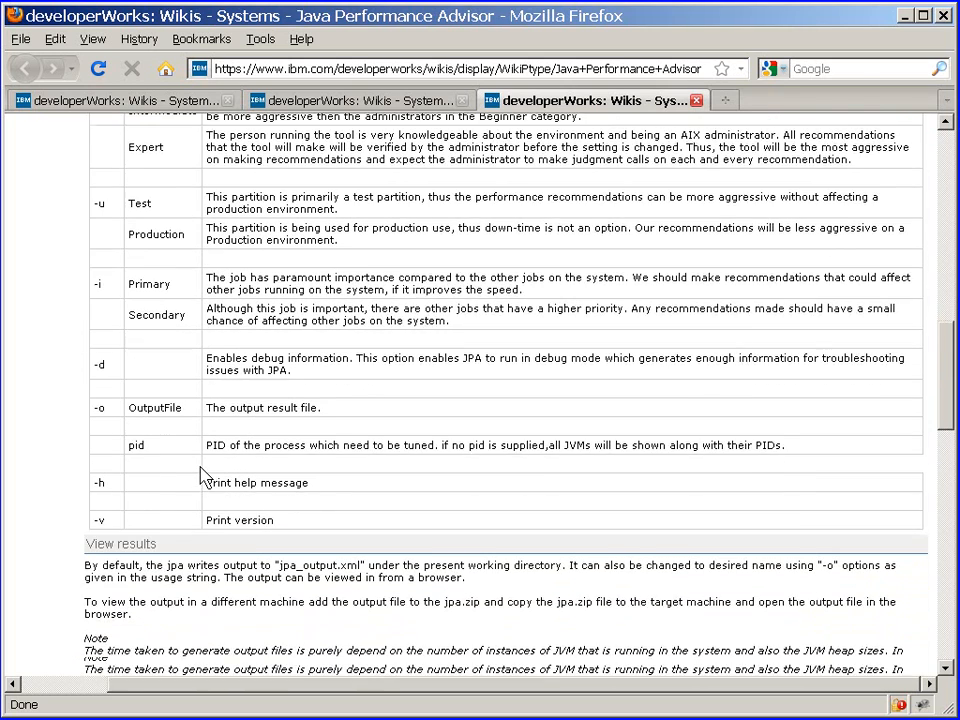
scroll("down", 3)
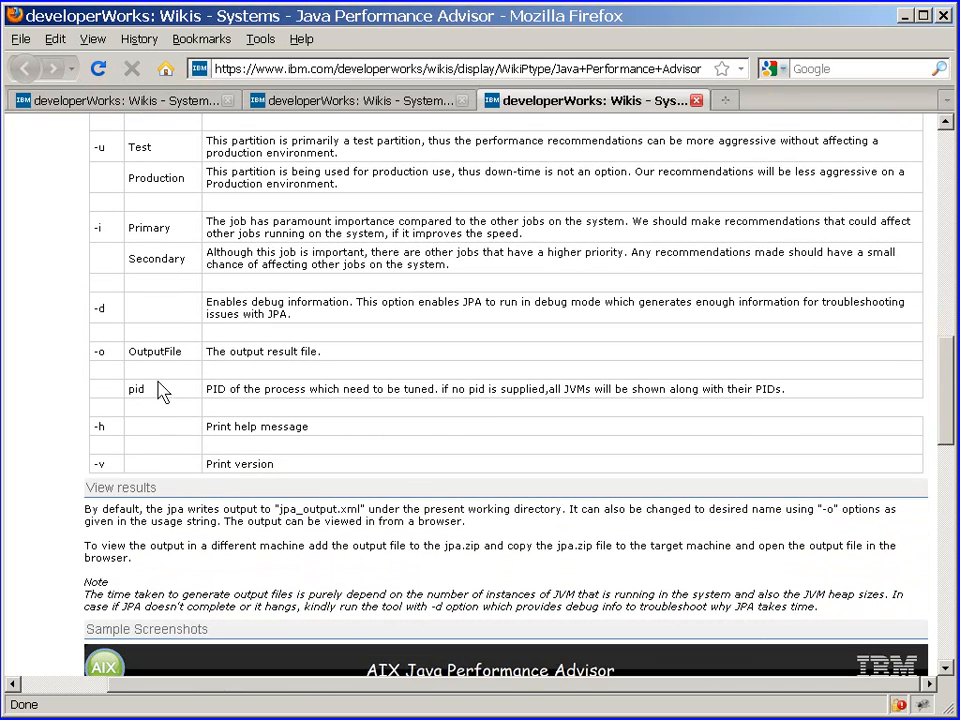
double_click(136, 389)
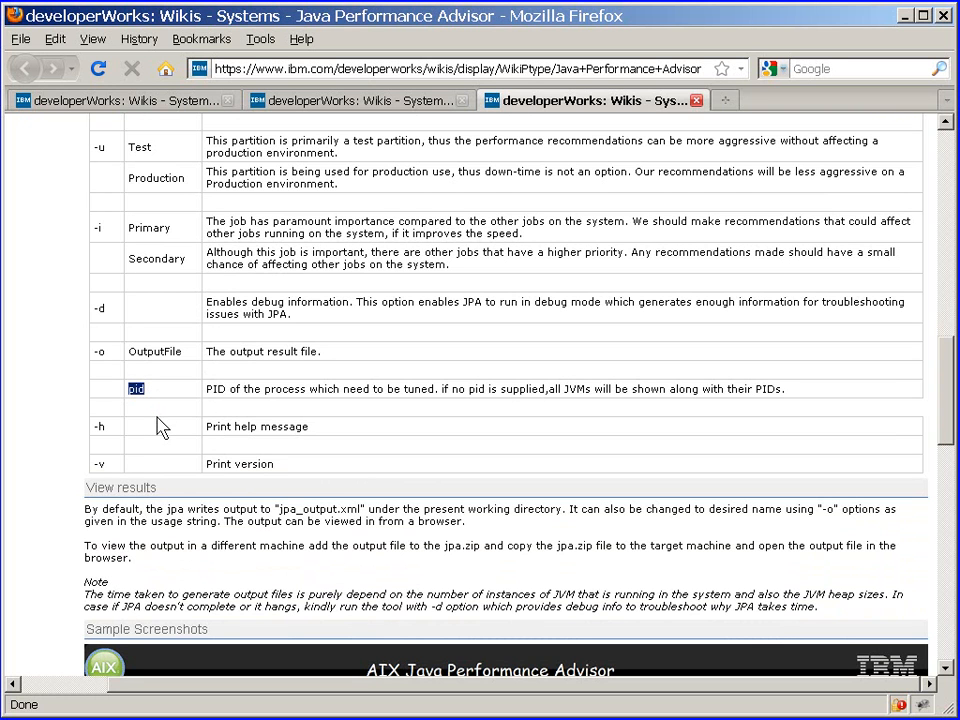
mouse_move(167, 418)
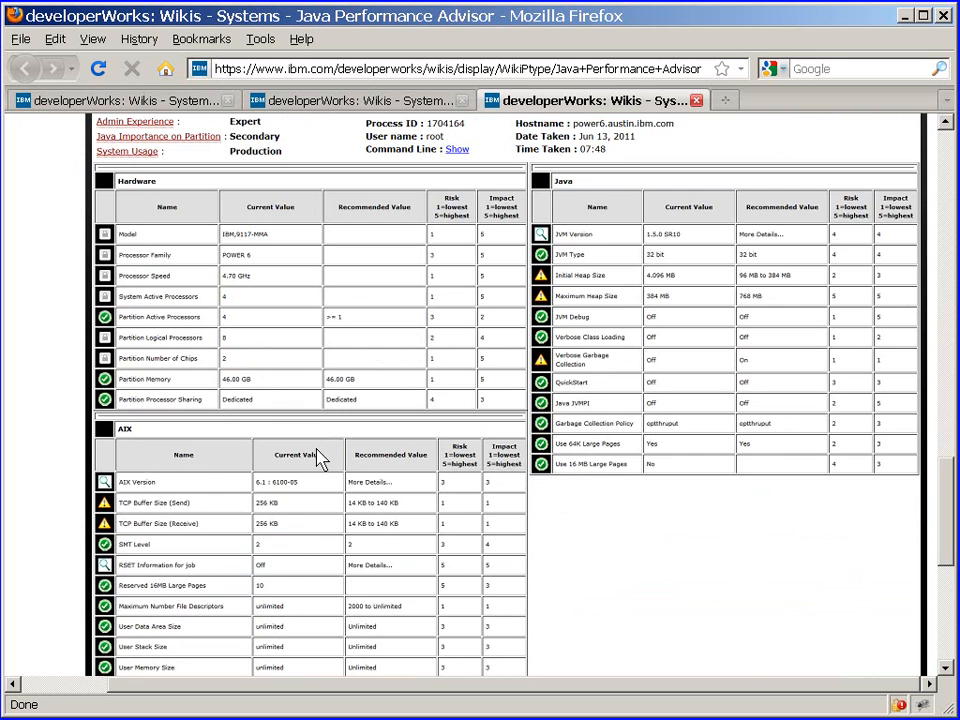
Step: Scroll past the sample JPA report screenshots to the Download section
scroll("down", 3)
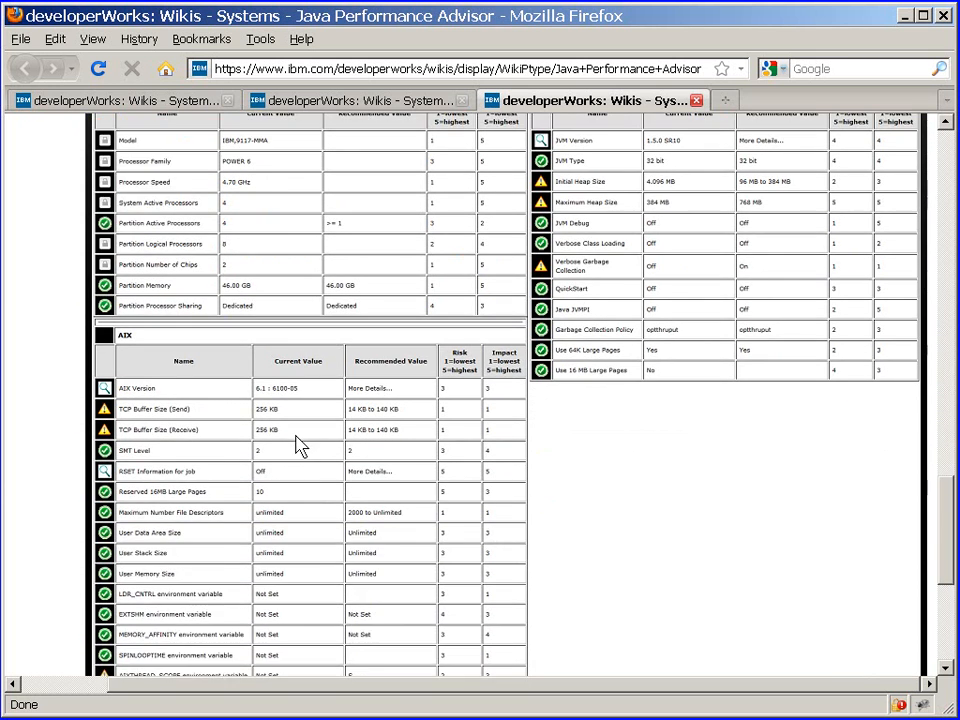
scroll("down", 3)
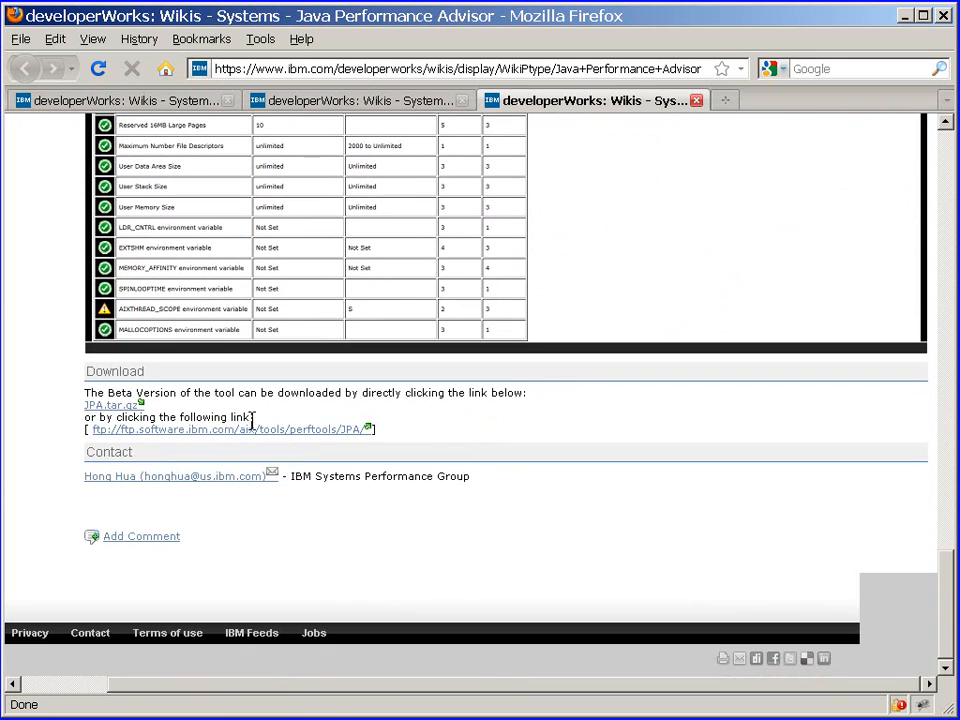
mouse_move(107, 404)
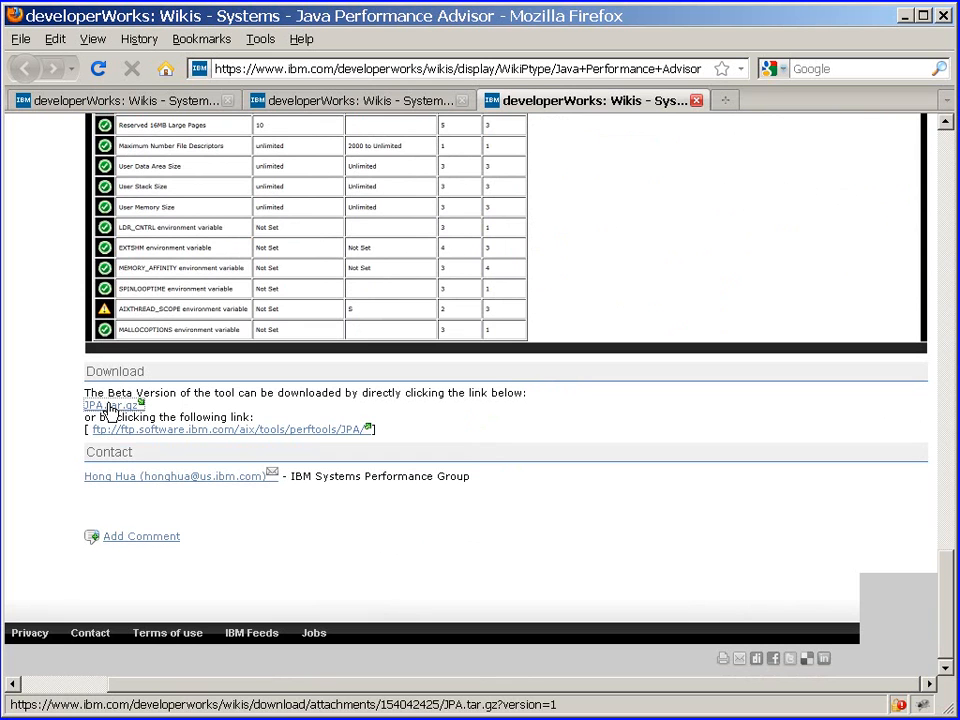
Step: Save the JPA.tar.gz archive to disk from the Download link
left_click(112, 404)
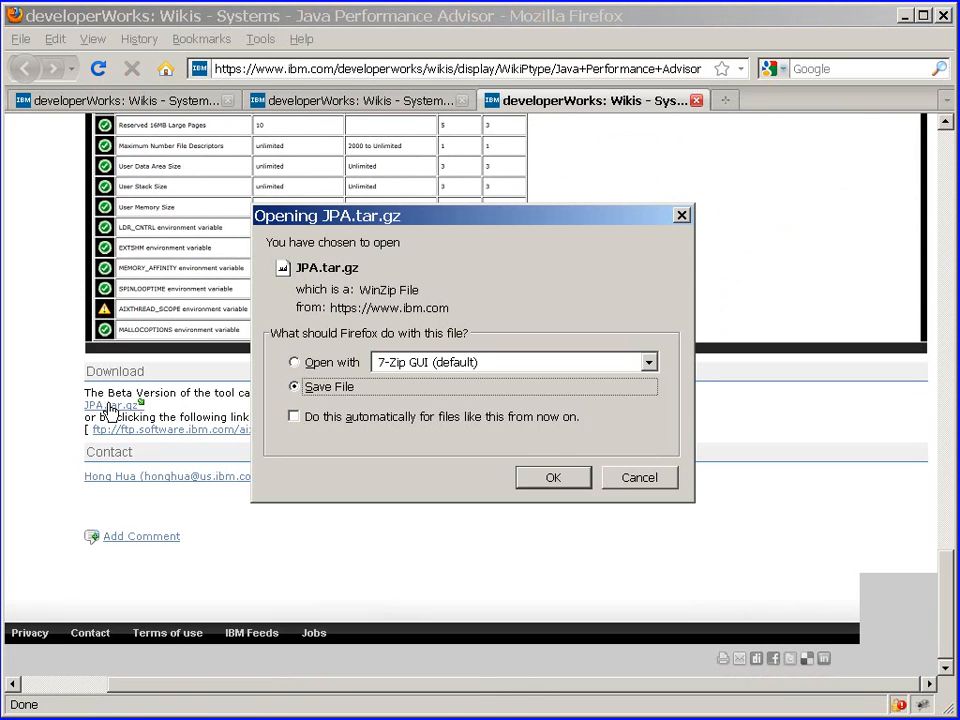
mouse_move(553, 478)
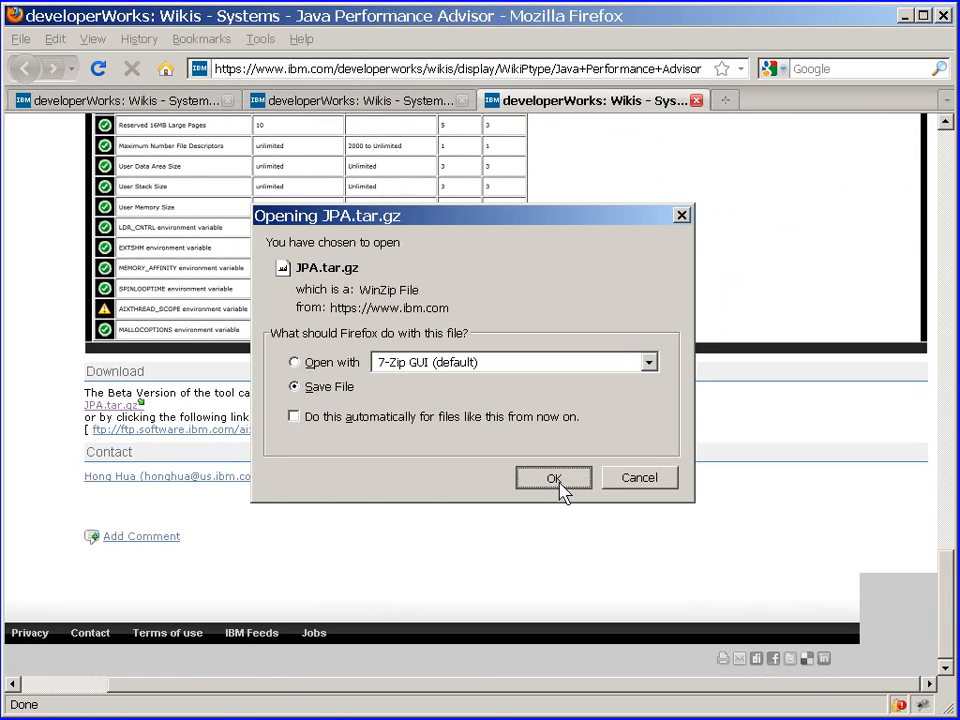
left_click(554, 478)
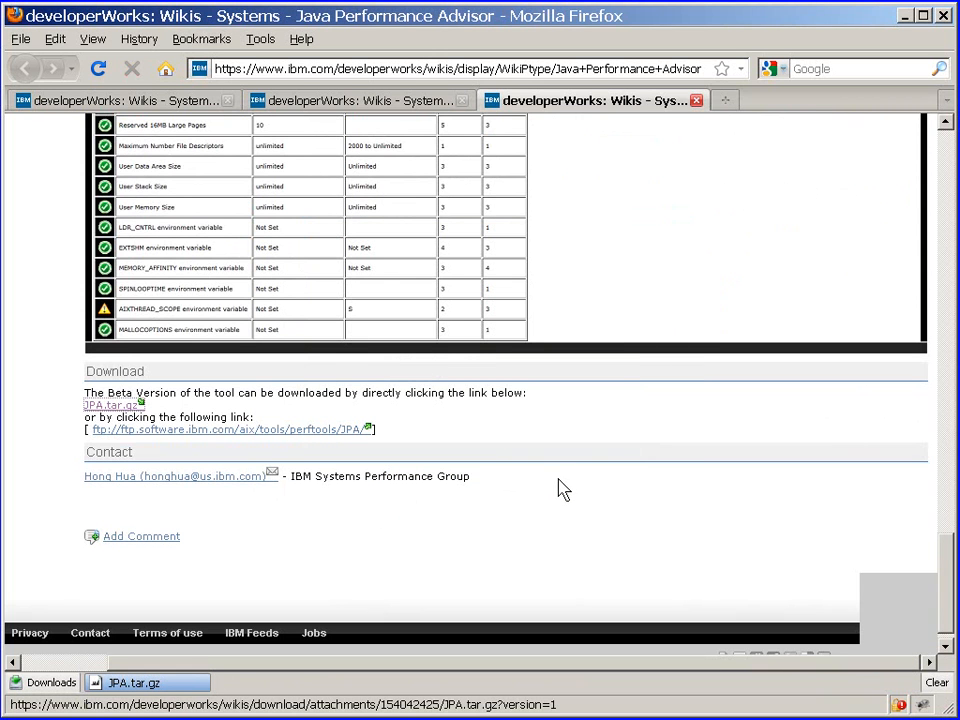
mouse_move(558, 498)
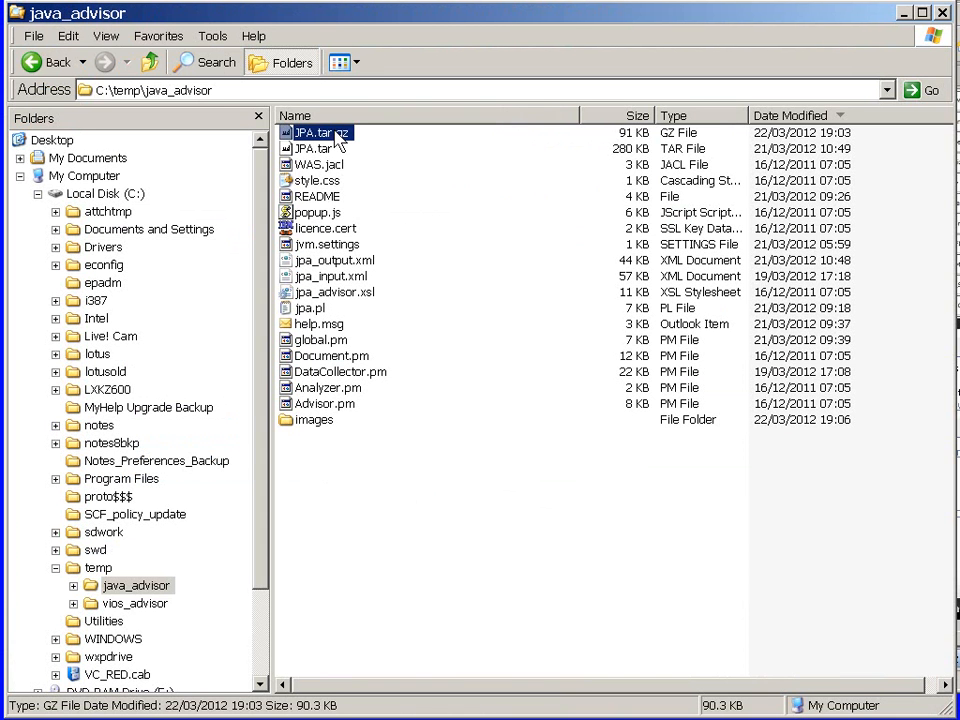
left_click(315, 148)
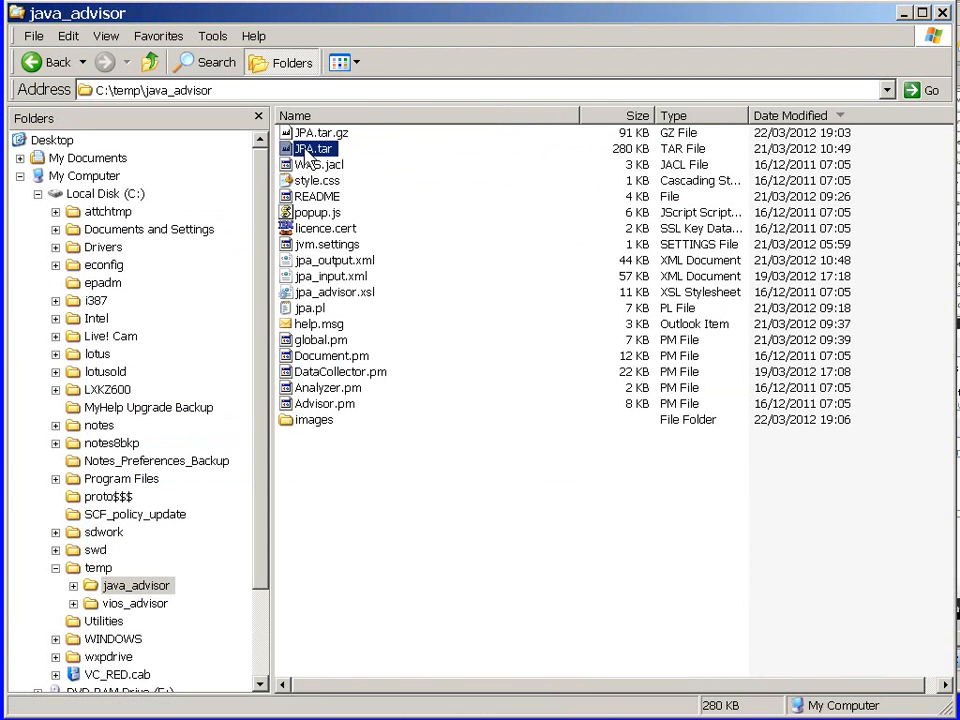
left_click(318, 164)
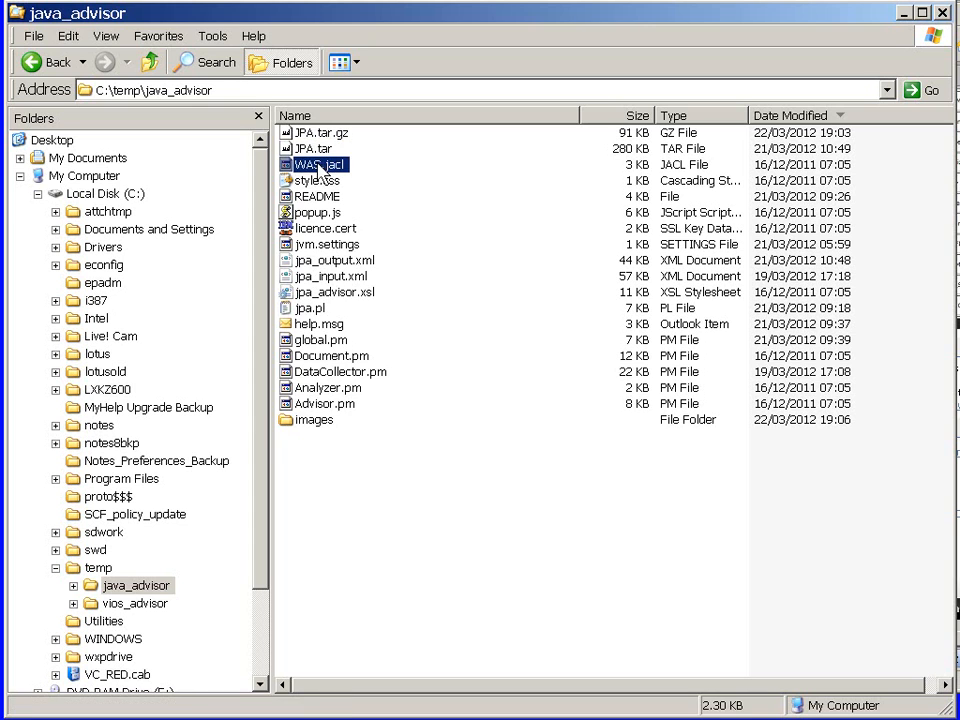
key("ctrl+a")
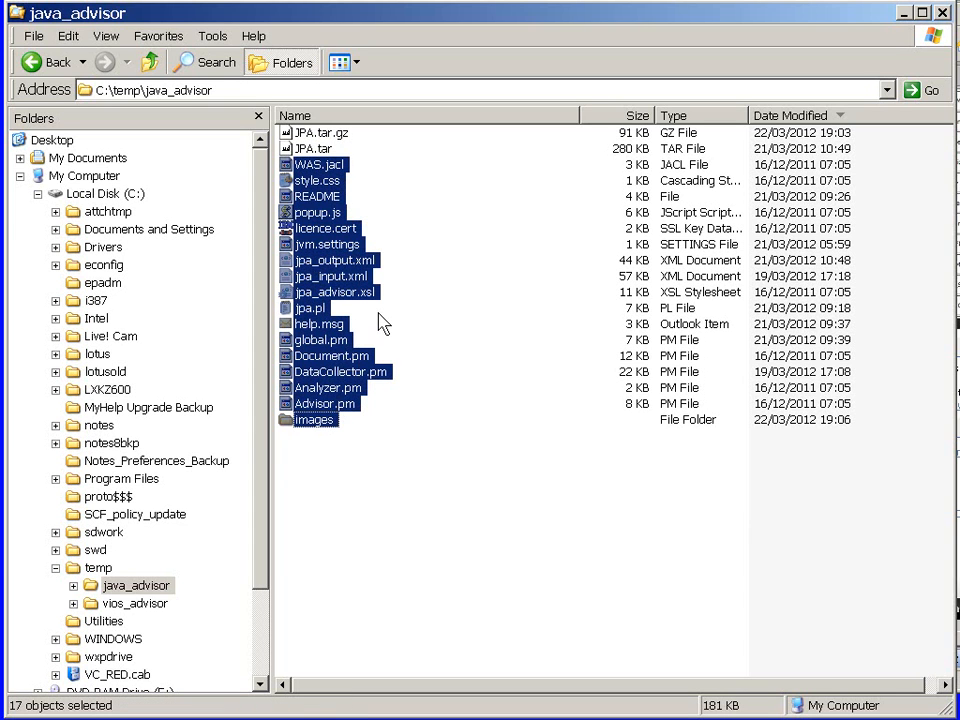
mouse_move(328, 320)
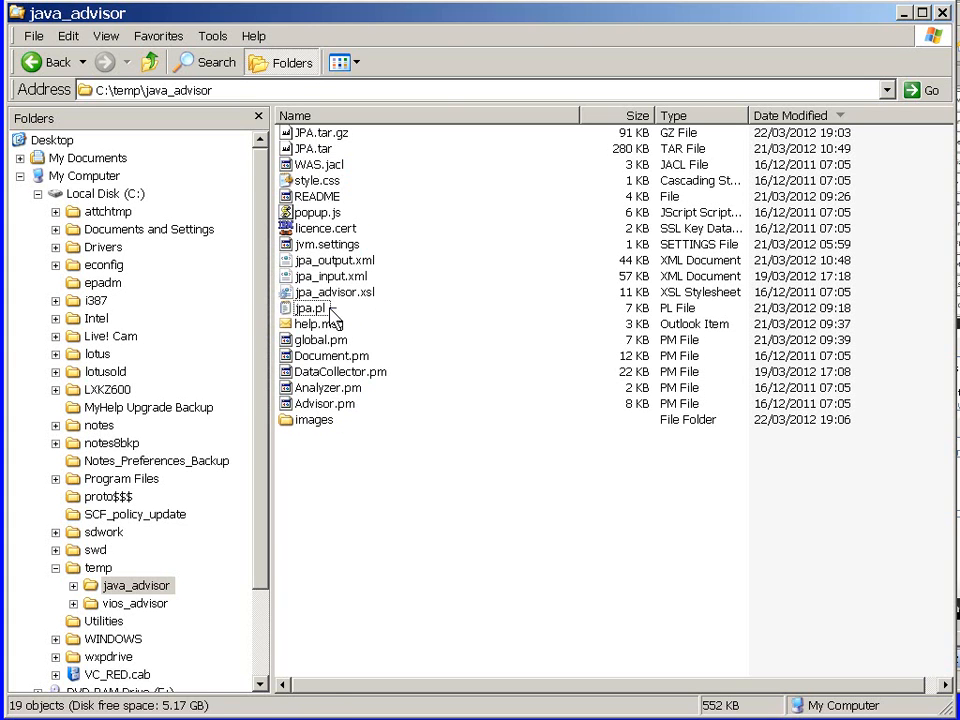
left_click(311, 307)
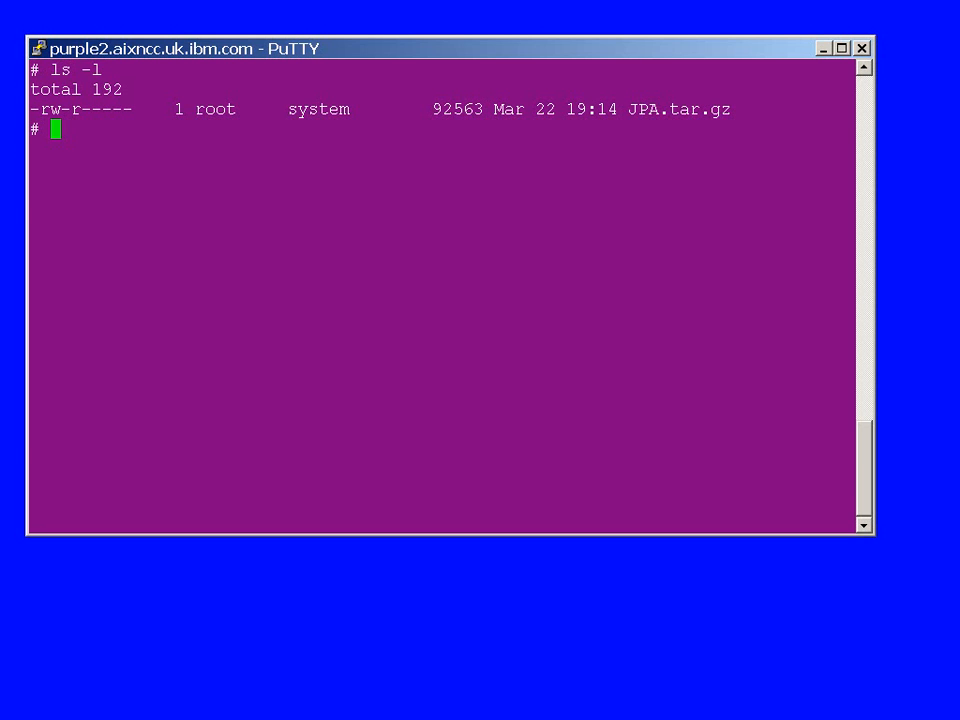
Step: Unpack the archive with gunzip * and tar xvf *
type("gunzip *")
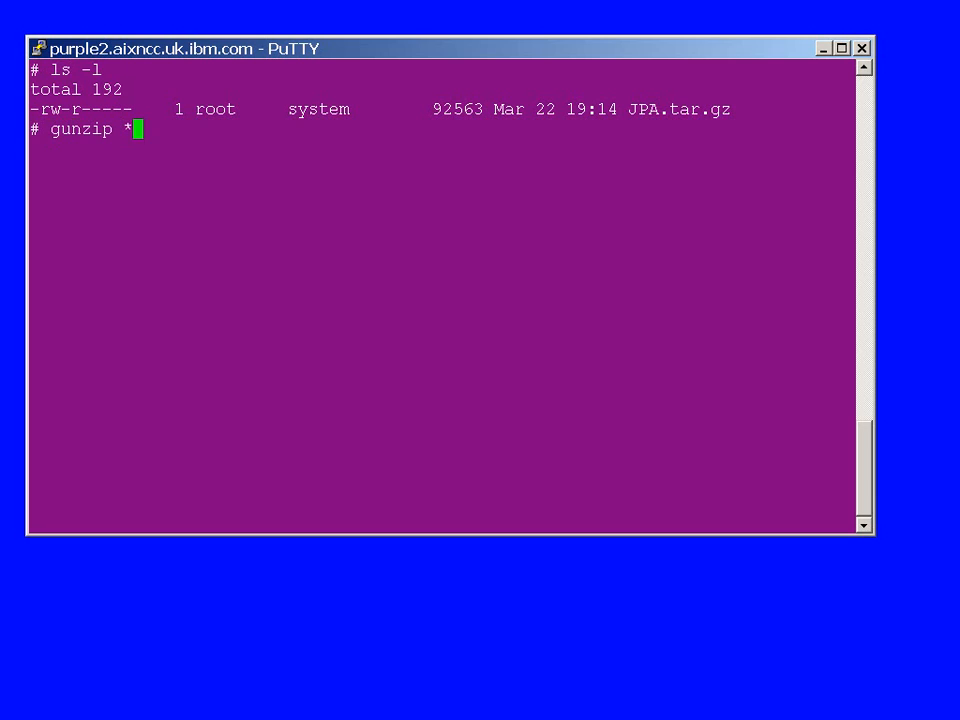
type("tar")
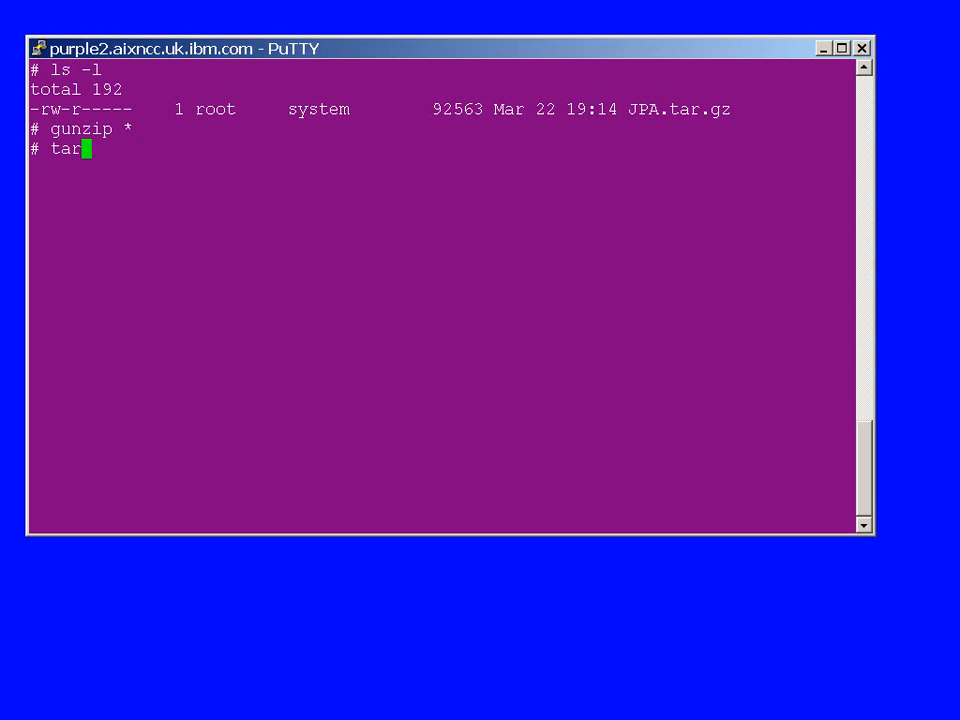
type("xvf *")
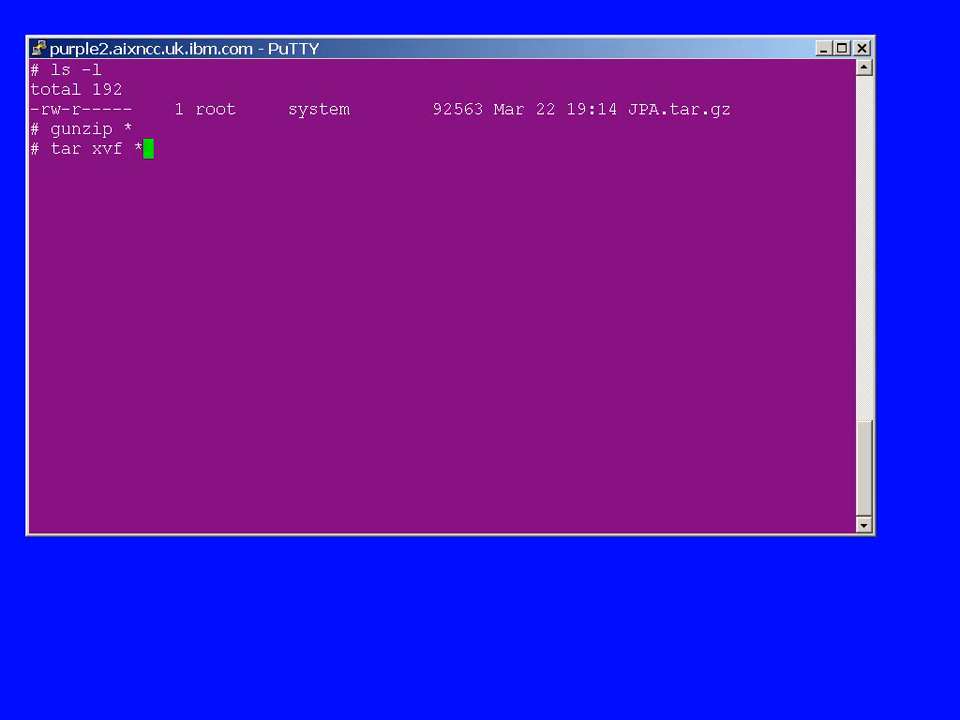
key("Return")
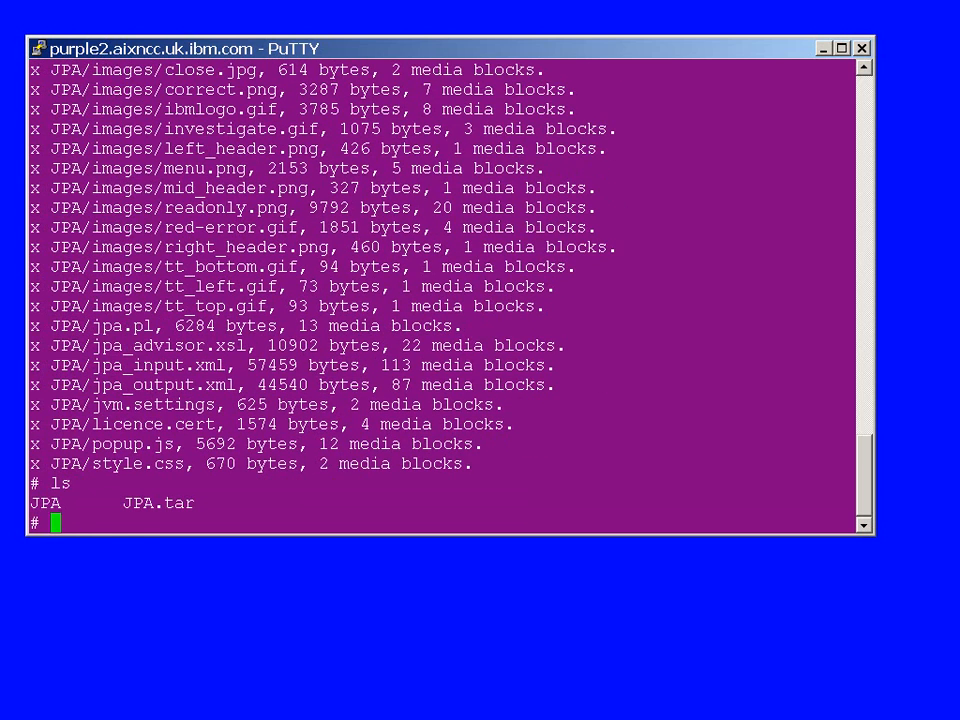
Step: List the JPA directory, check jpa.pl's file type, and cd into JPA
type("ls -l JPA")
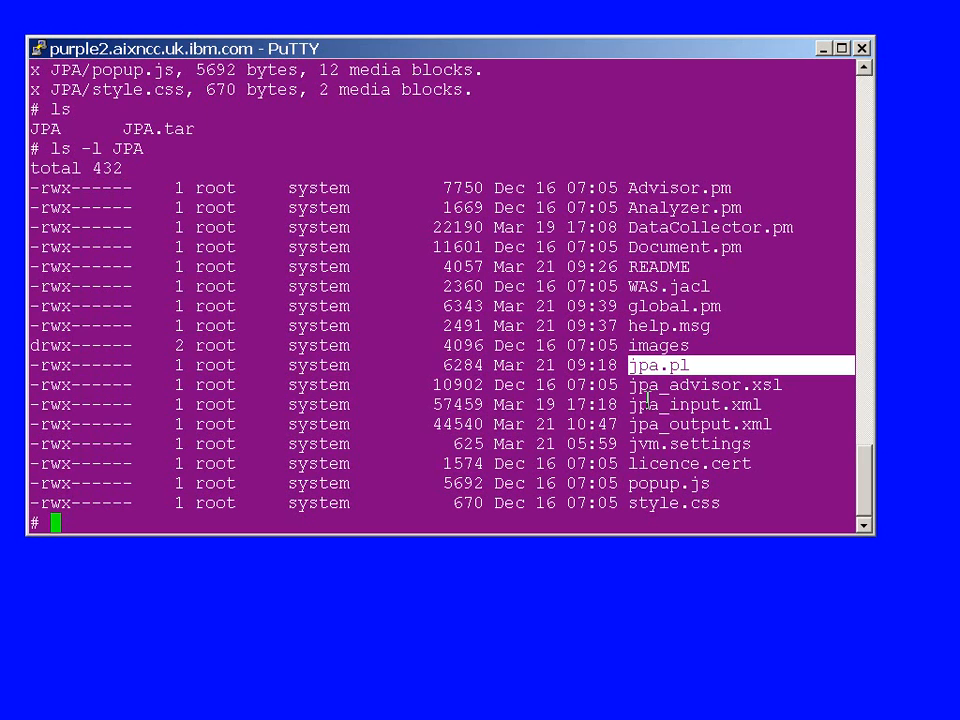
type("fi")
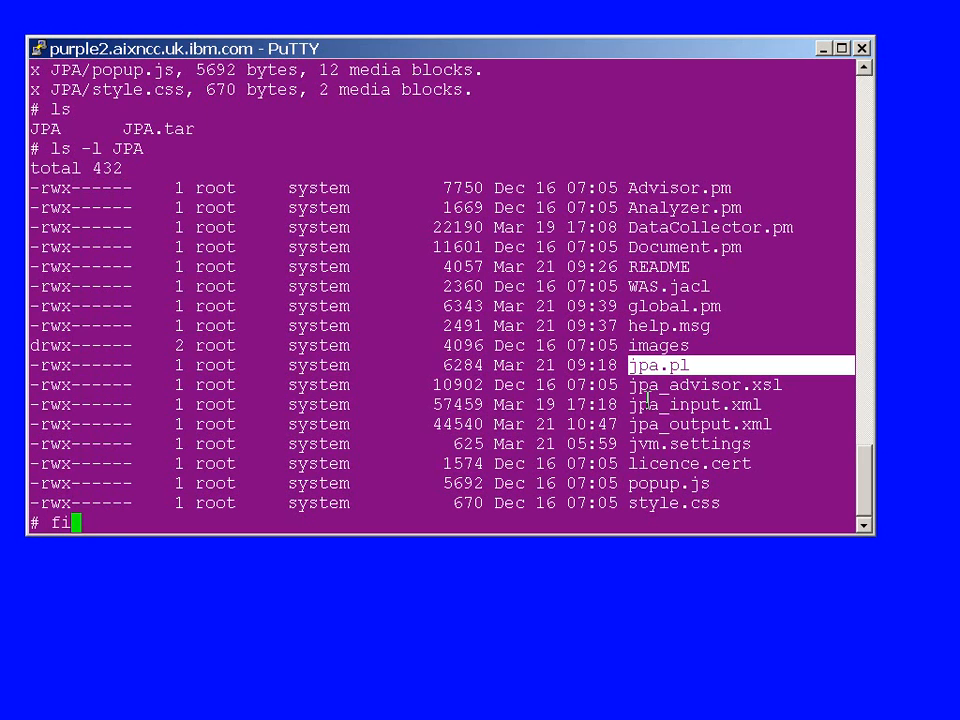
type("le")
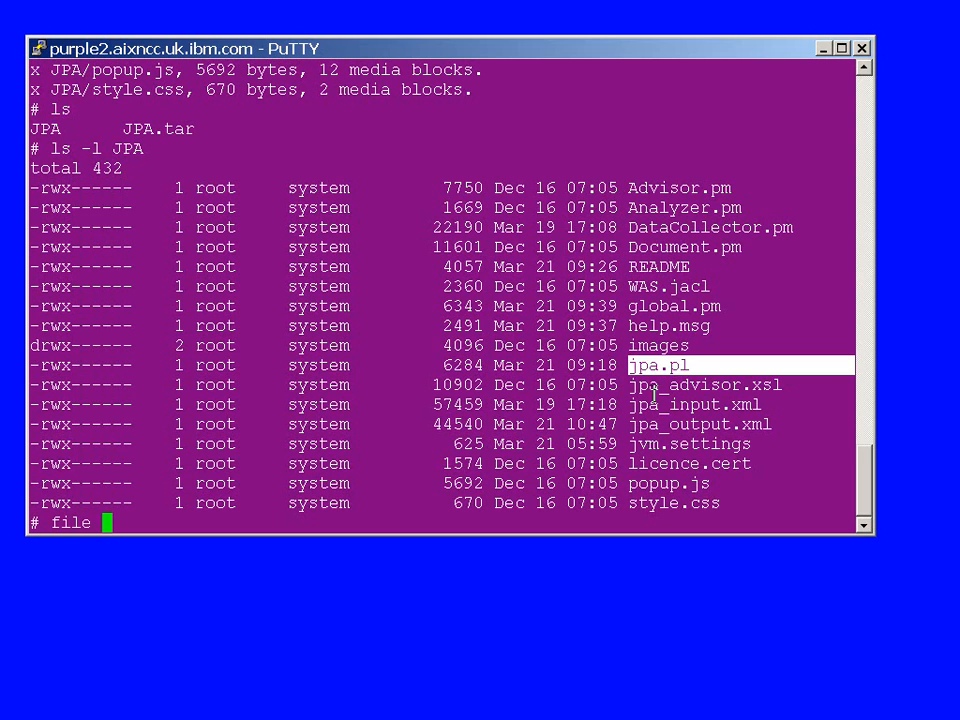
key("Return")
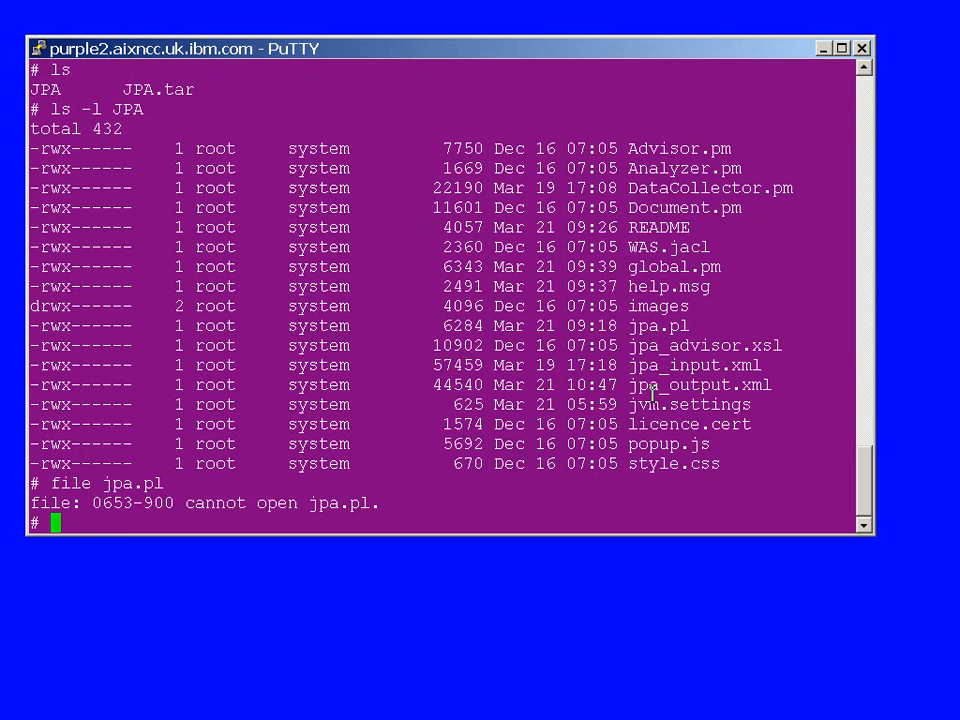
type("cd JPA")
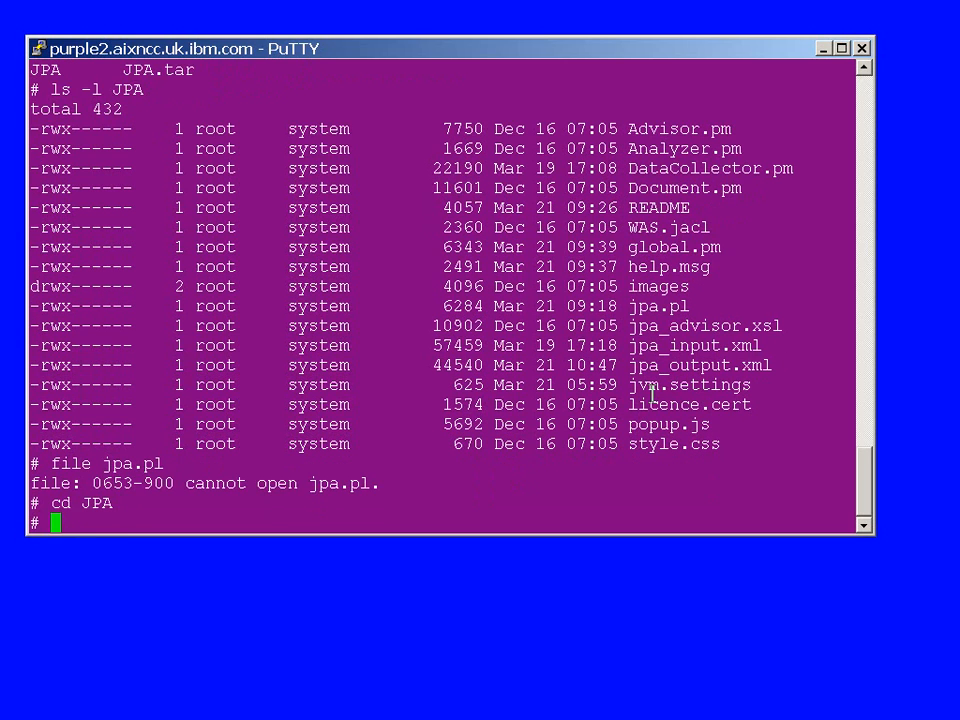
key("Return")
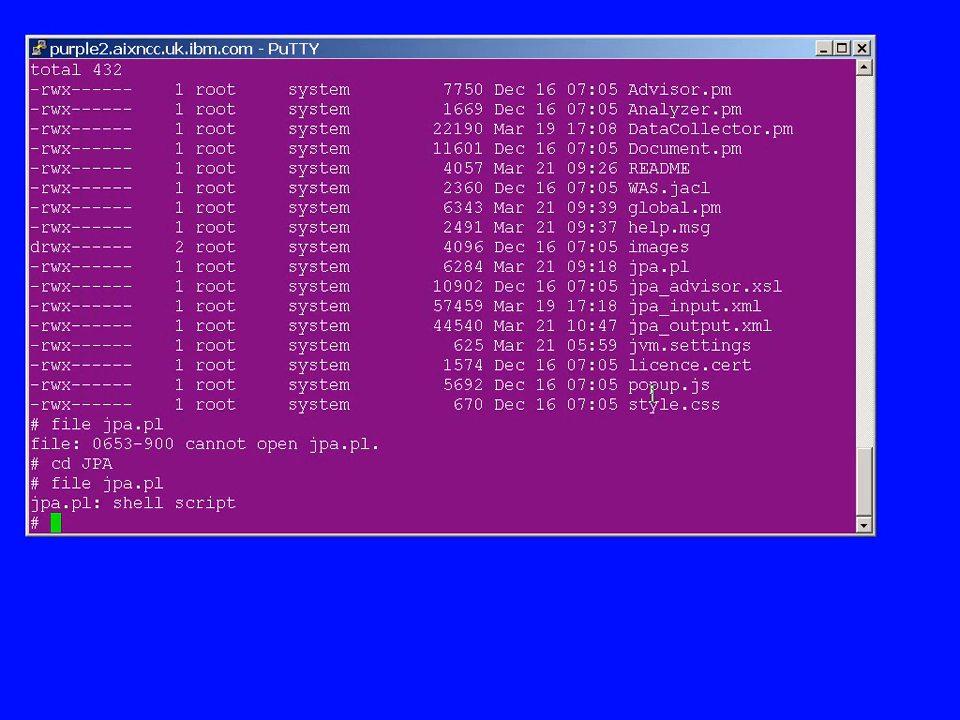
type("ps -ef |")
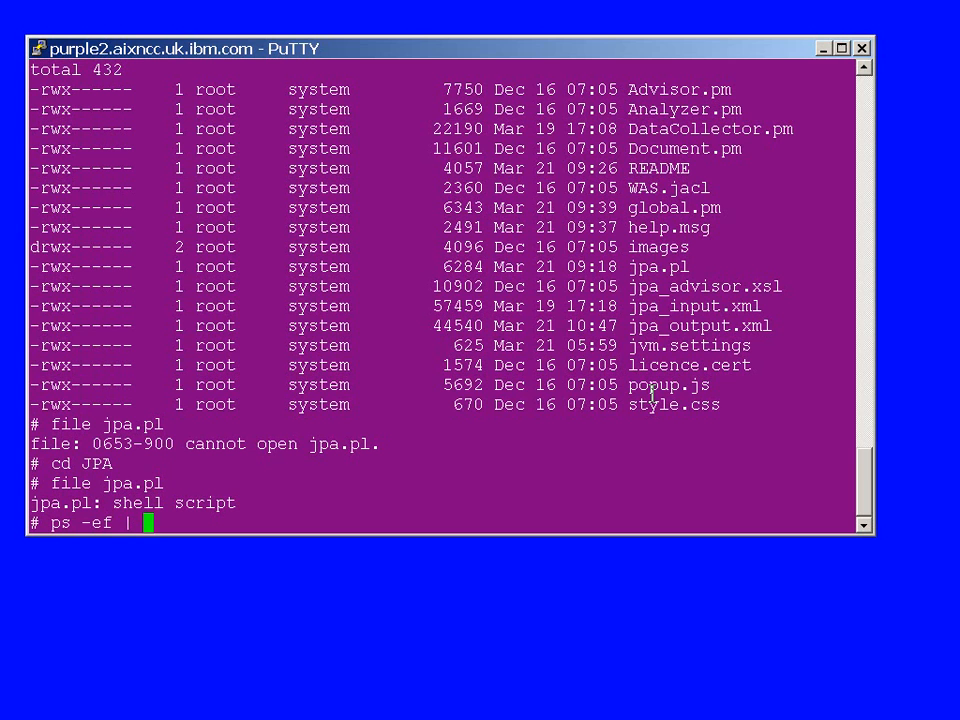
Step: Run ps -ef | grep java and copy the director process PID 15007844
type("grep java")
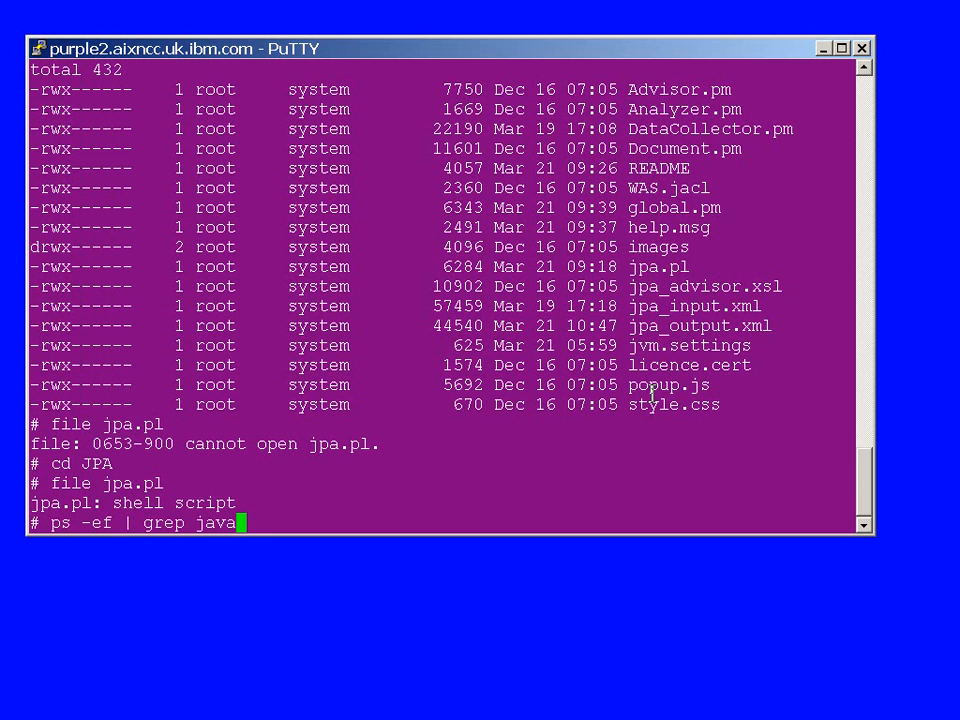
key("Return")
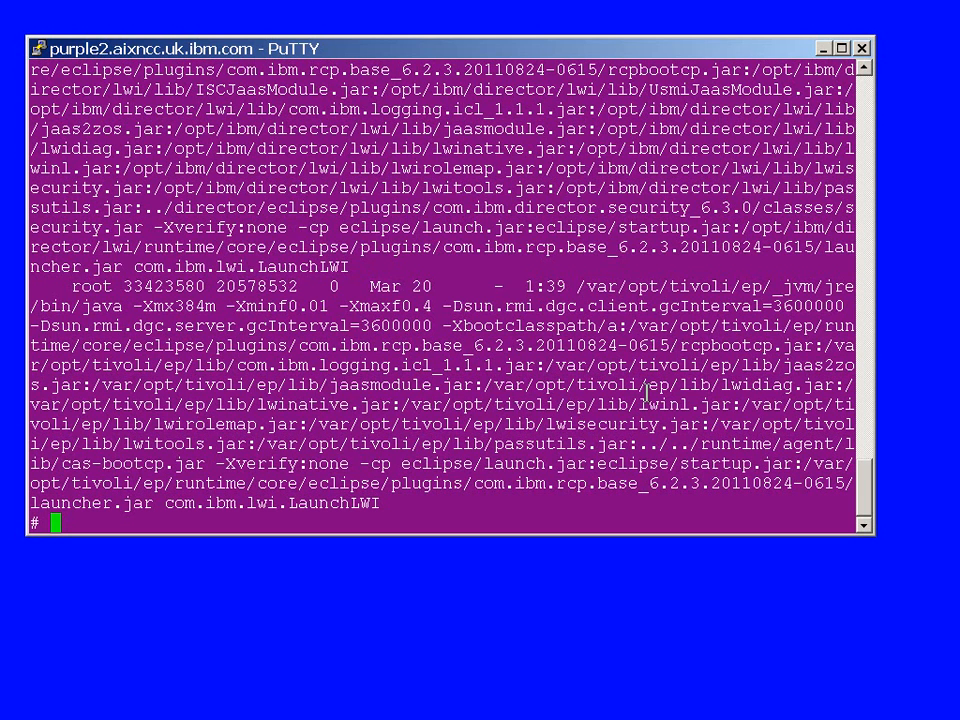
mouse_move(953, 414)
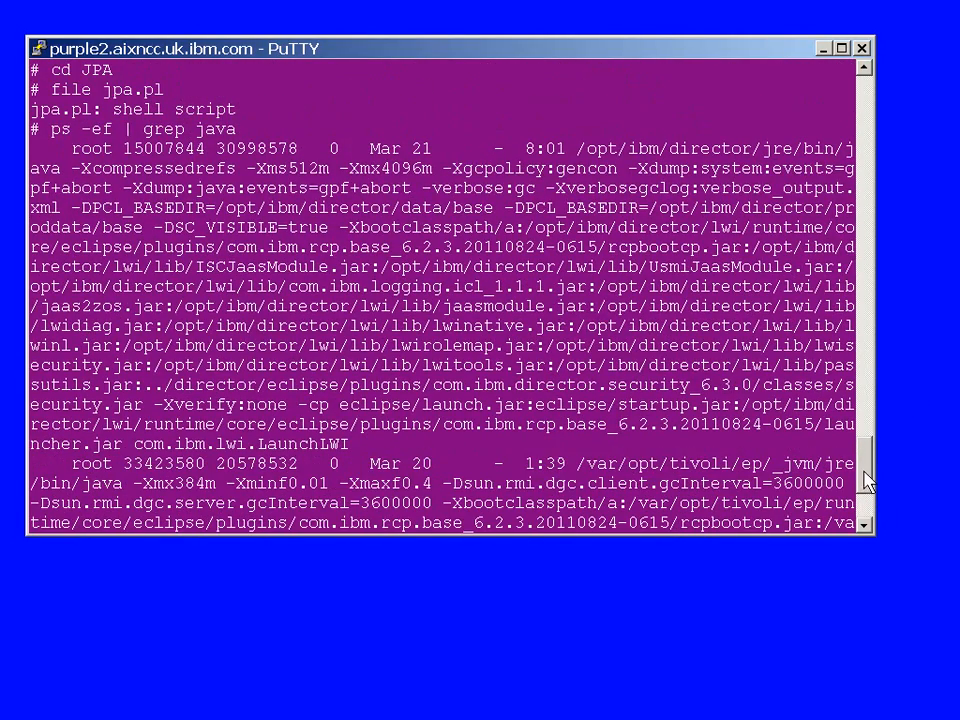
mouse_move(455, 168)
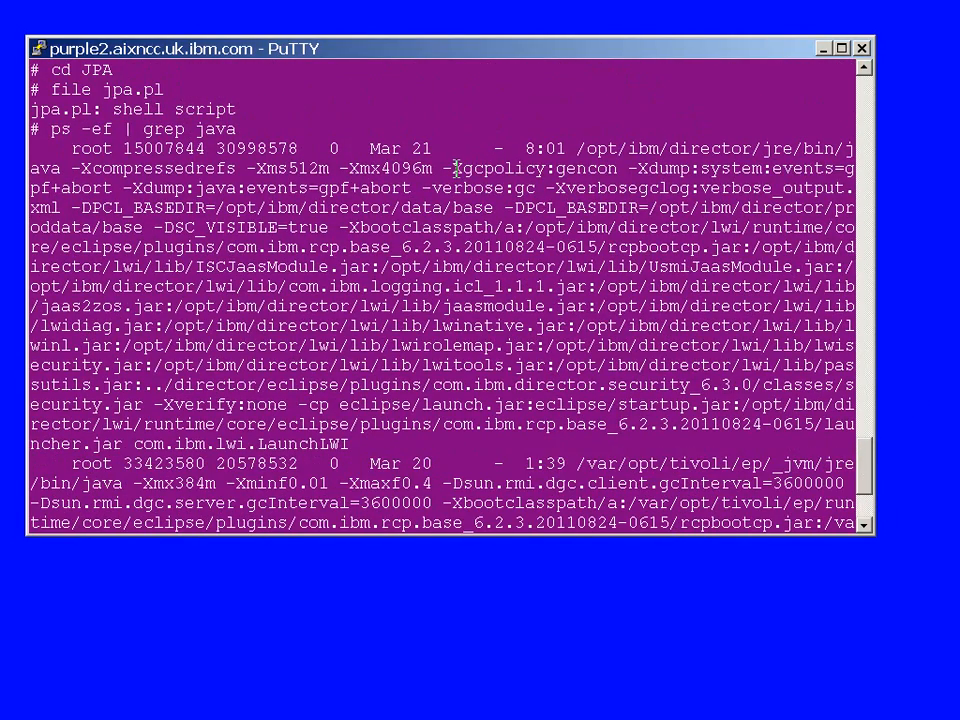
double_click(149, 148)
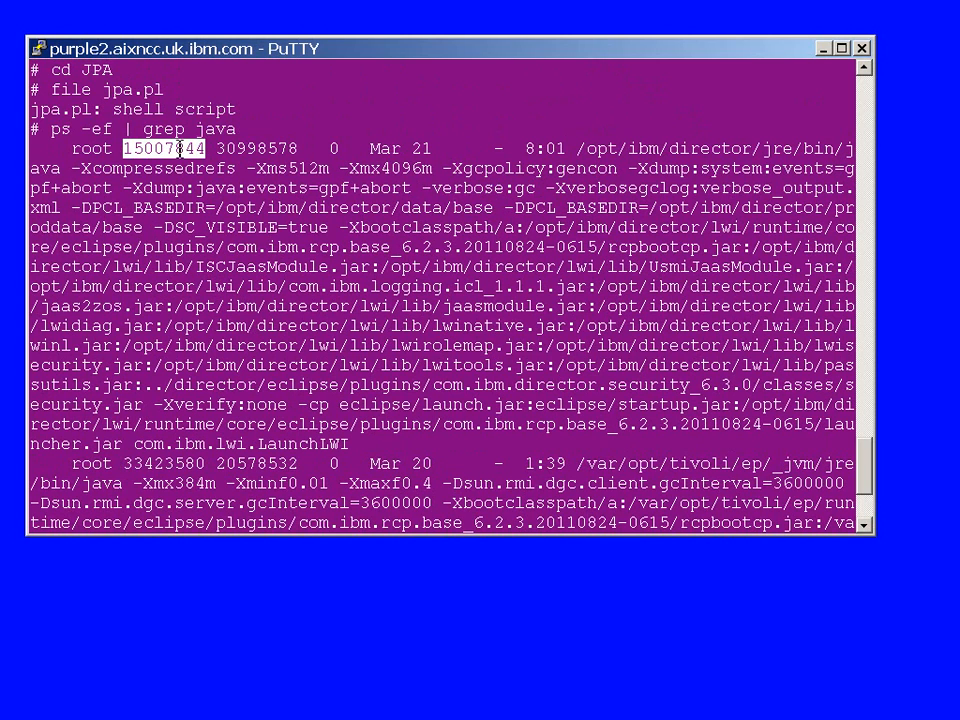
mouse_move(590, 160)
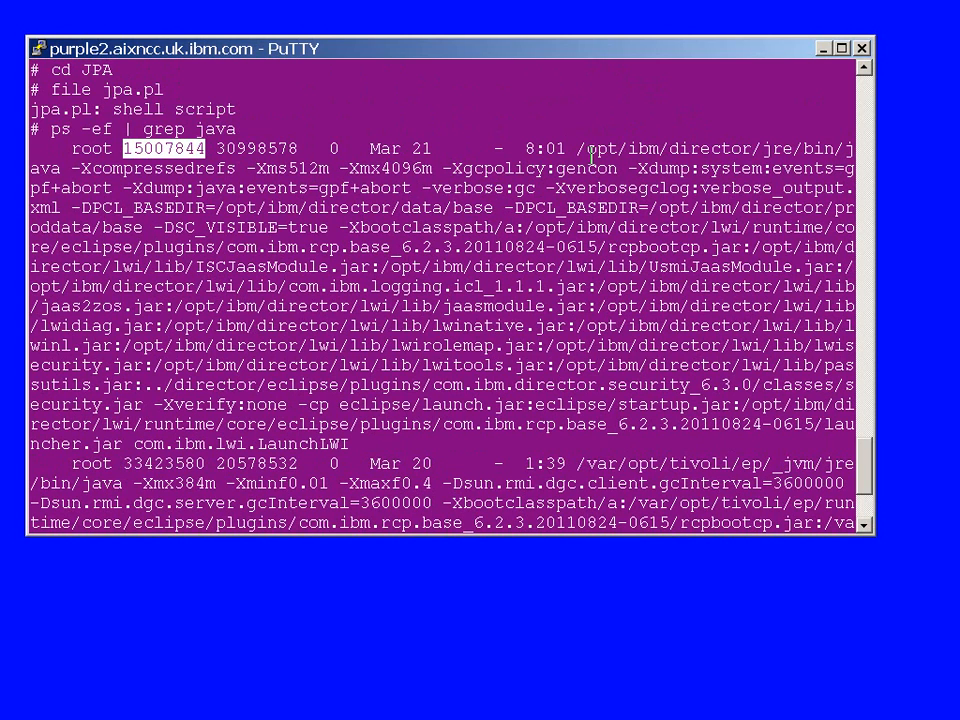
mouse_move(818, 155)
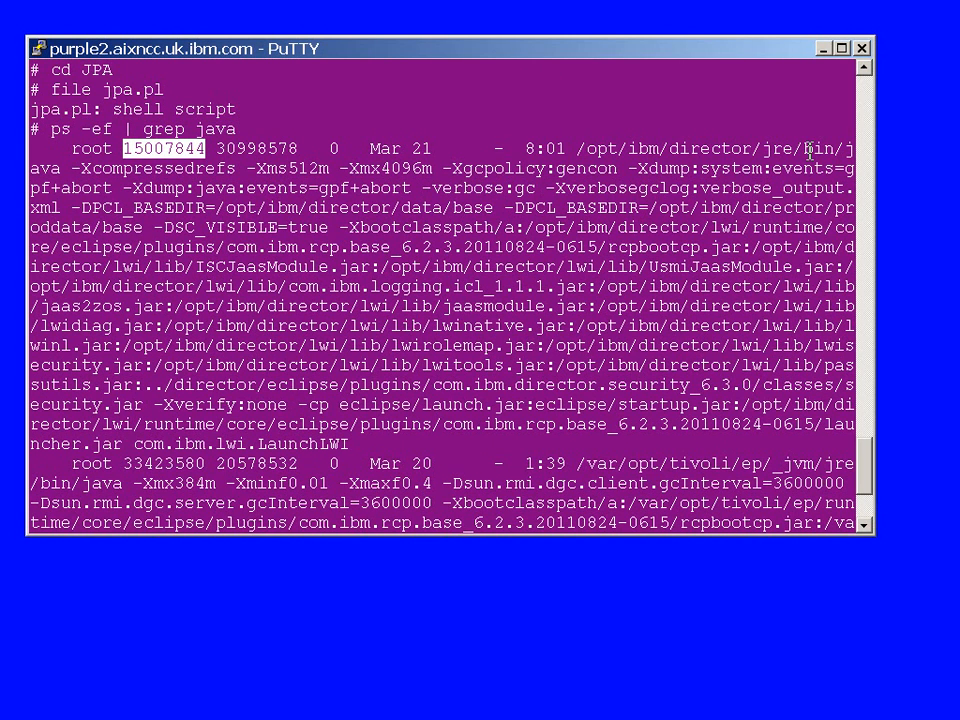
mouse_move(708, 203)
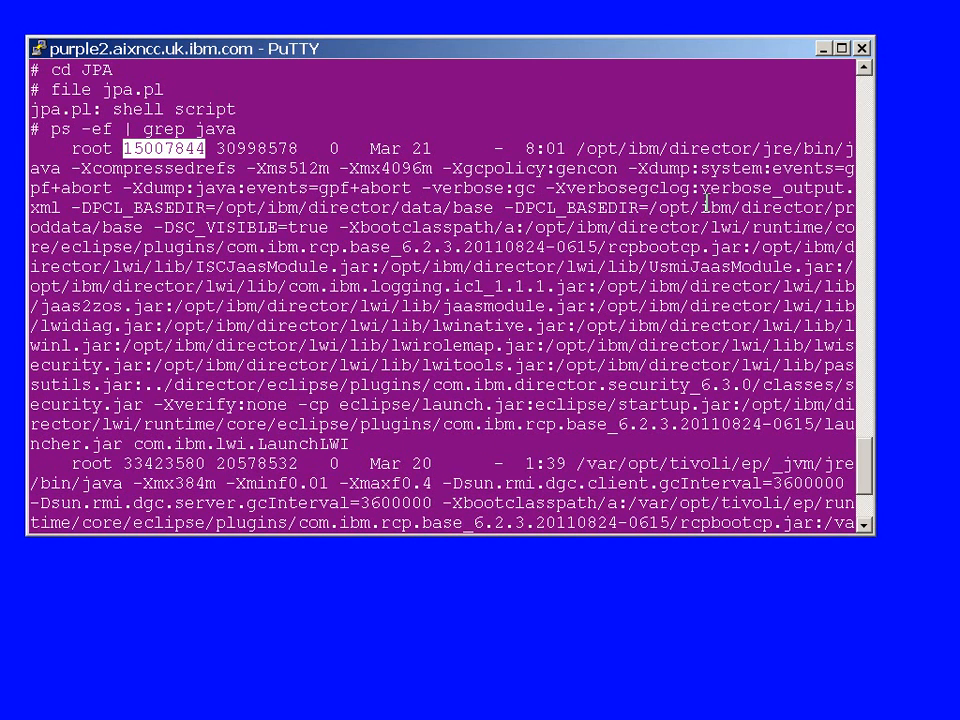
mouse_move(787, 207)
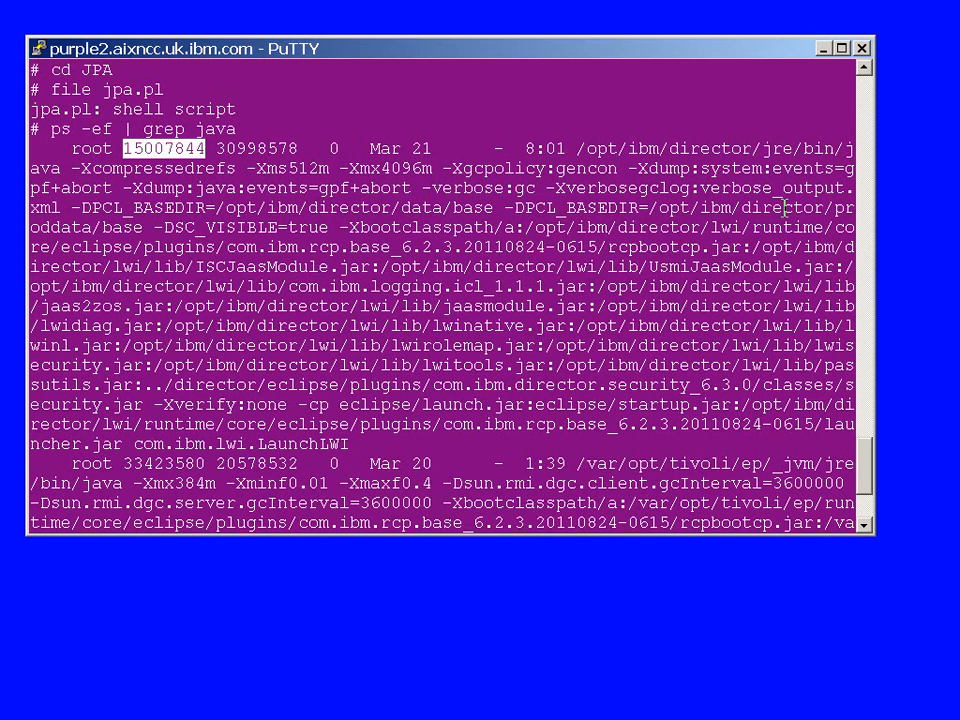
scroll("down", 3)
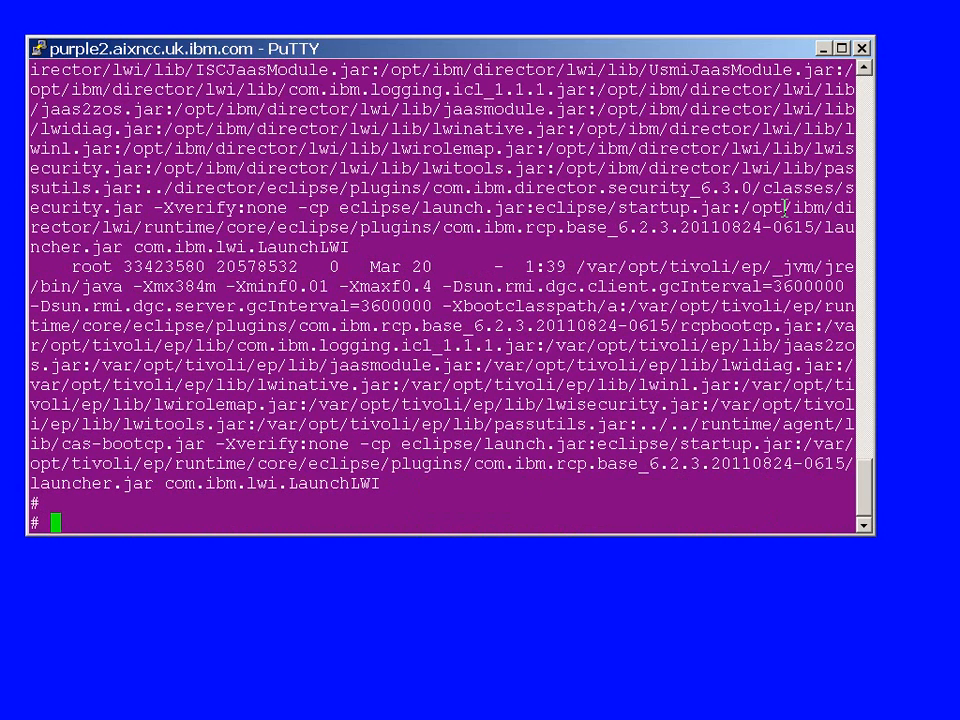
Step: Run ./jpa.pl -e Expert -u Test -i Primary 15007844
type("jp")
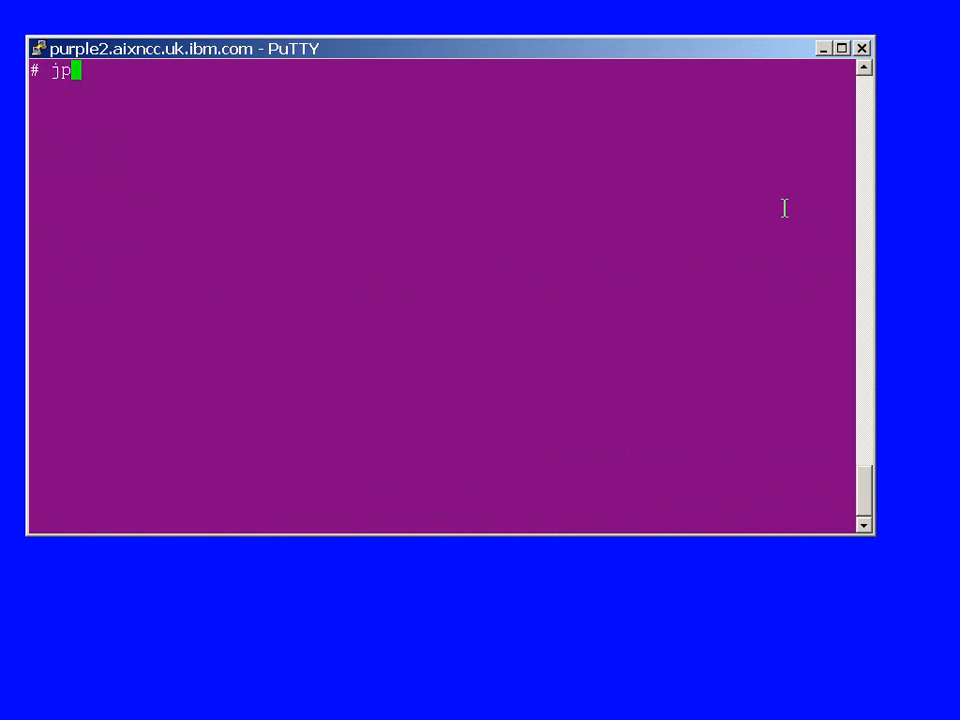
type("a")
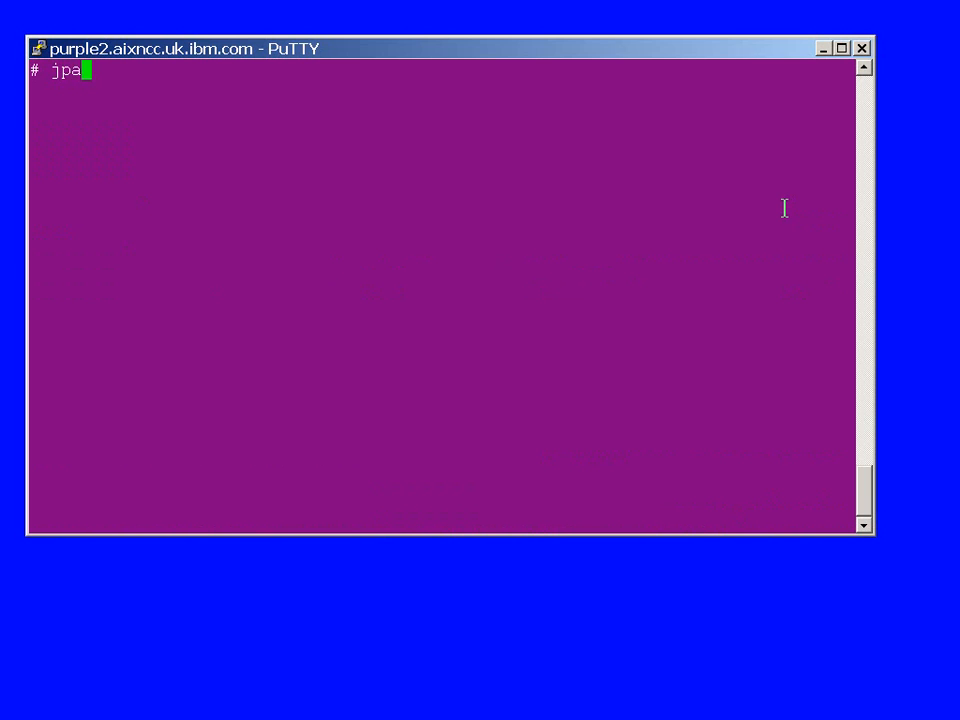
type(".pl")
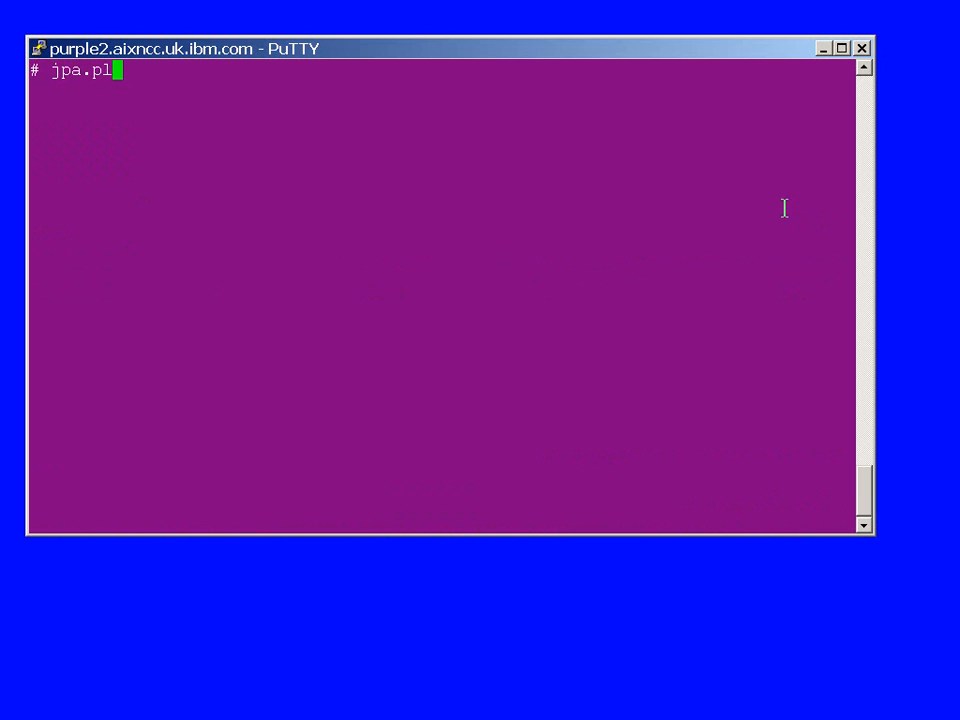
type("-e")
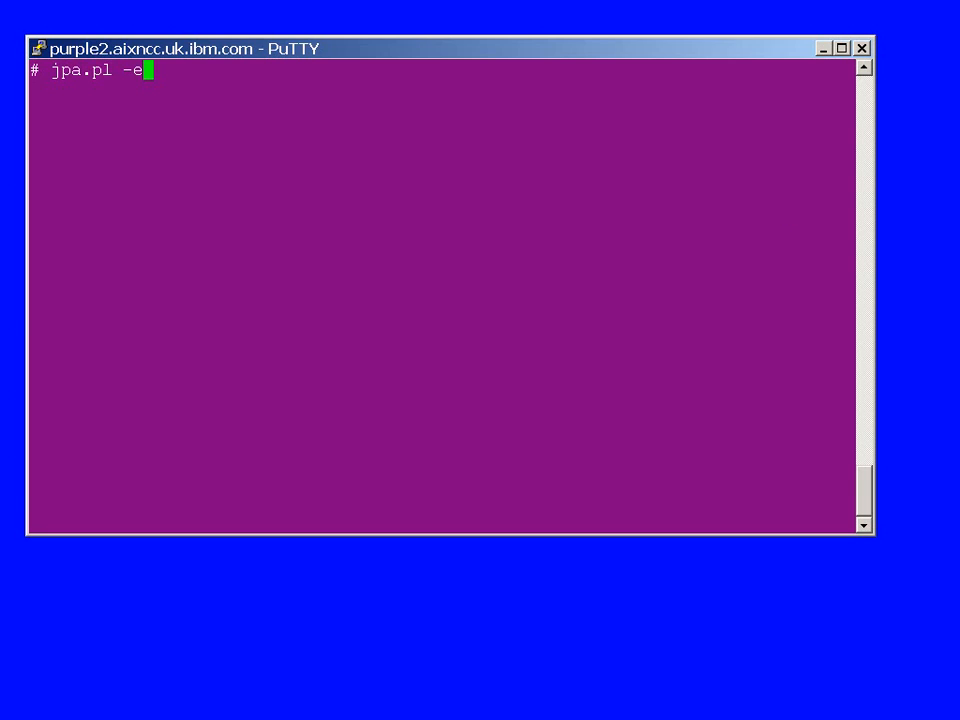
type("xpert -u Test -i Primary 15007844")
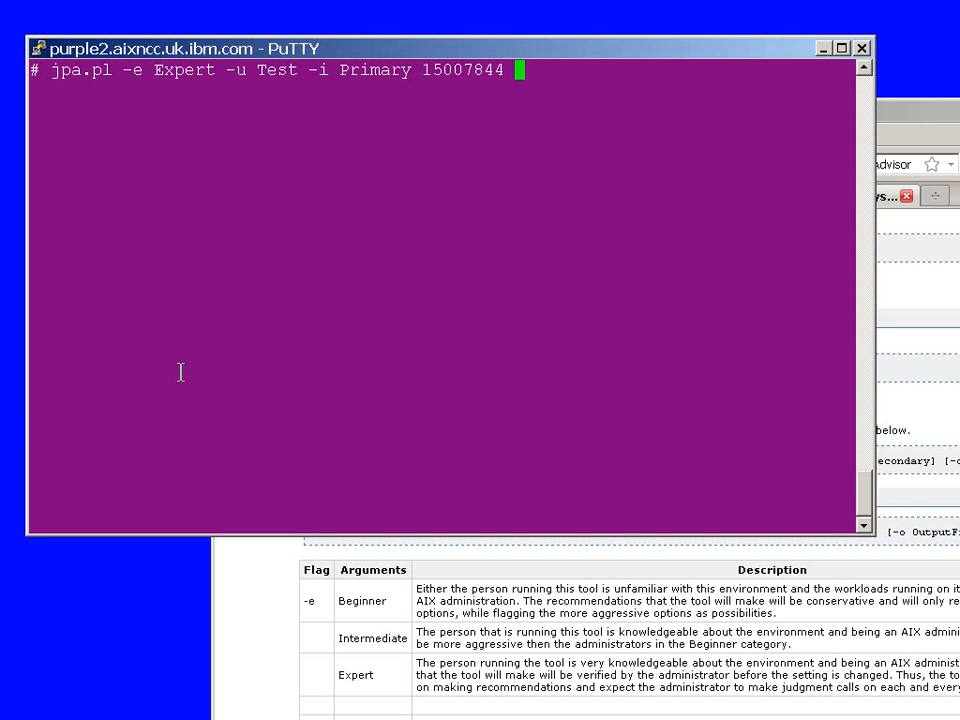
mouse_move(204, 99)
type("./")
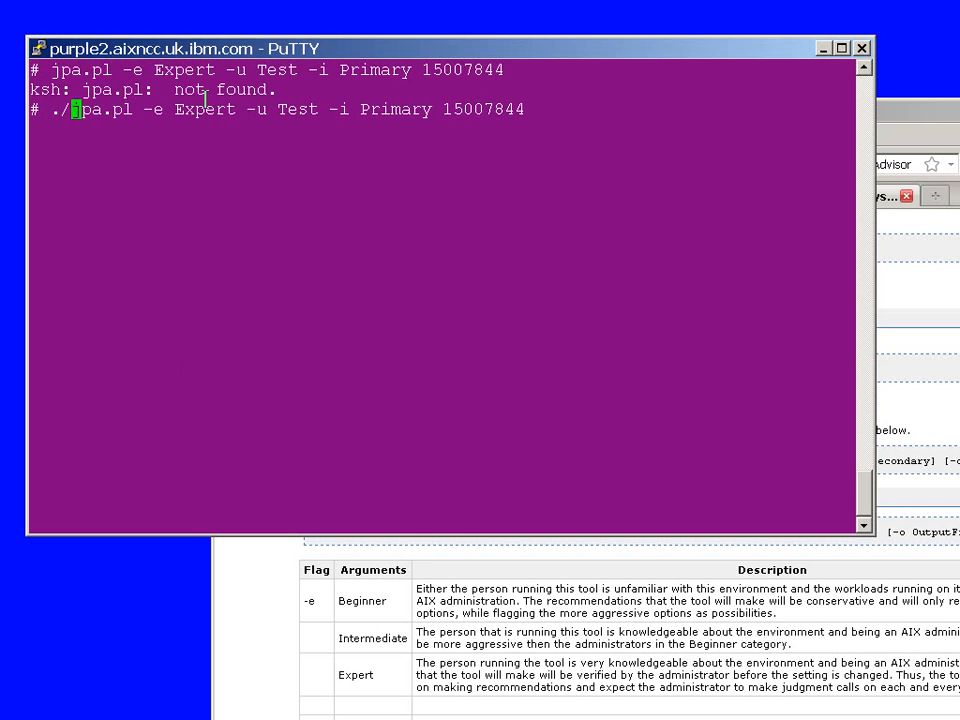
key("Return")
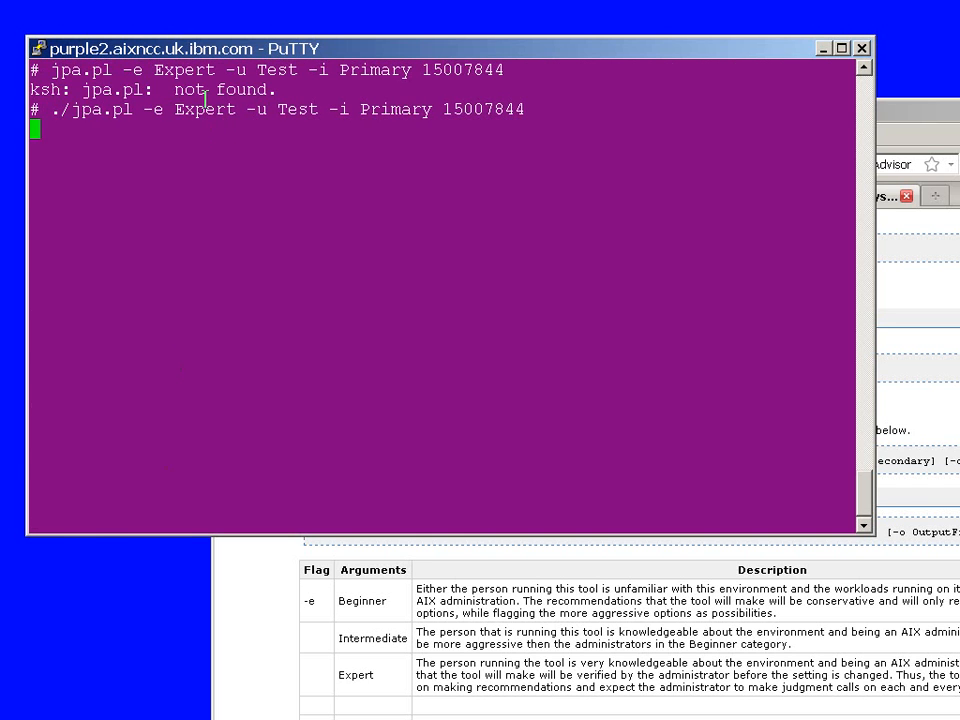
Step: Agree to the advisor's licence terms by answering y
key("Return")
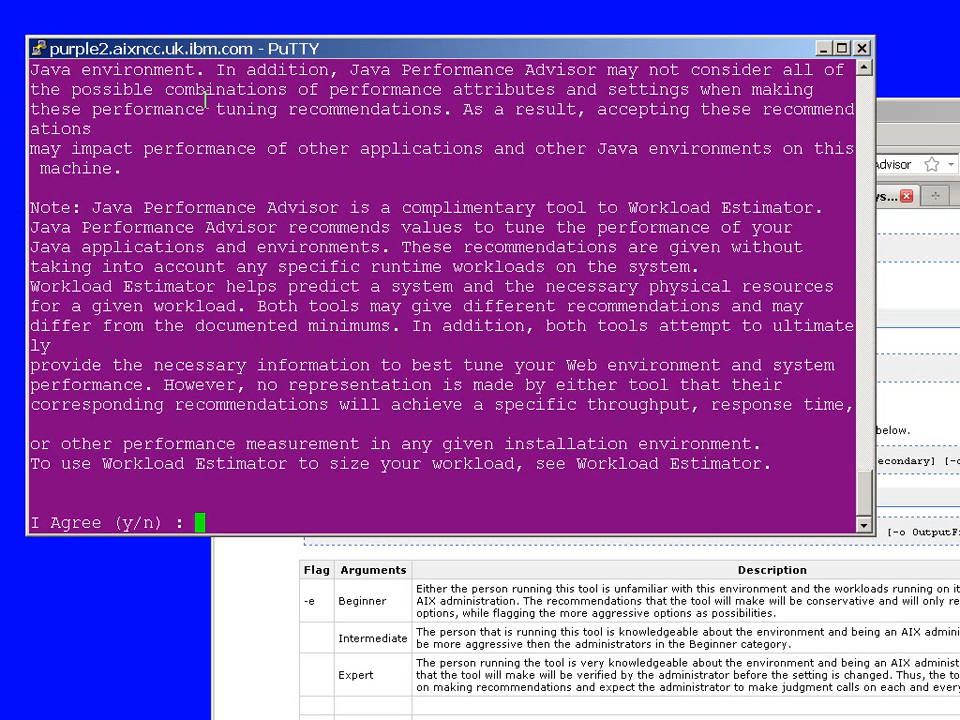
type("y")
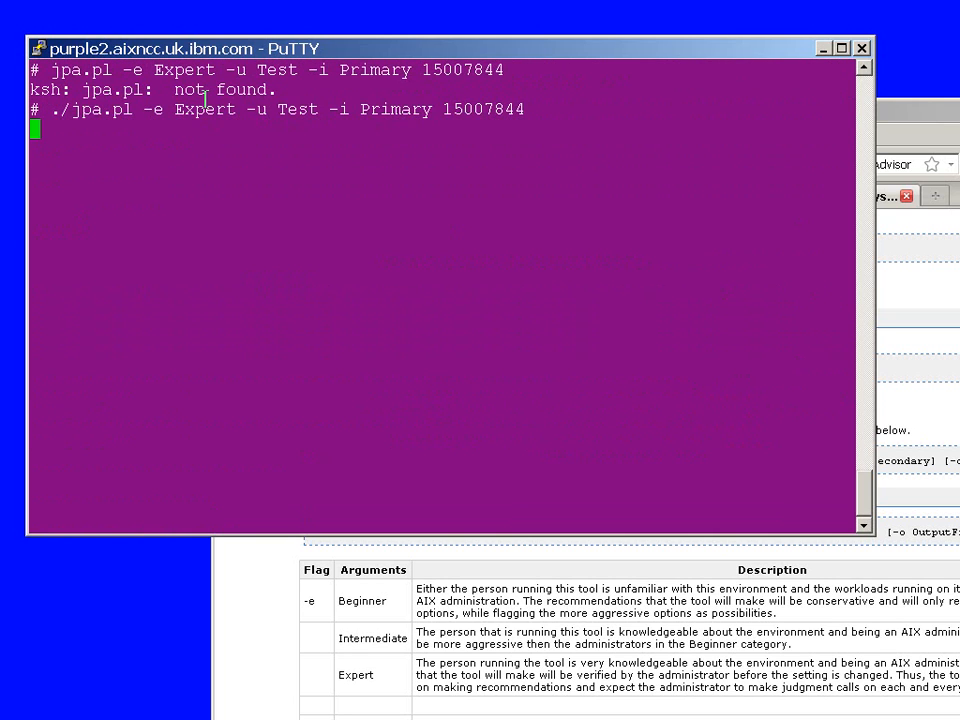
key("Return")
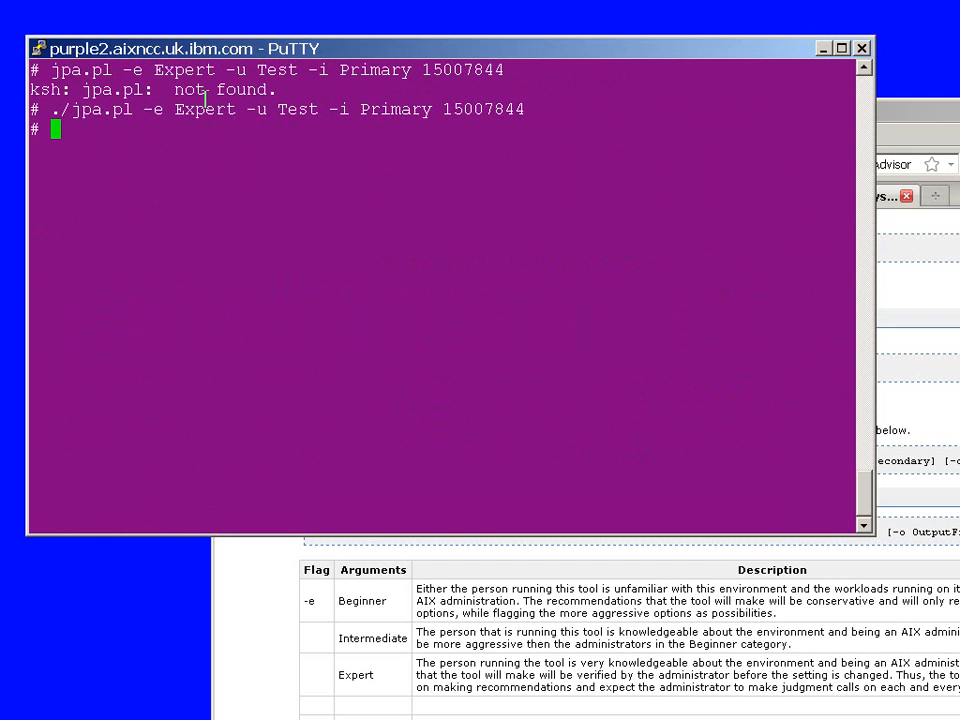
mouse_move(215, 107)
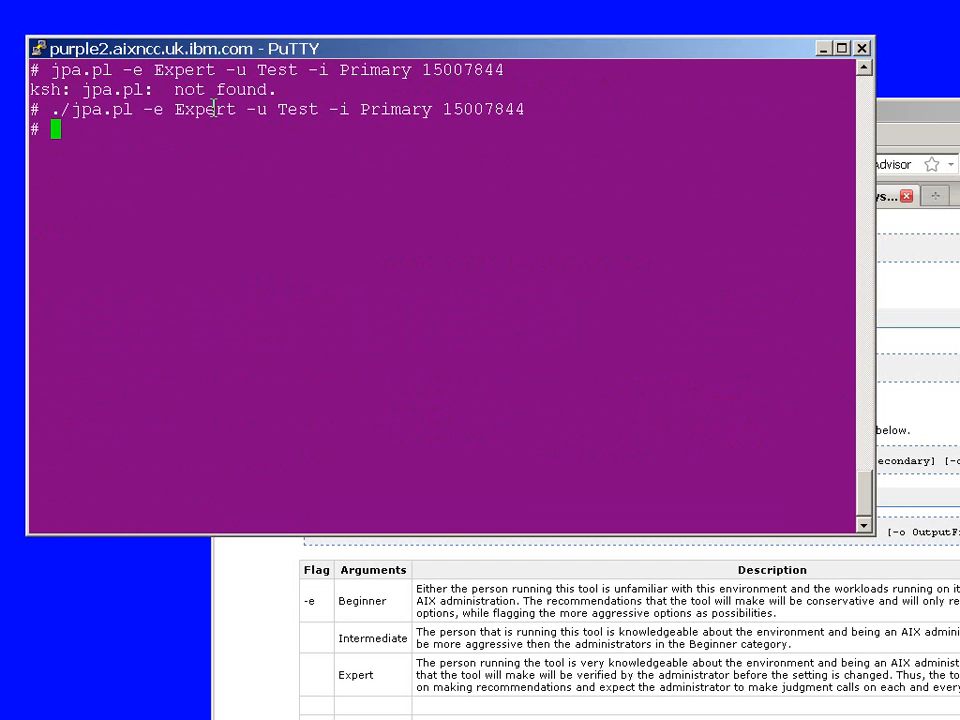
type("ls -ltr")
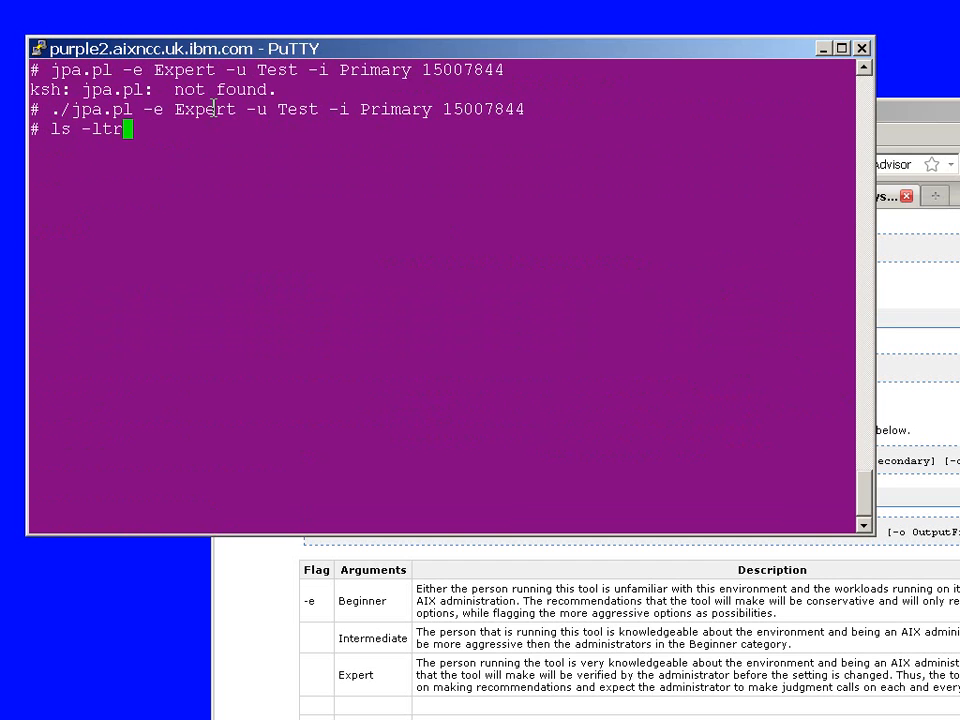
Step: Run ls -ltr and select the fresh jpa_output.xml in the listing
key("Return")
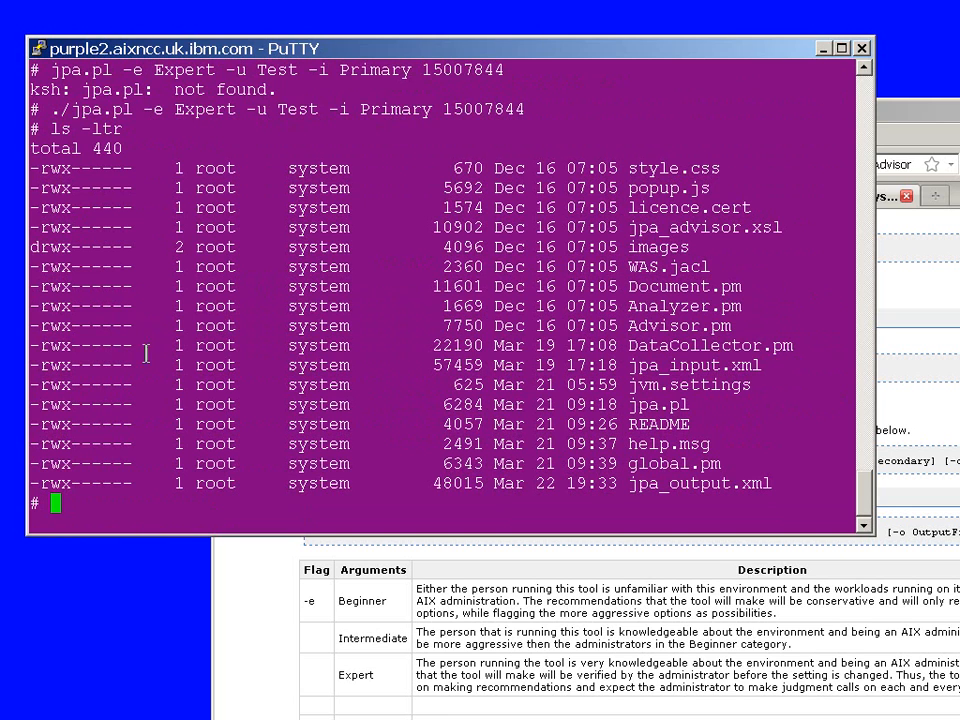
mouse_move(630, 487)
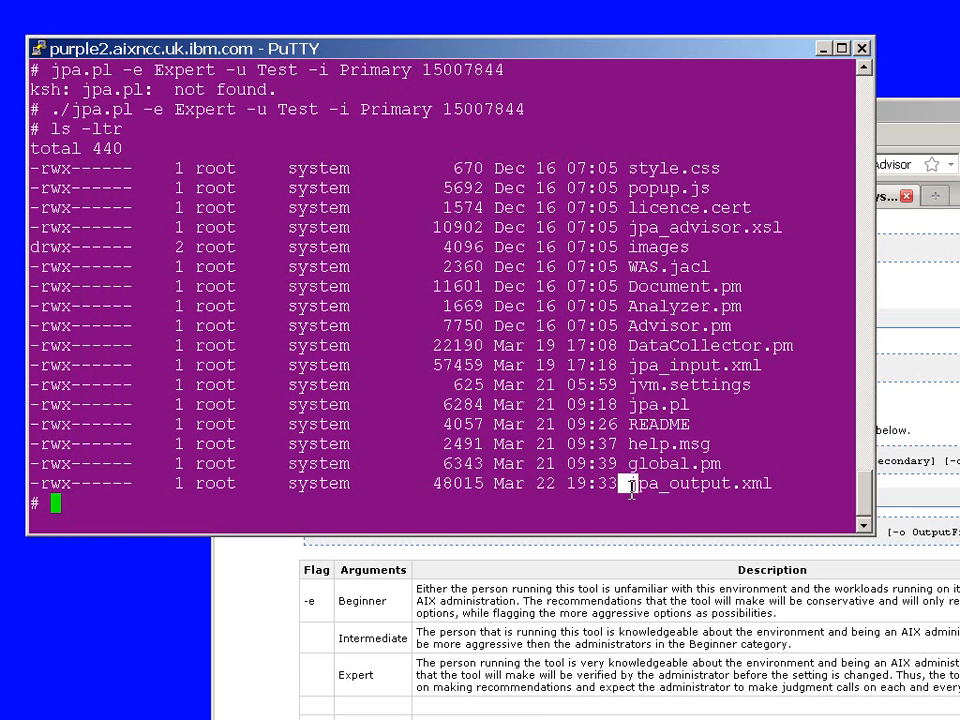
double_click(697, 483)
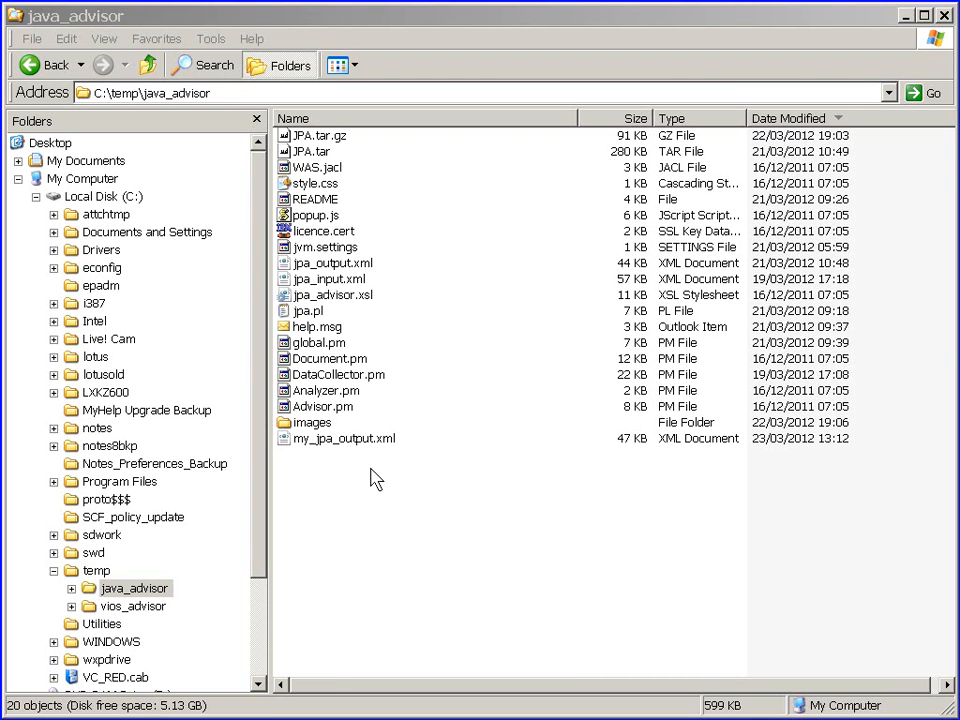
mouse_move(350, 450)
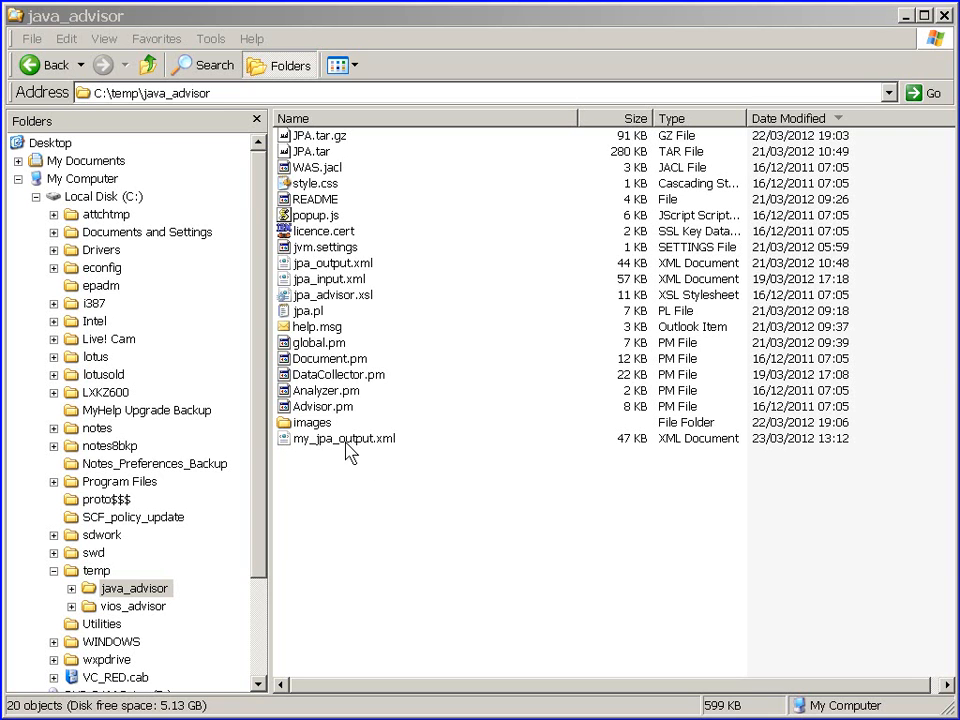
Step: Compare details of my_jpa_output.xml (46.8 KB) and jpa_output.xml (43.4 KB)
left_click(343, 438)
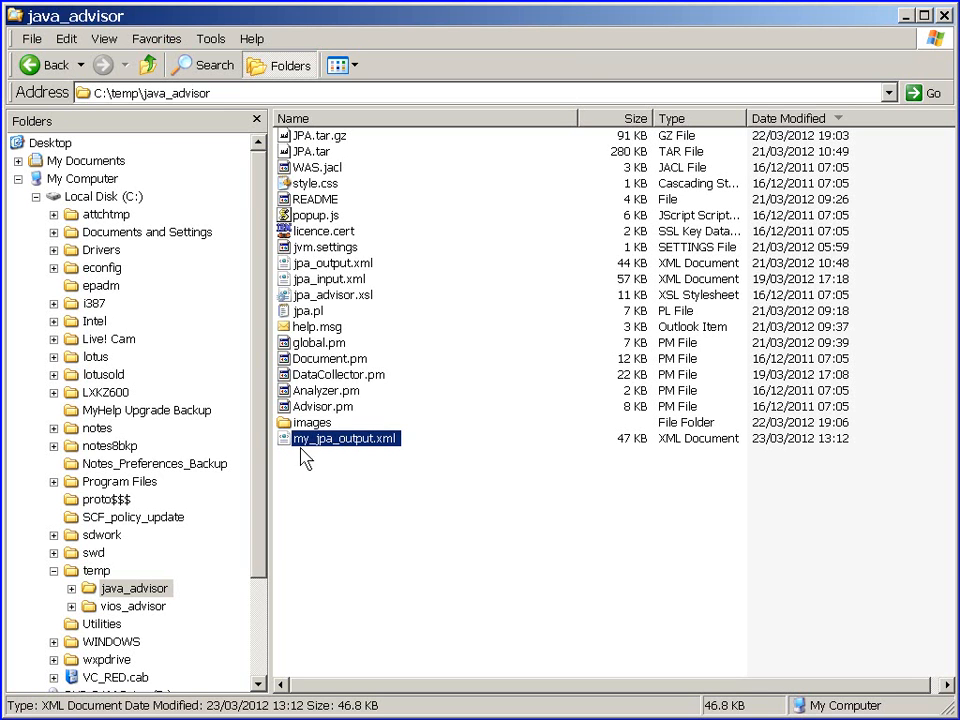
mouse_move(336, 456)
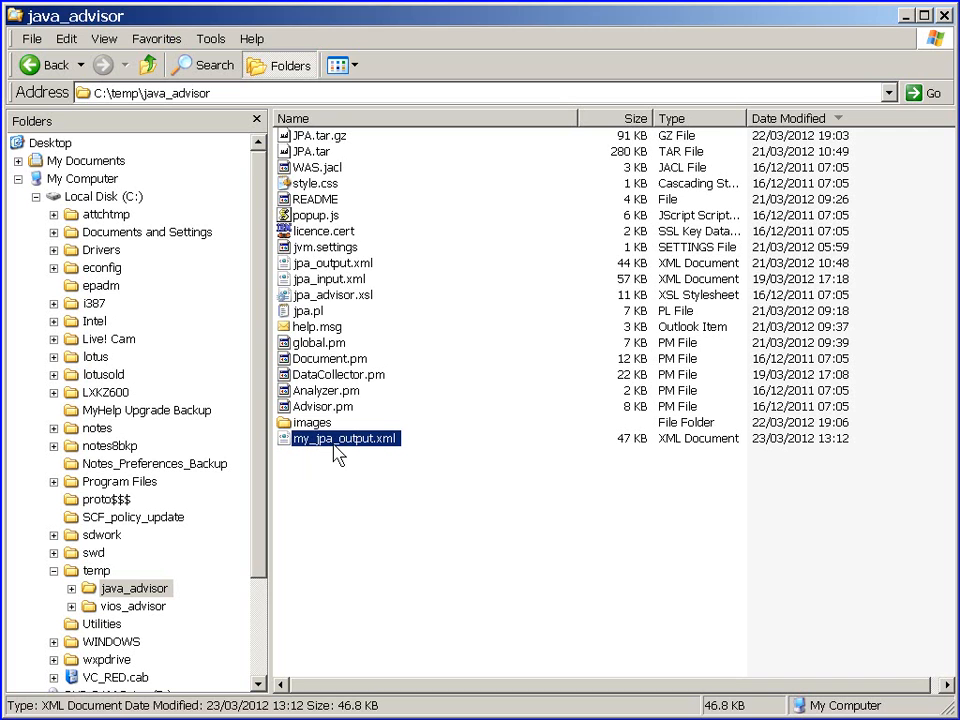
left_click(332, 262)
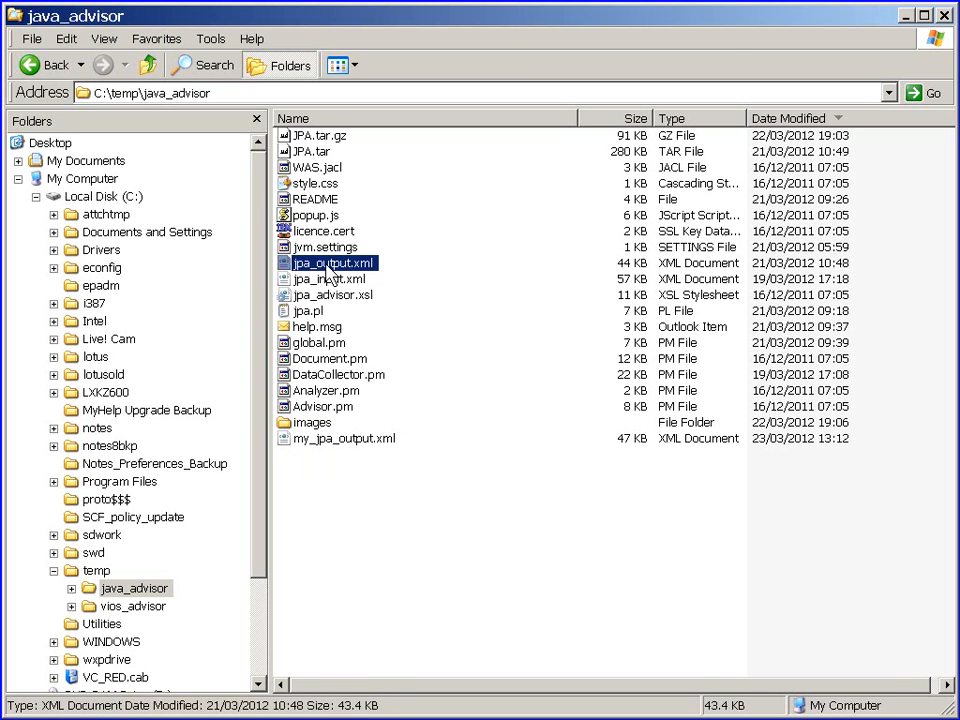
mouse_move(333, 268)
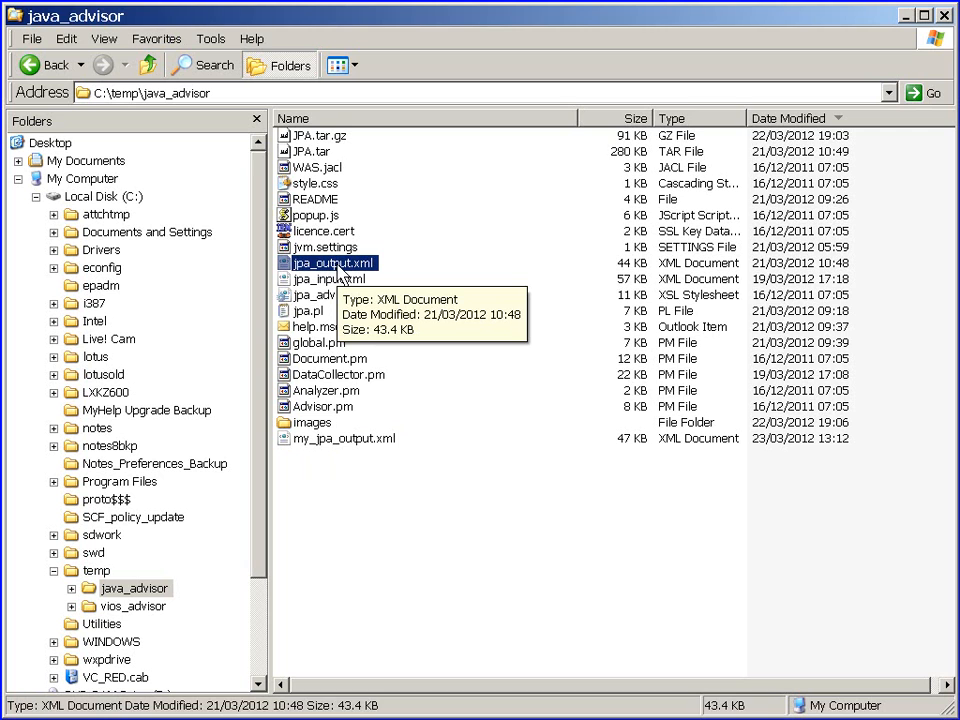
mouse_move(318, 452)
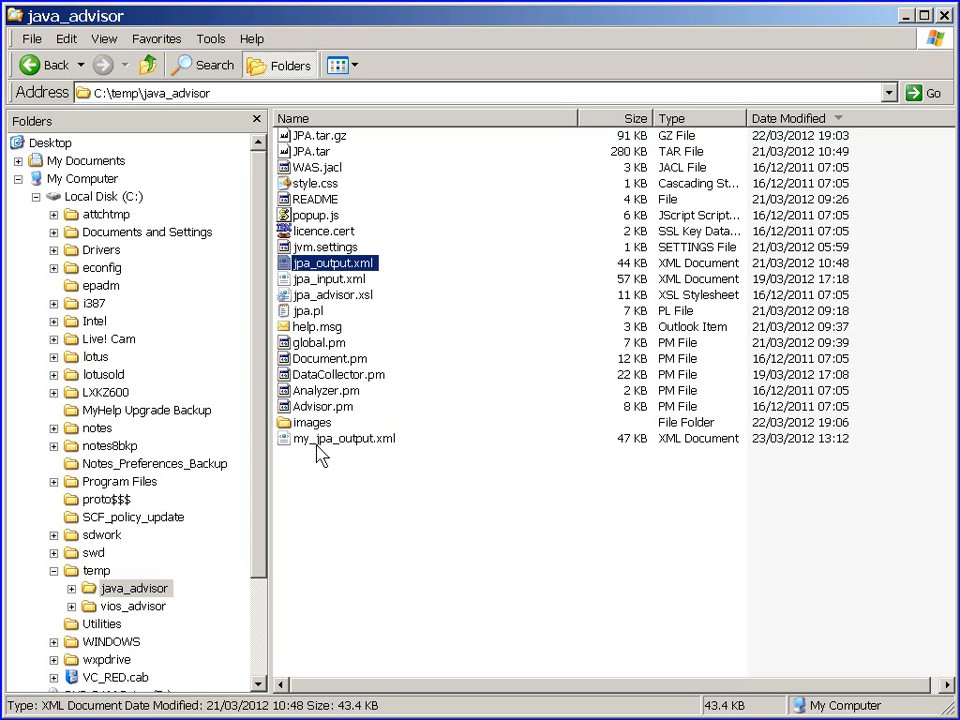
left_click(344, 438)
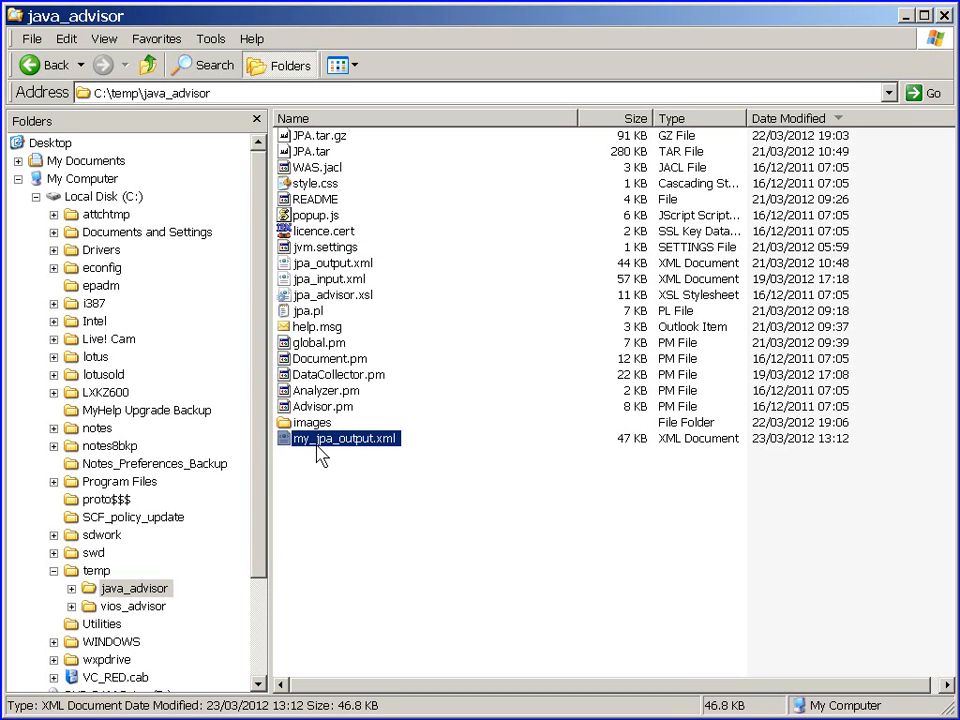
mouse_move(330, 450)
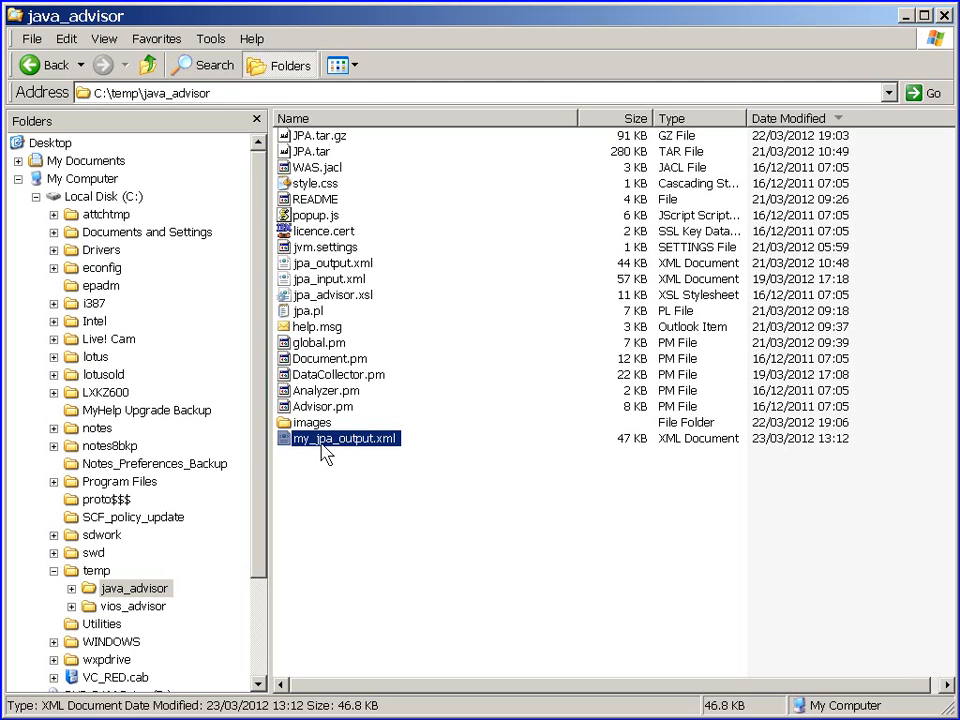
Step: Open my_jpa_output.xml and allow its blocked active content
double_click(345, 438)
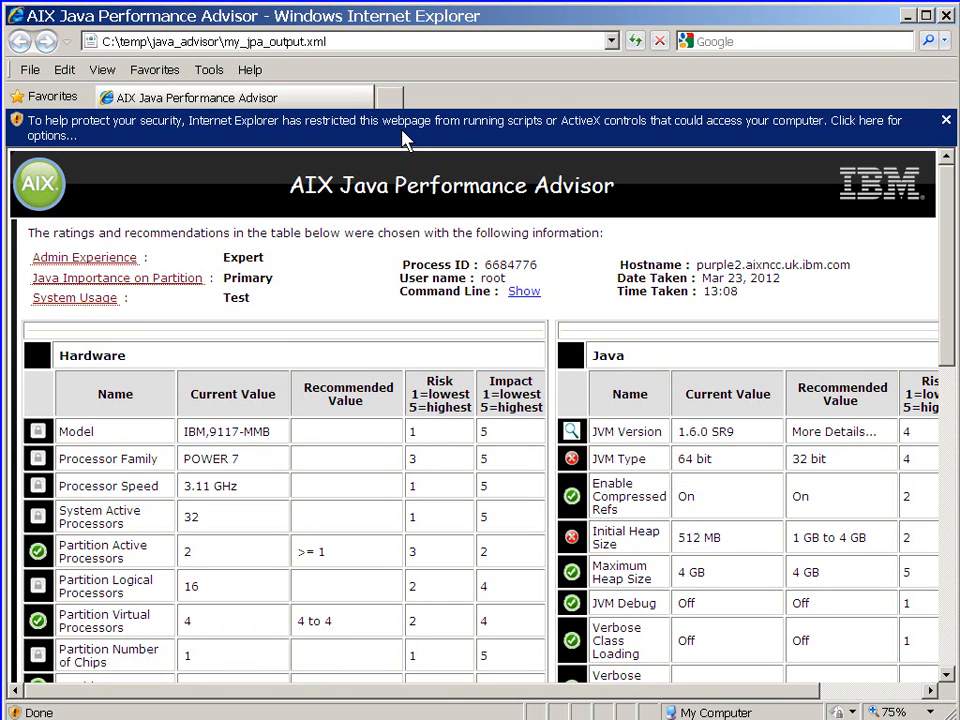
left_click(460, 128)
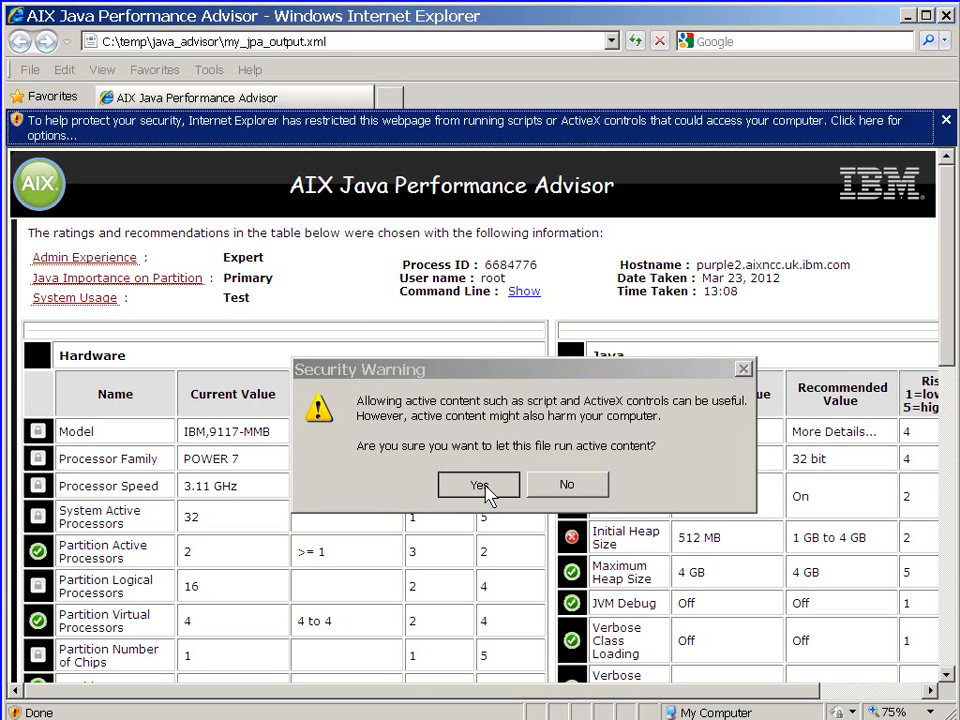
left_click(478, 484)
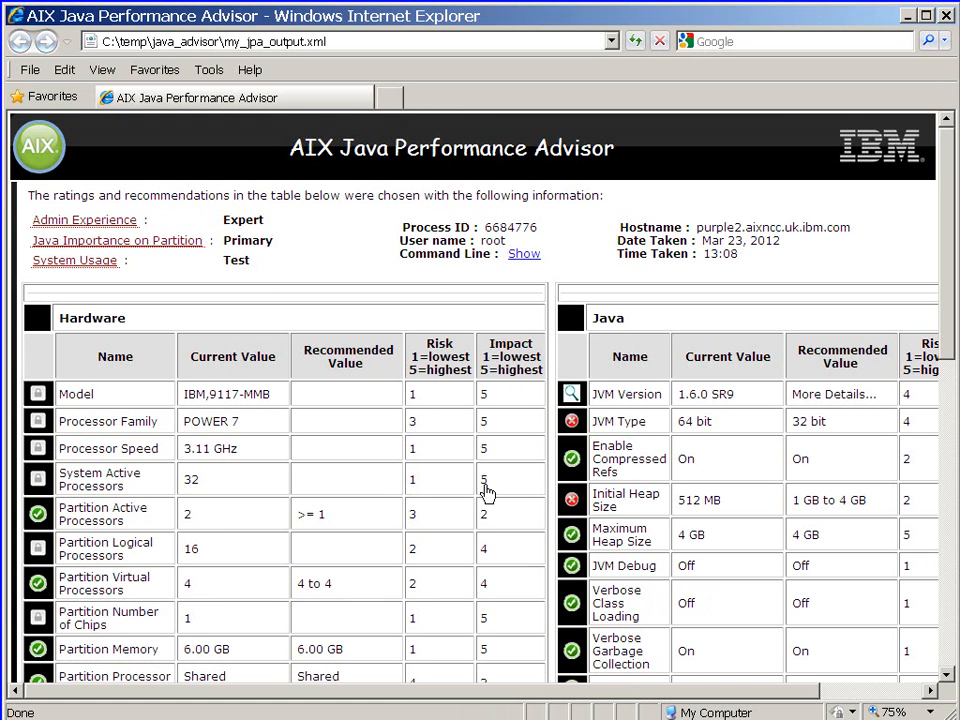
mouse_move(585, 320)
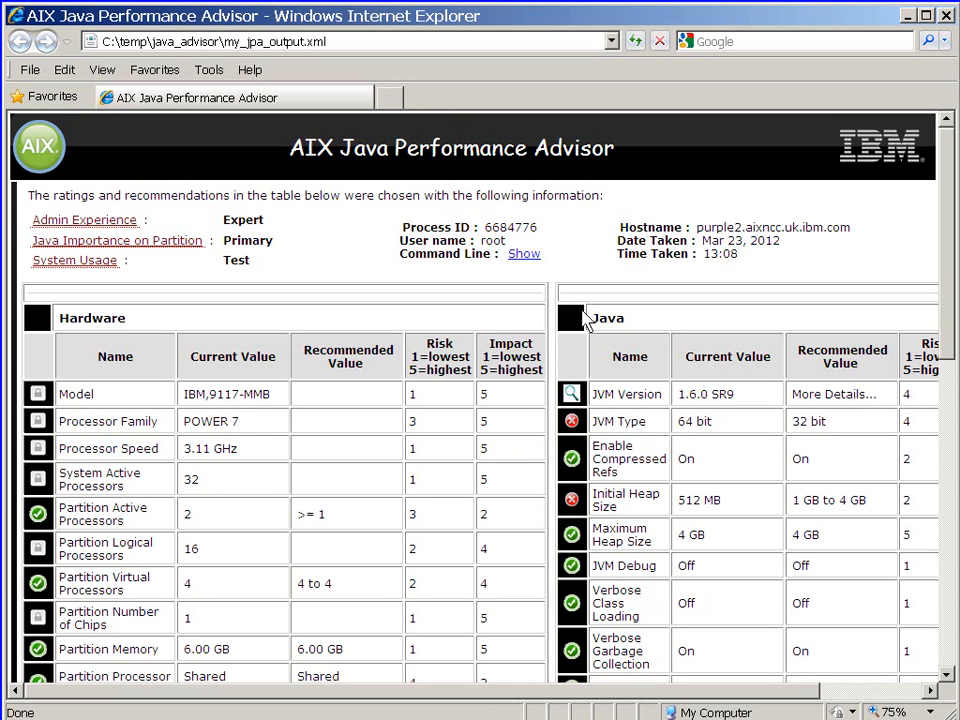
double_click(713, 227)
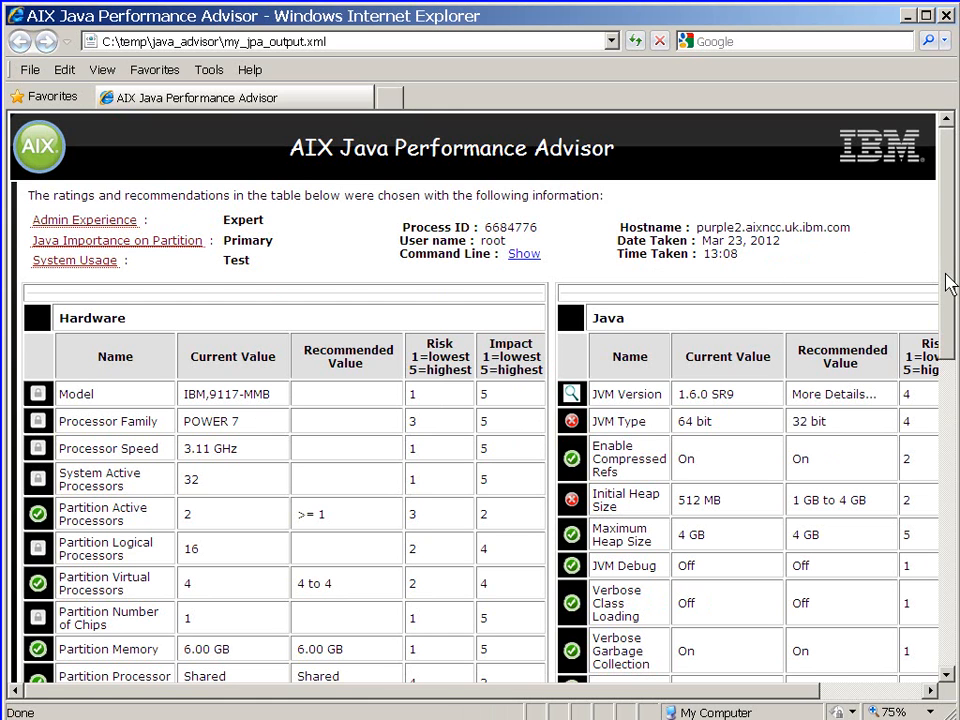
scroll("down", 3)
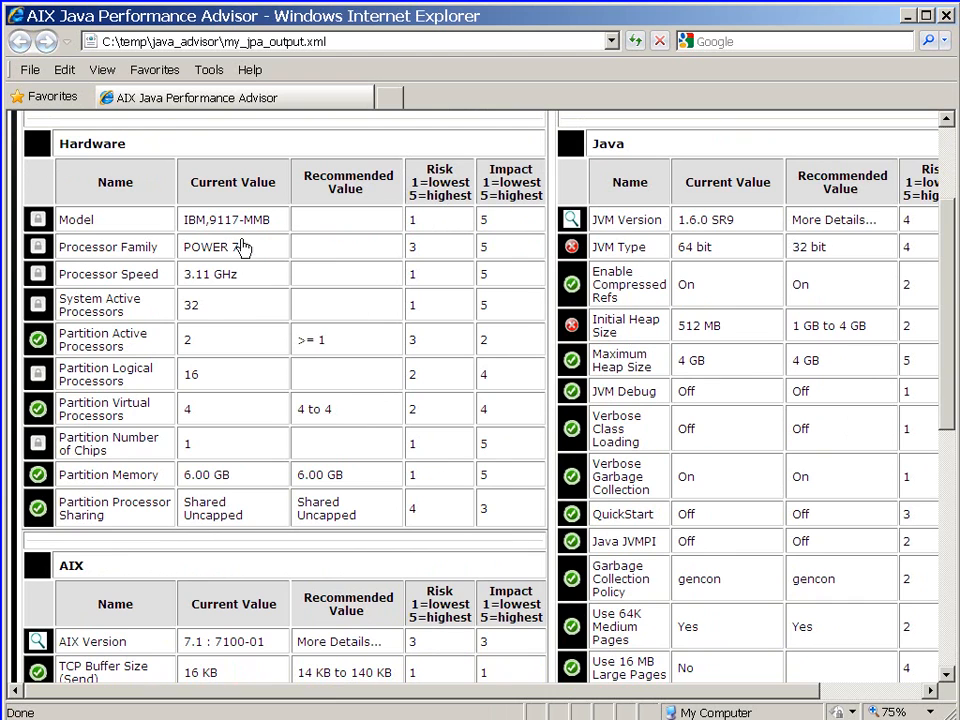
mouse_move(133, 436)
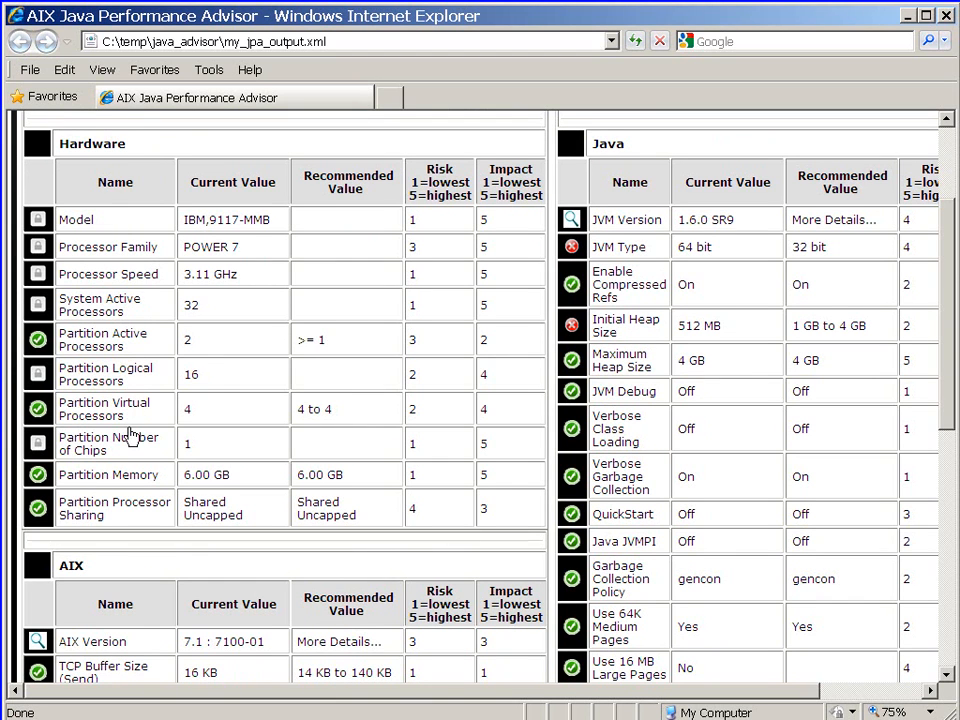
mouse_move(182, 352)
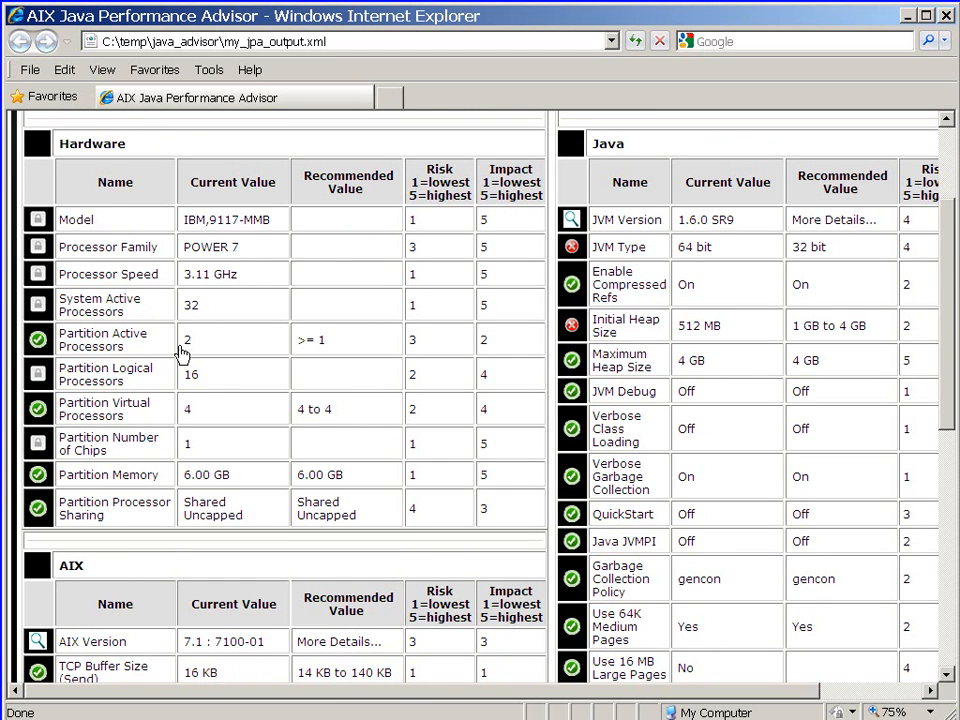
mouse_move(38, 340)
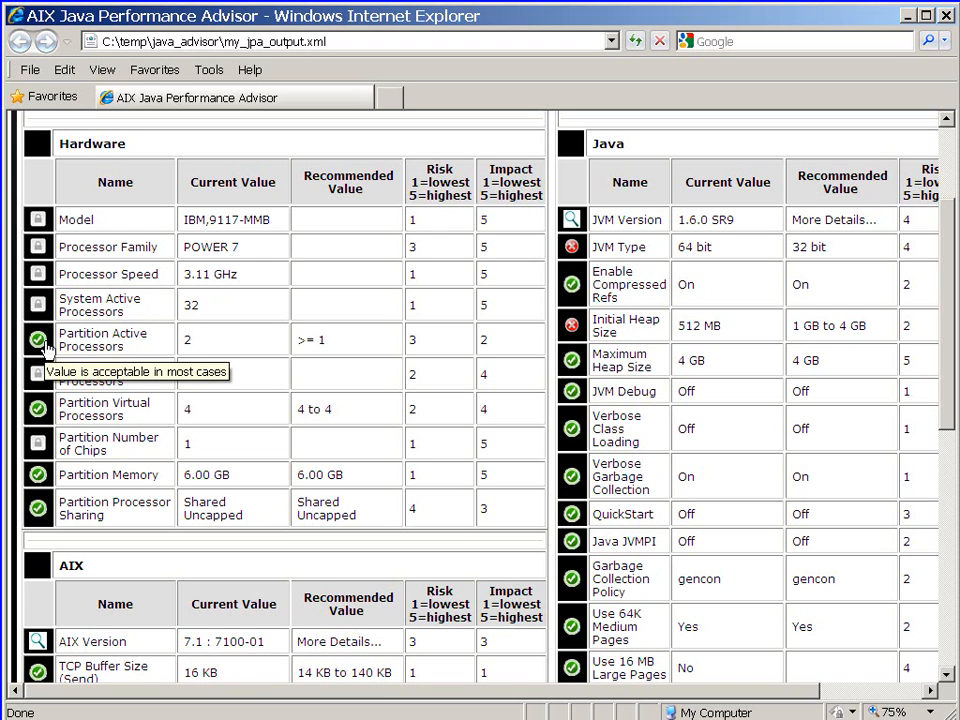
mouse_move(180, 425)
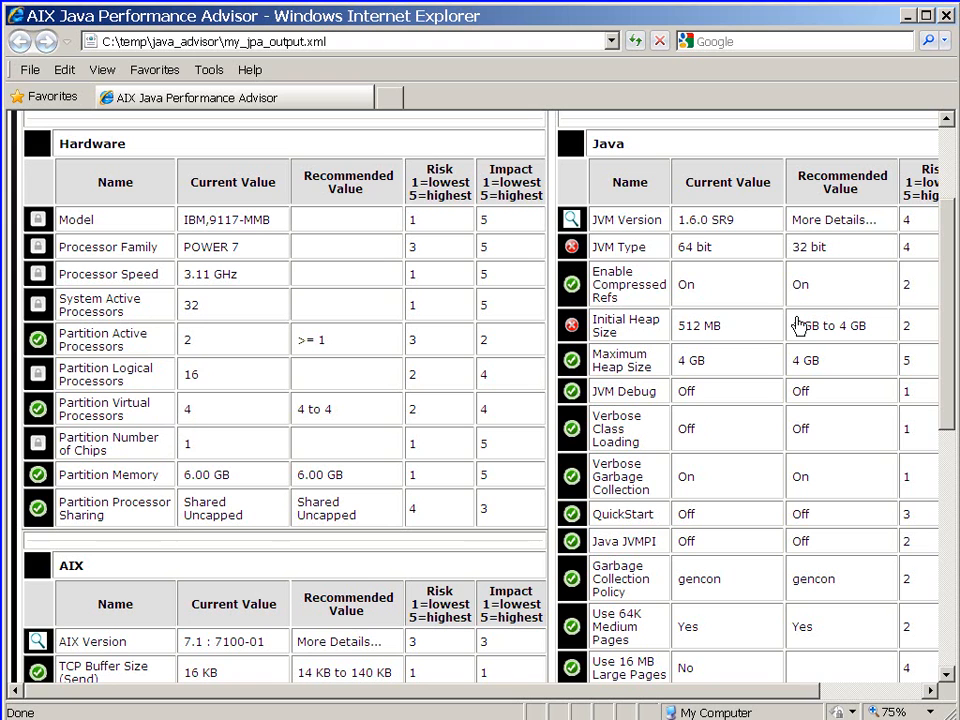
Step: Scroll down through the report to the AIX table showing User Stack Size
scroll("down", 3)
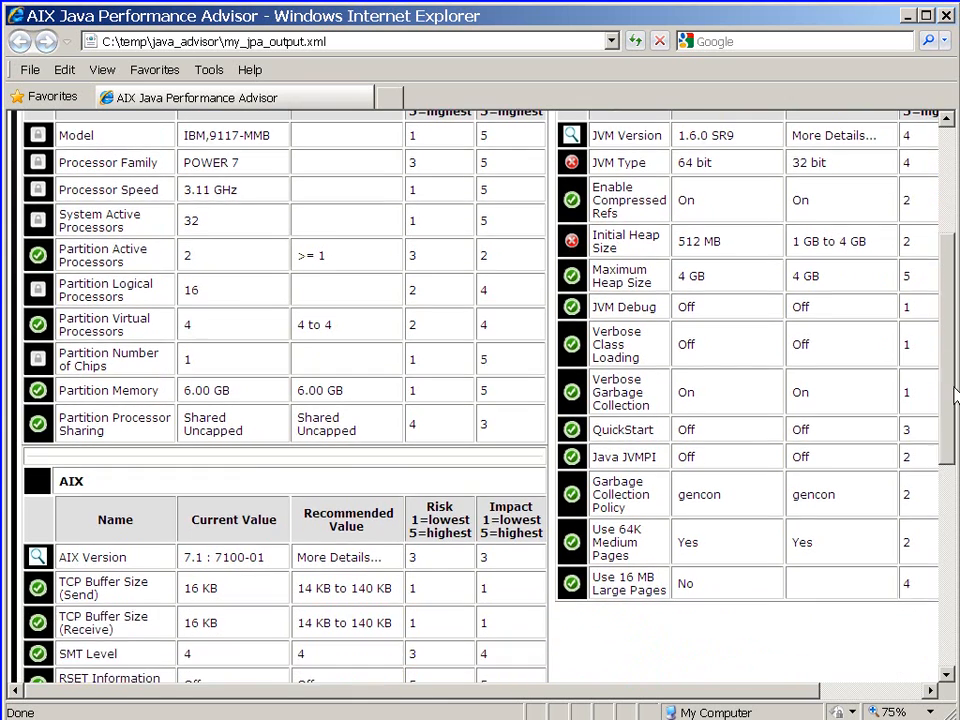
scroll("down", 3)
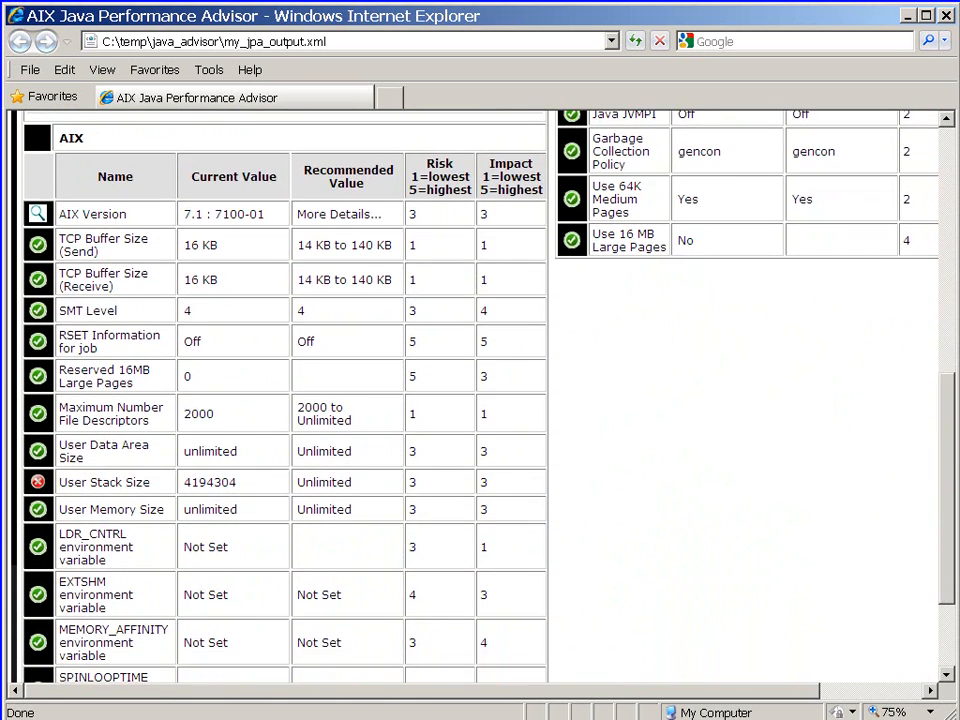
mouse_move(338, 430)
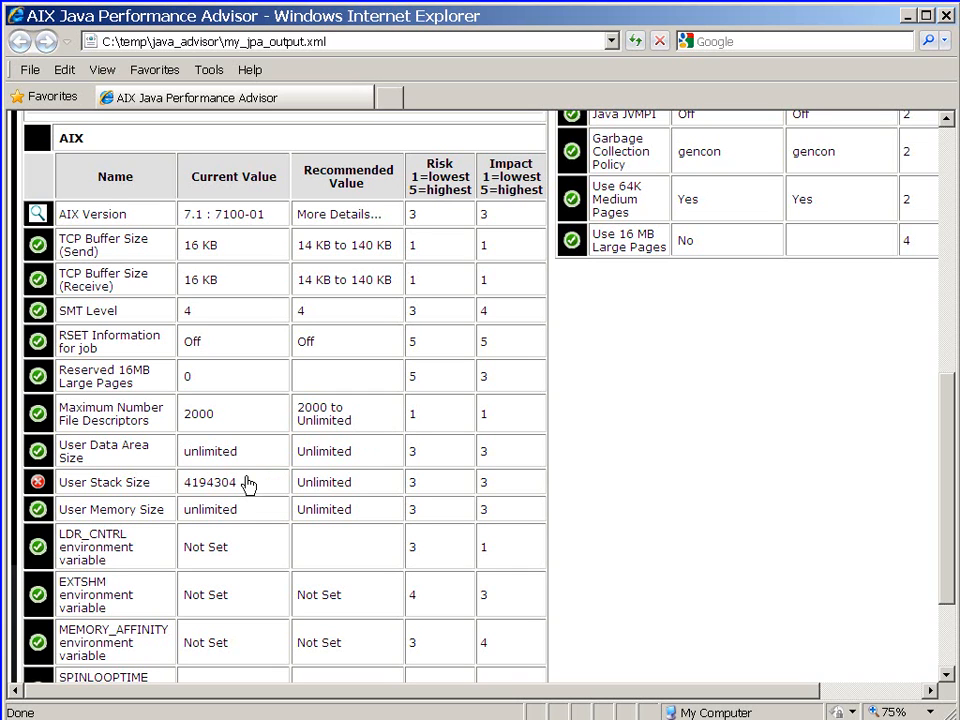
mouse_move(121, 495)
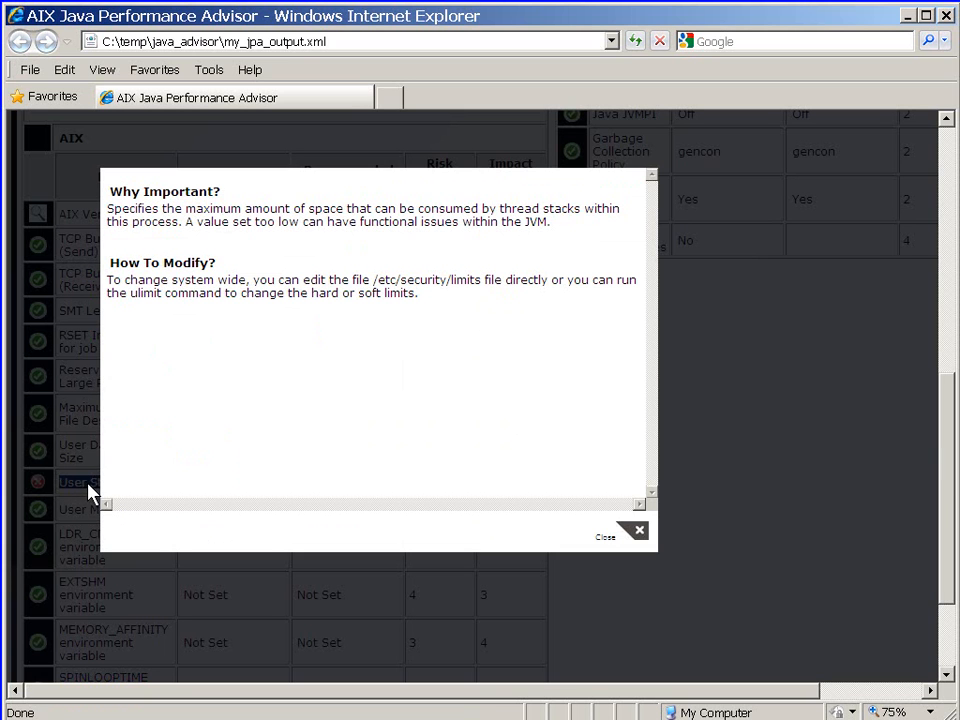
mouse_move(275, 375)
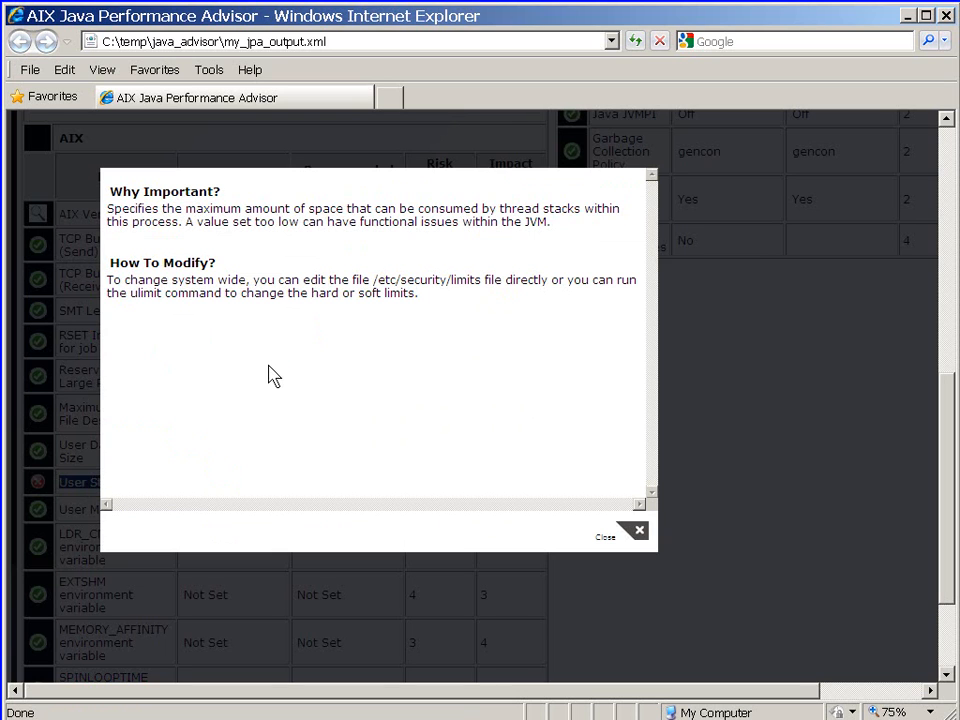
mouse_move(383, 318)
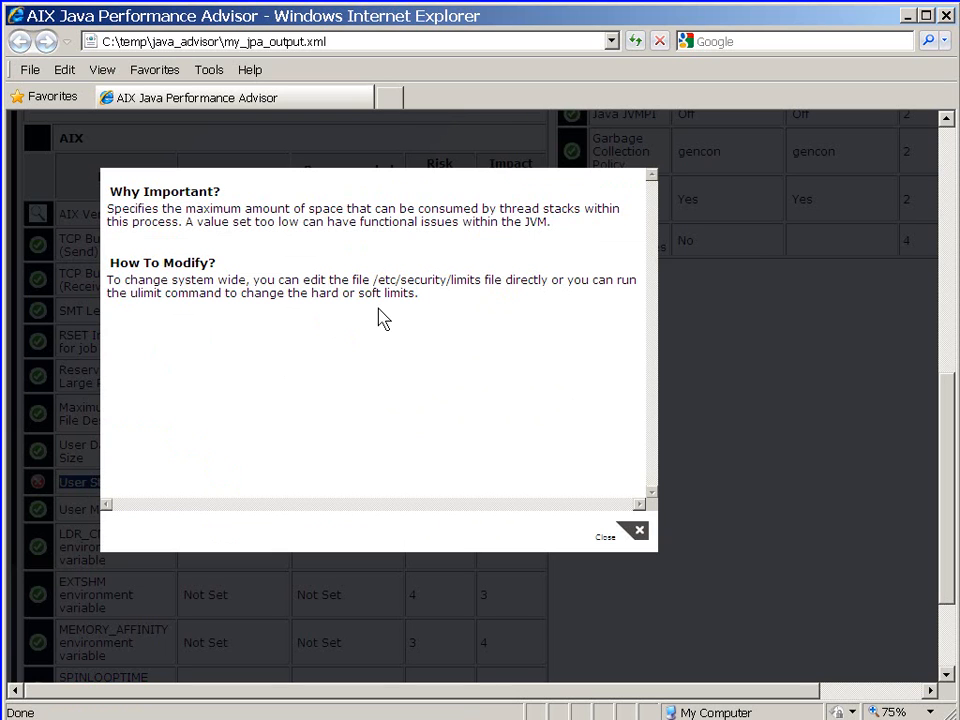
mouse_move(395, 285)
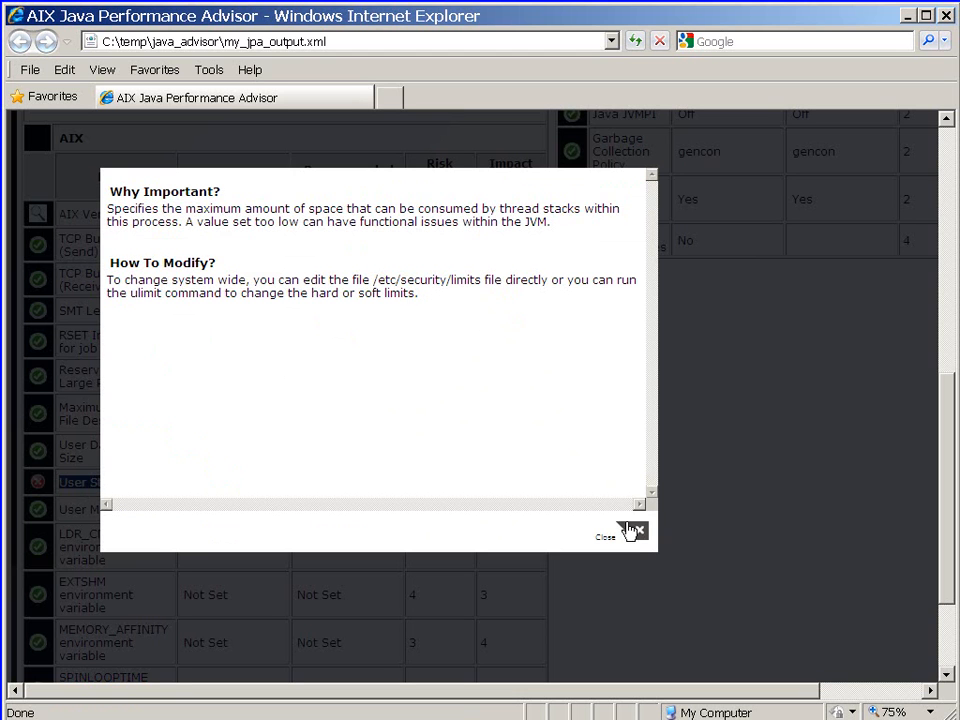
Step: Close the User Stack Size popup, reopen it, and close it again
left_click(606, 536)
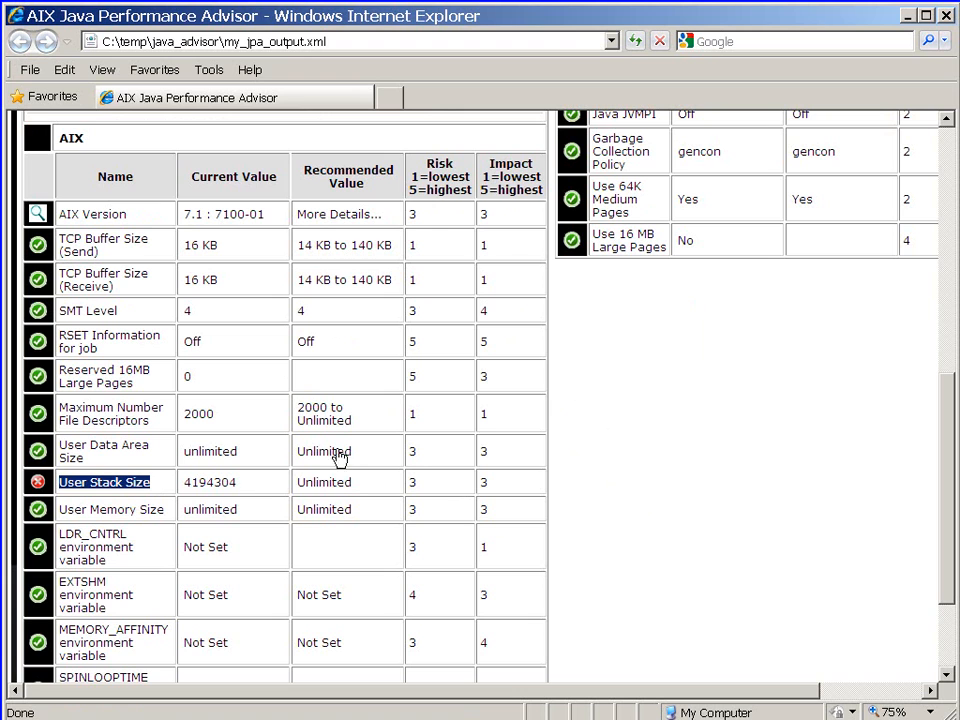
mouse_move(257, 490)
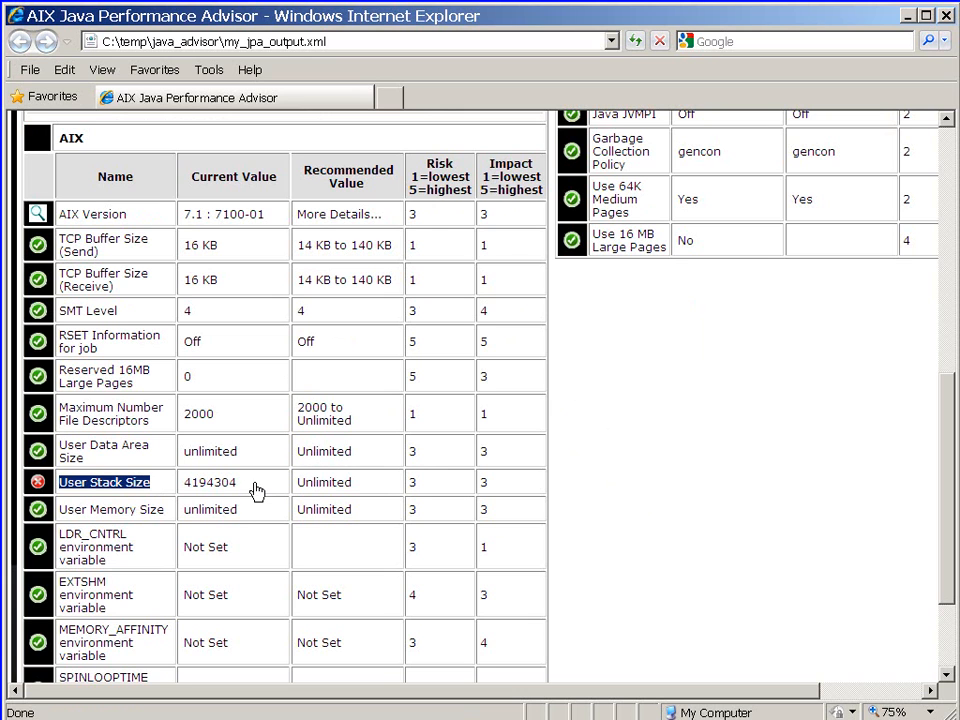
mouse_move(215, 490)
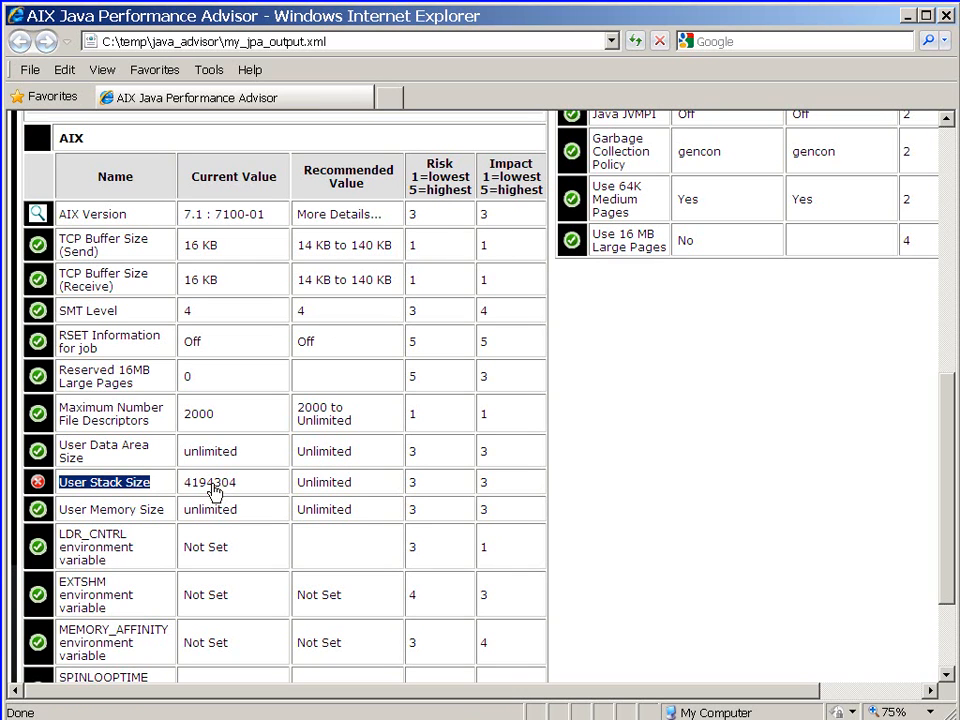
mouse_move(358, 480)
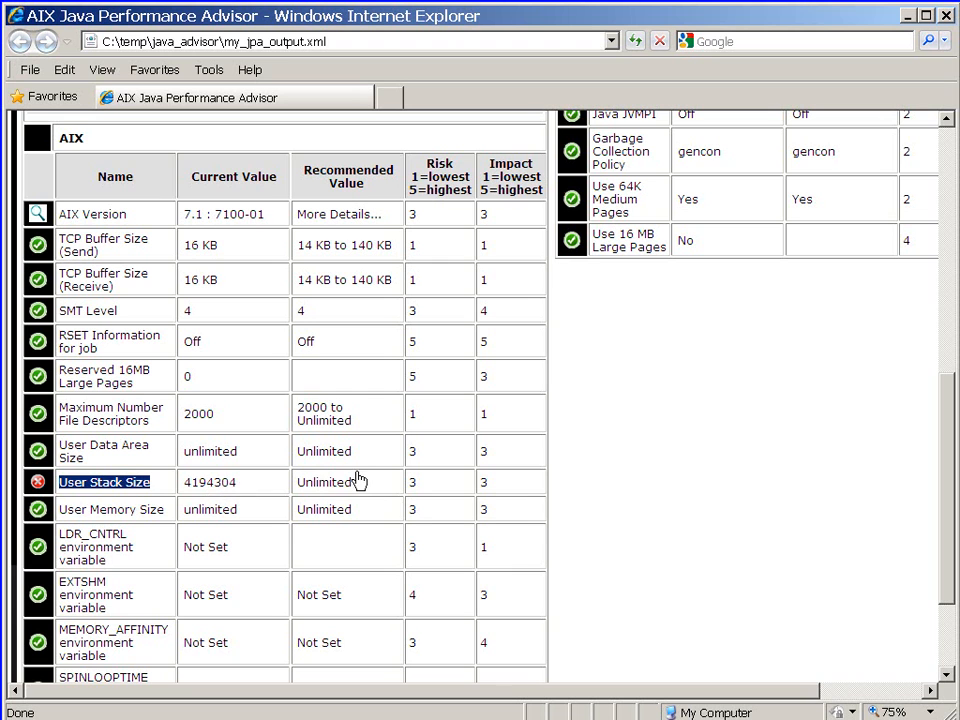
double_click(324, 482)
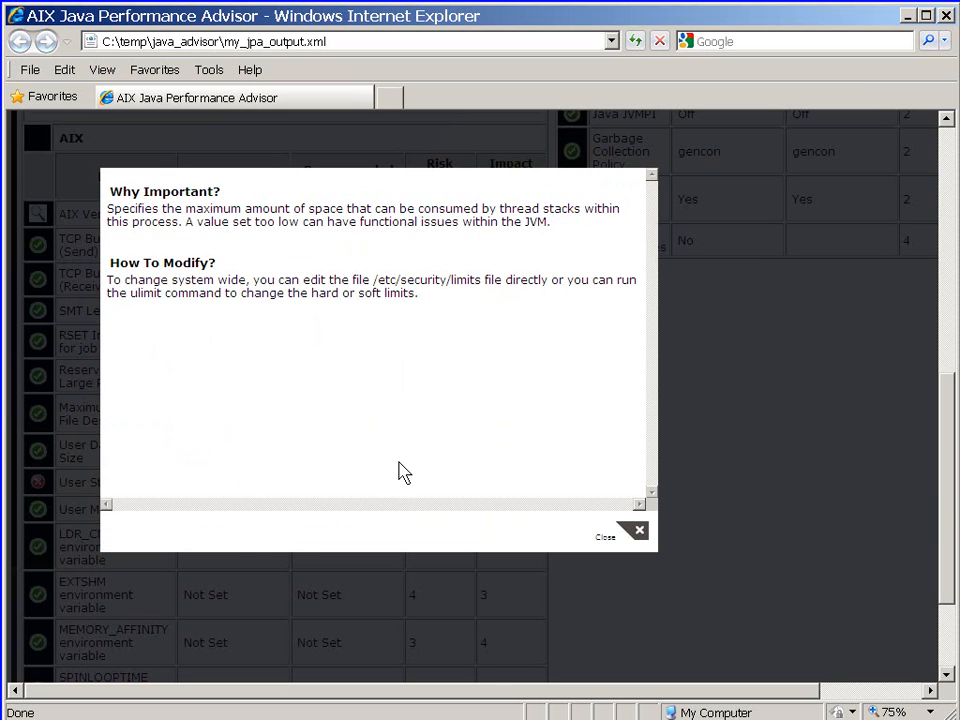
left_click(636, 531)
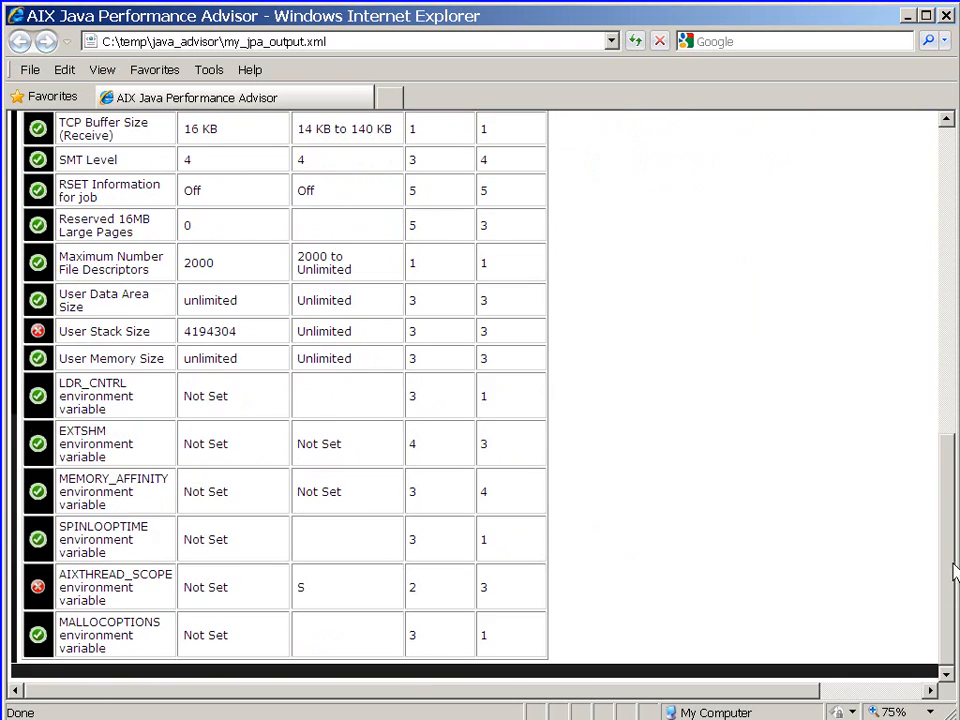
Step: Scroll the report to the Java table's JVM Type row
scroll("up", 3)
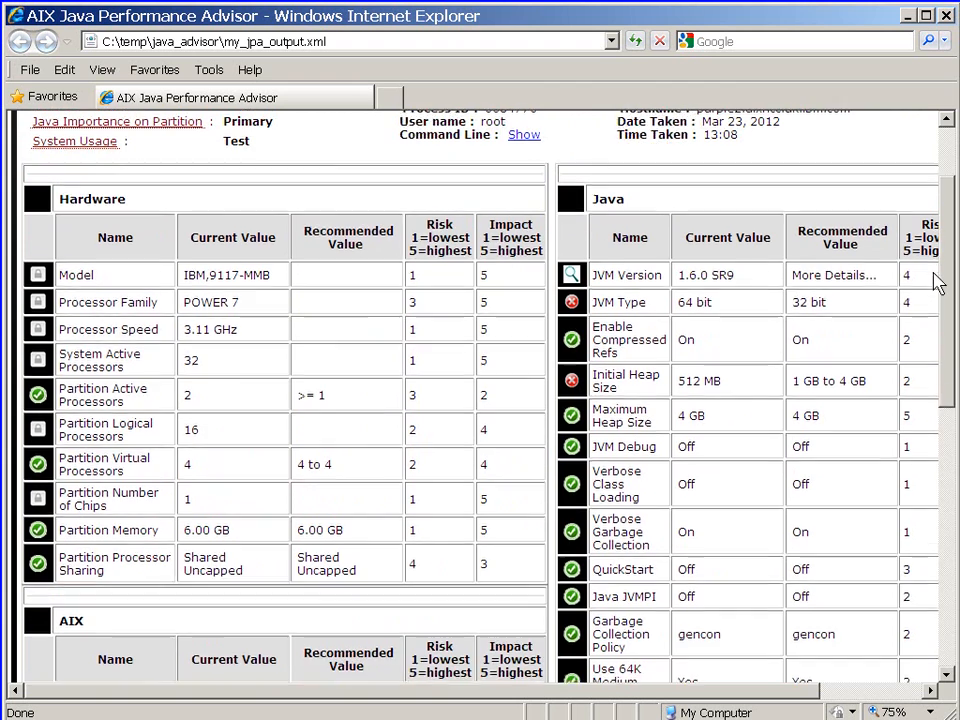
scroll("down", 3)
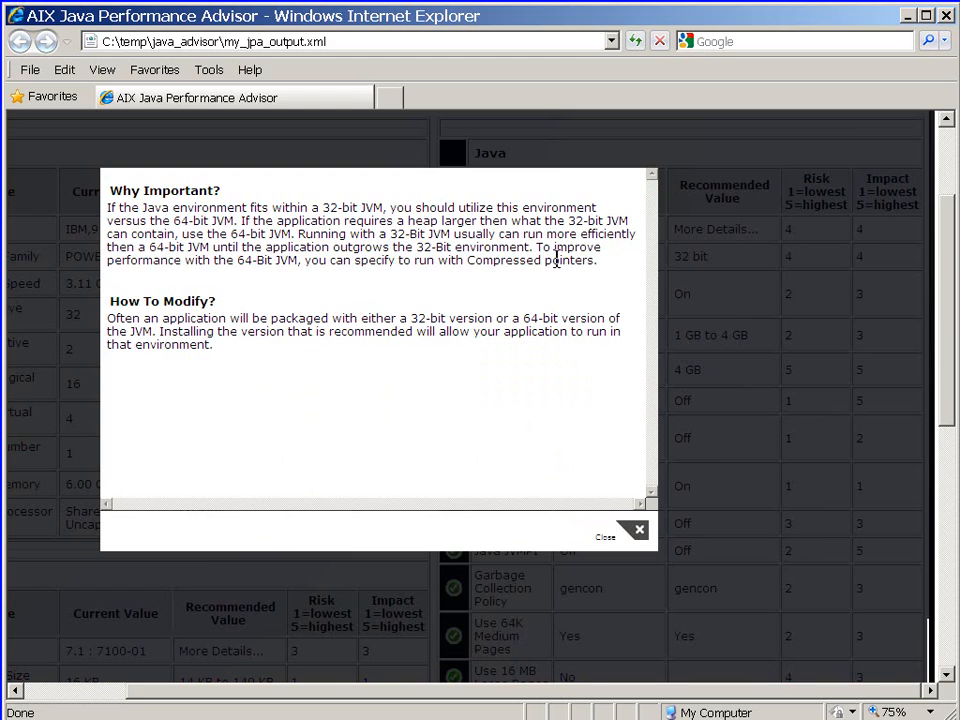
mouse_move(483, 296)
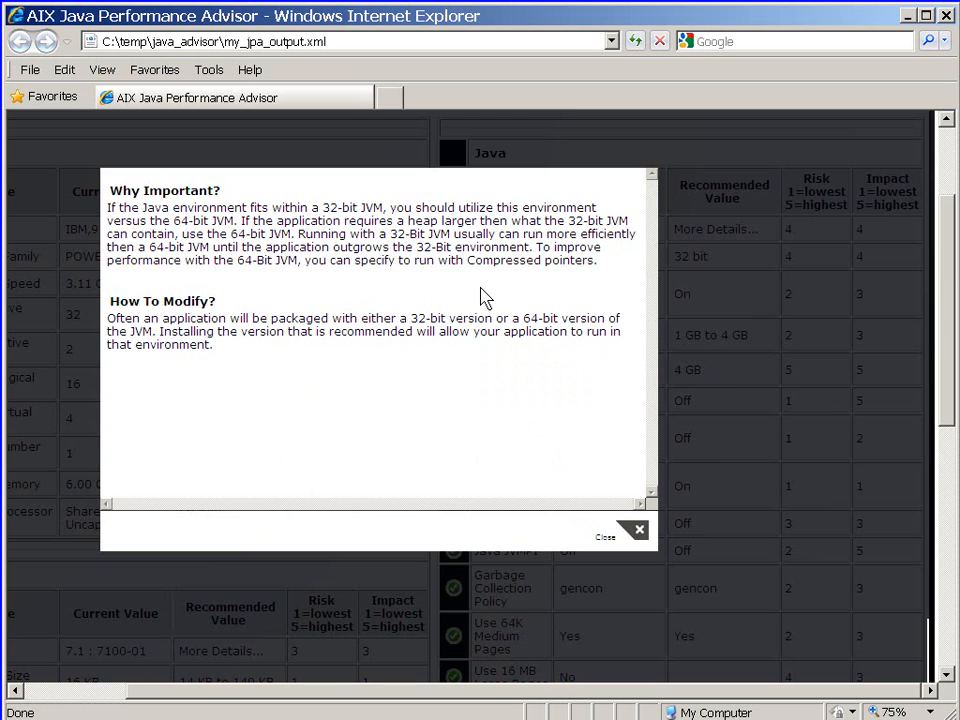
mouse_move(636, 535)
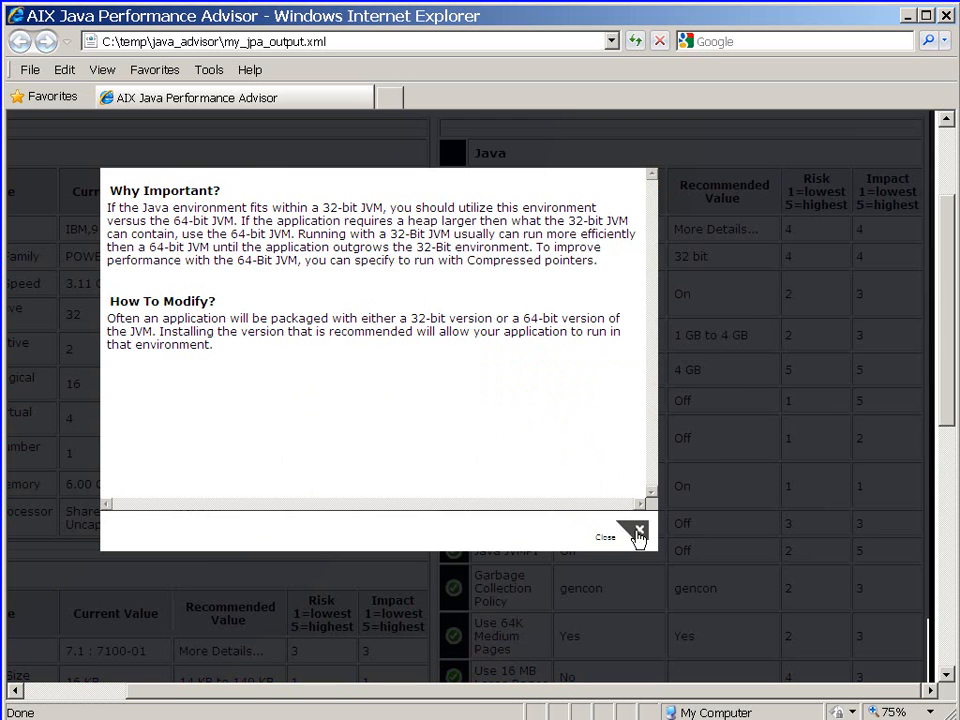
Step: Close the JVM Type popup and scroll past the Initial Heap Size row
left_click(632, 530)
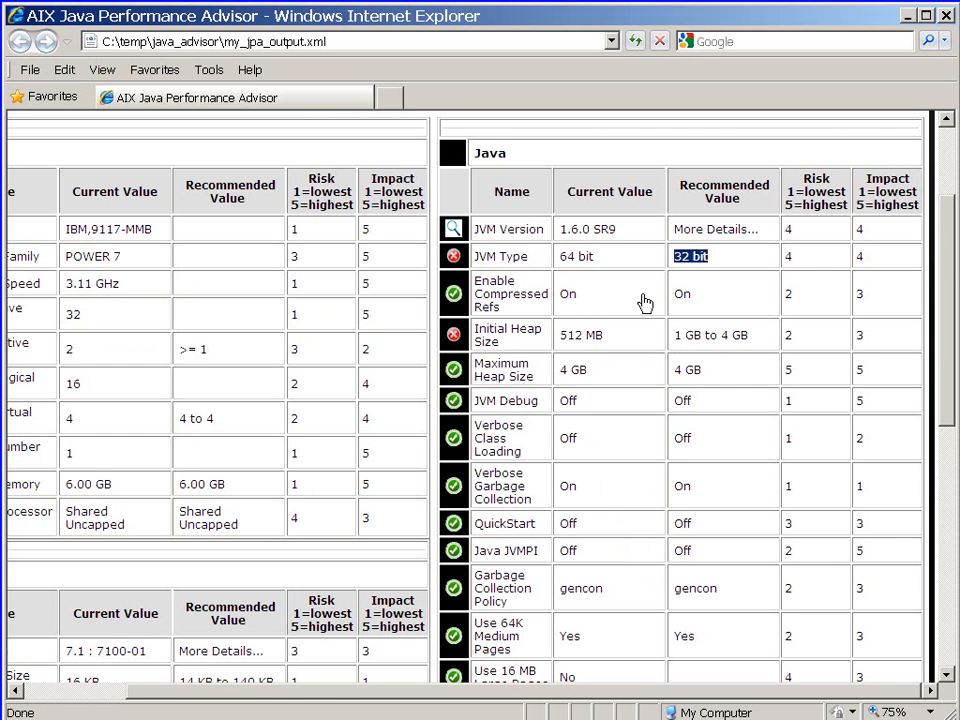
mouse_move(680, 287)
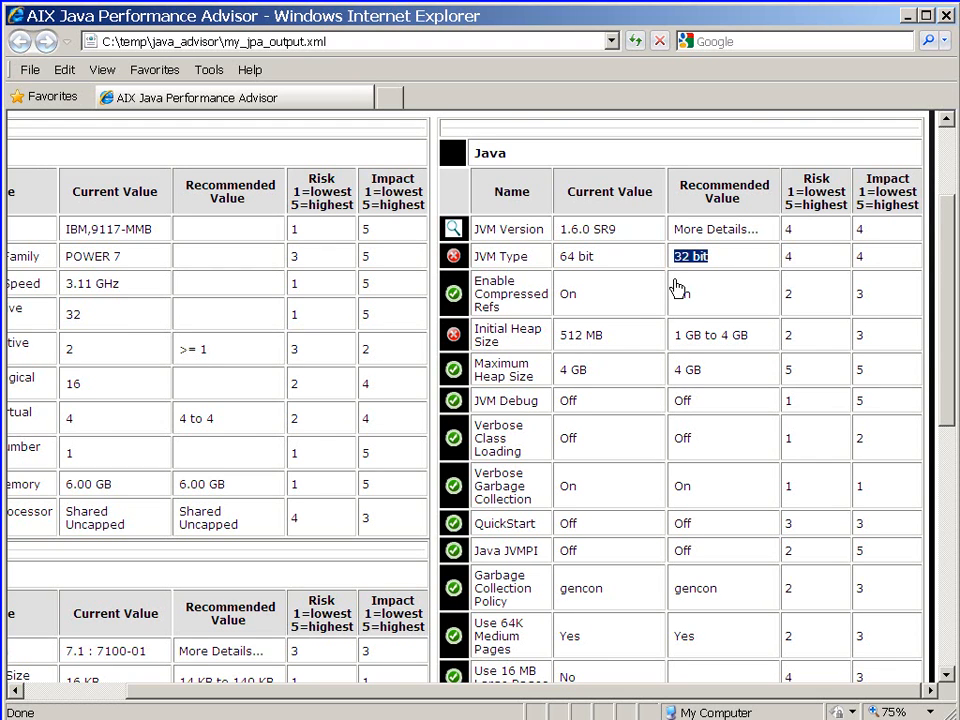
mouse_move(628, 271)
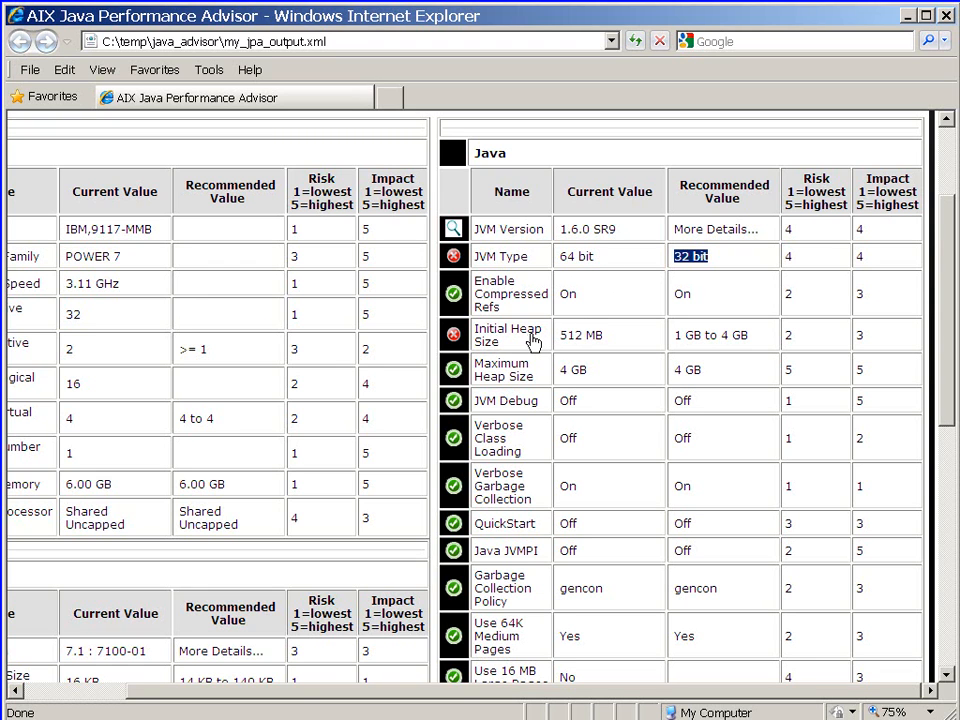
mouse_move(607, 342)
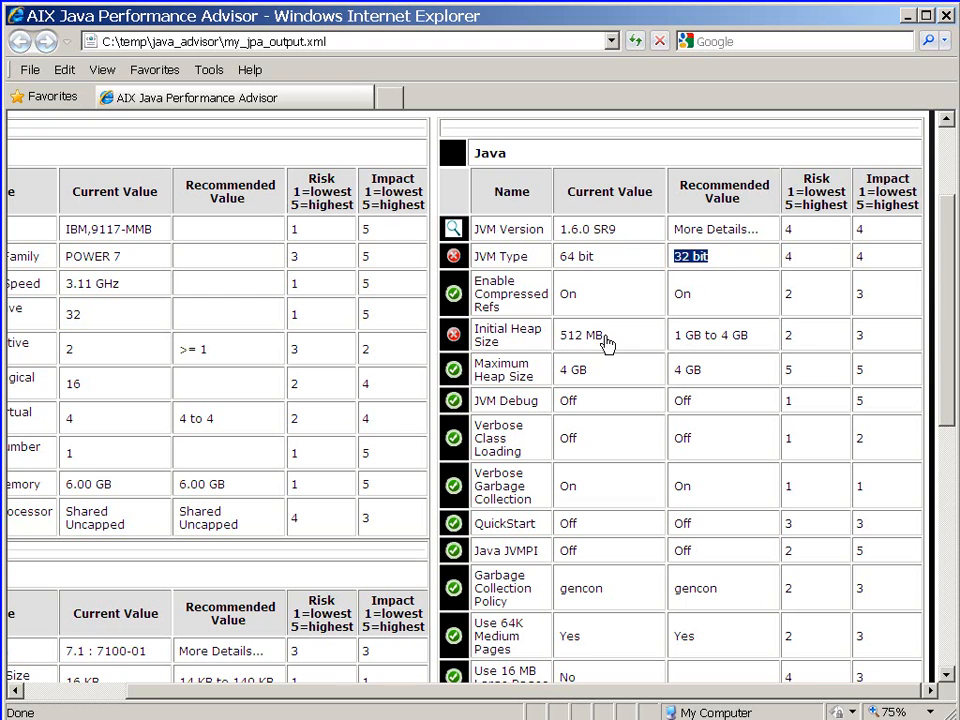
mouse_move(722, 343)
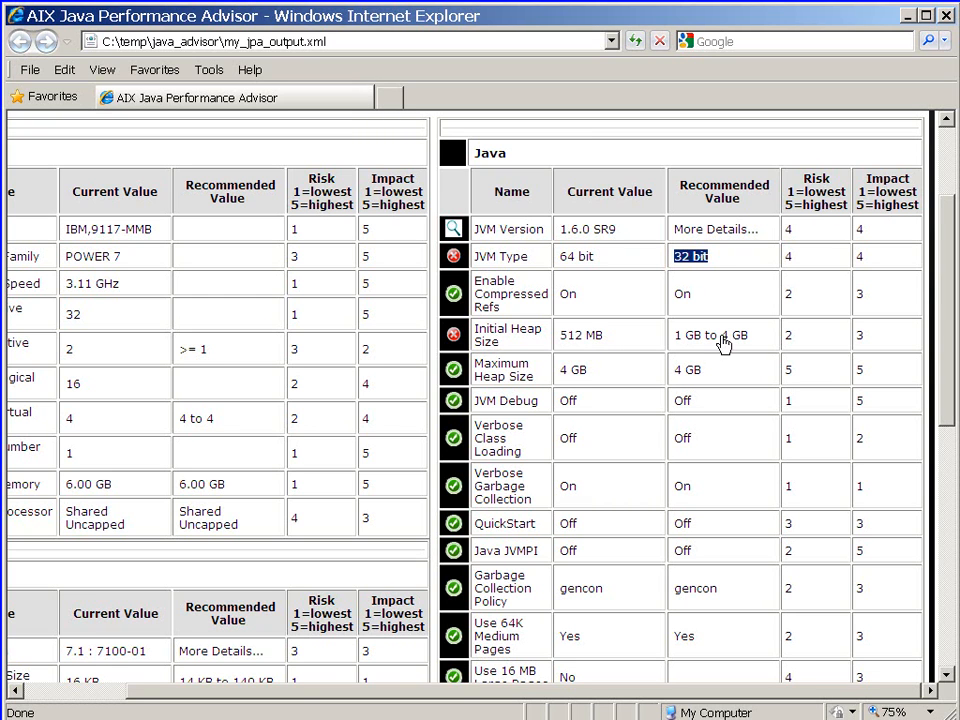
mouse_move(755, 348)
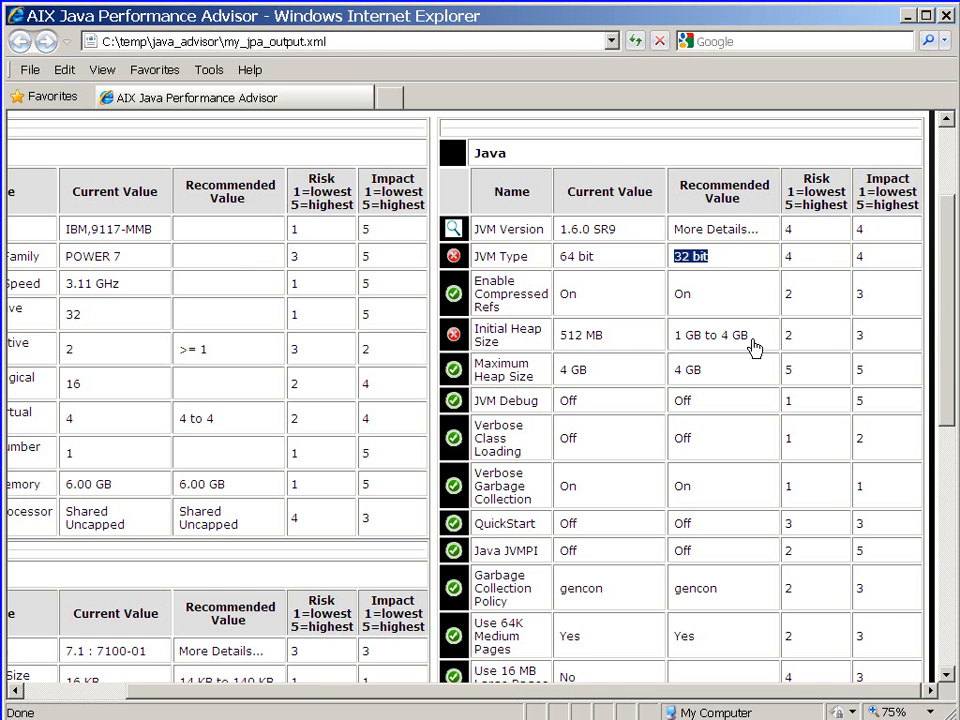
mouse_move(948, 365)
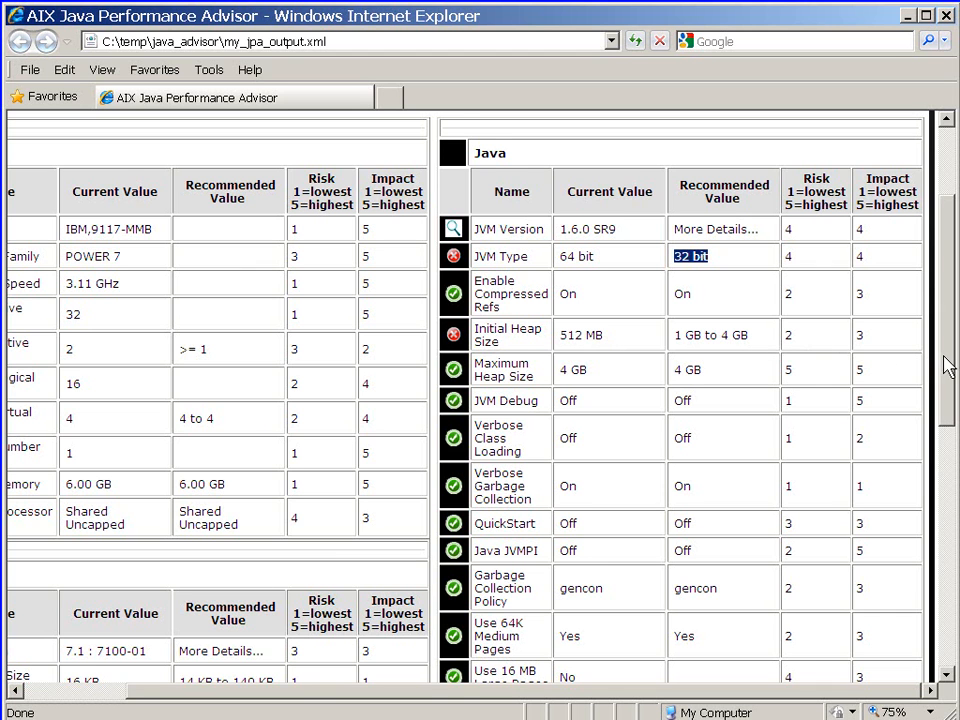
scroll("down", 3)
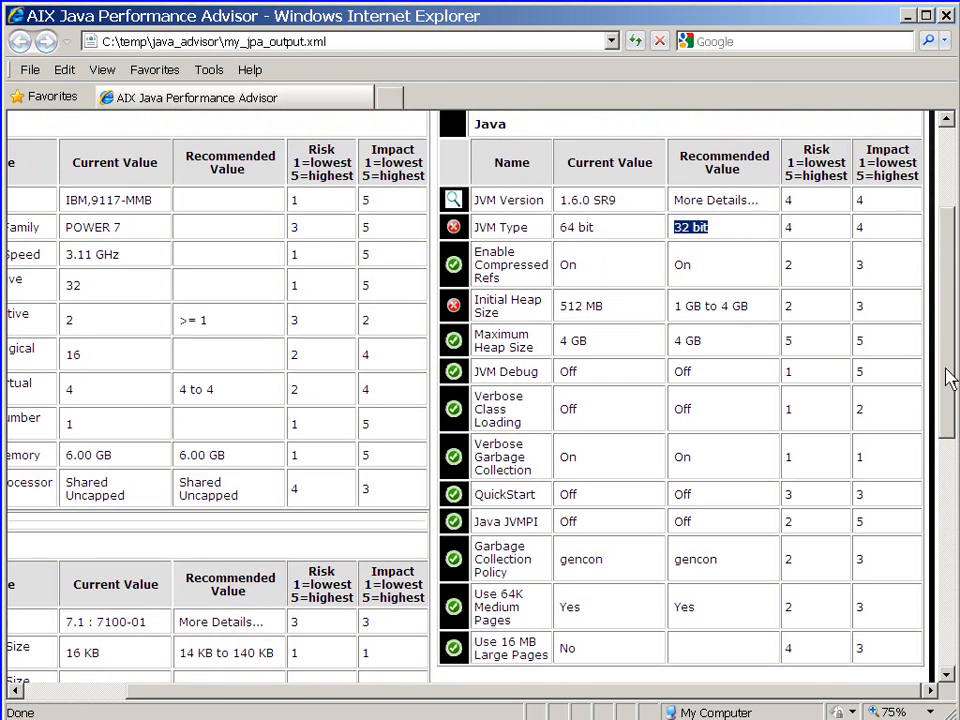